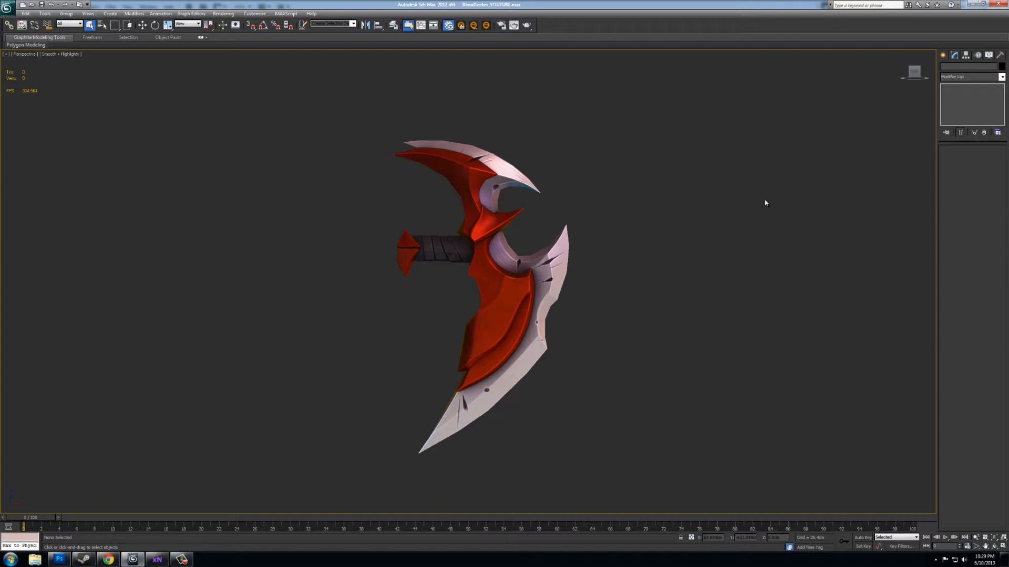
mouse_move(470, 303)
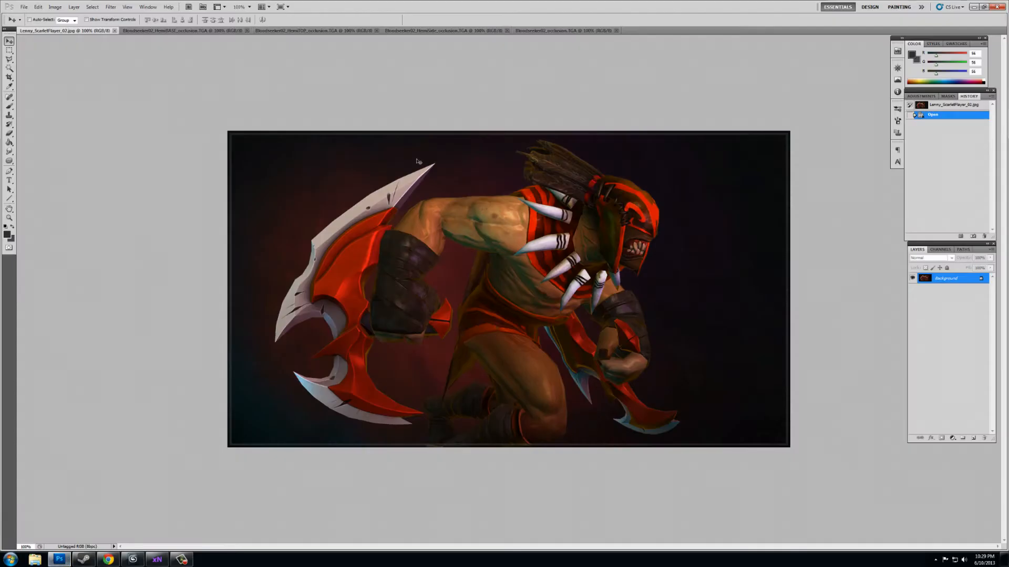
Cycle through the occlusion, HemiSide and HemiTOP map tabs, ending on Bloodseeker02_occlusion
click(564, 31)
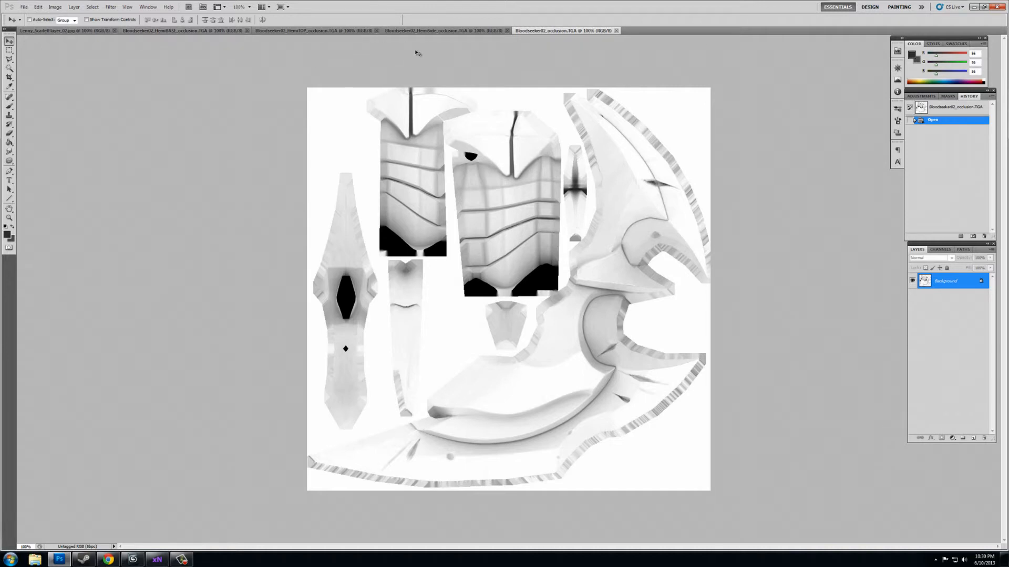
click(444, 30)
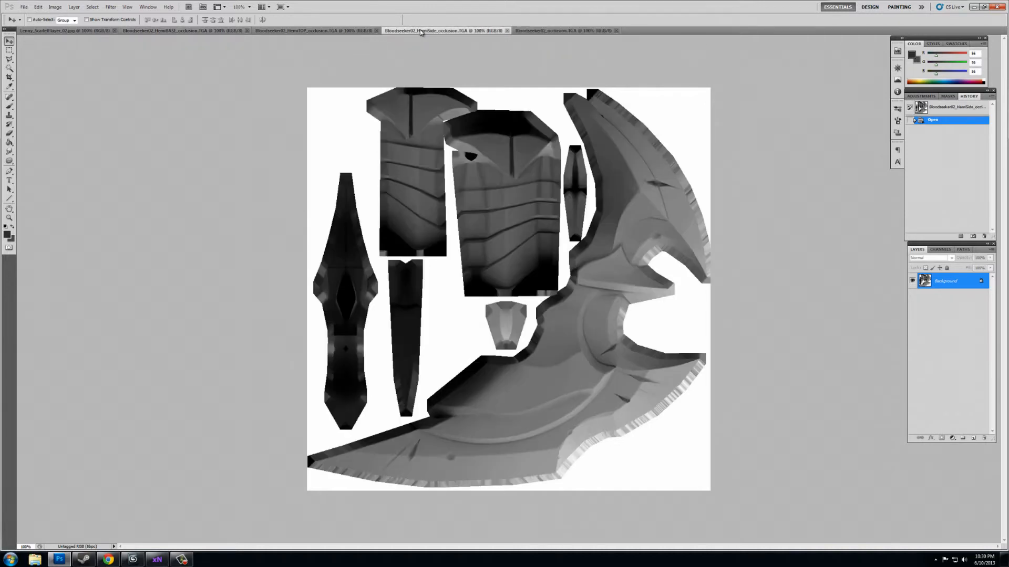
mouse_move(429, 190)
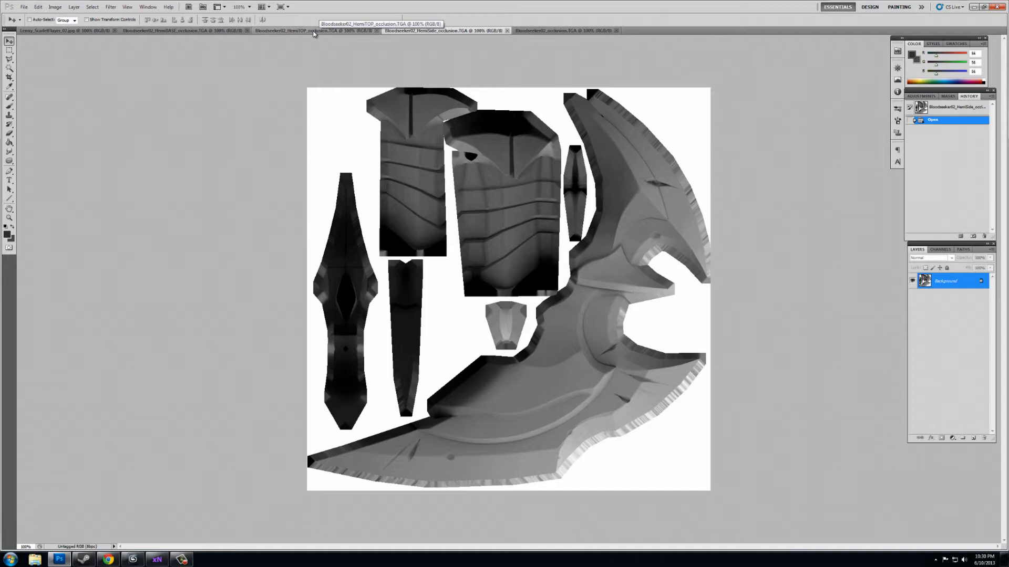
click(184, 31)
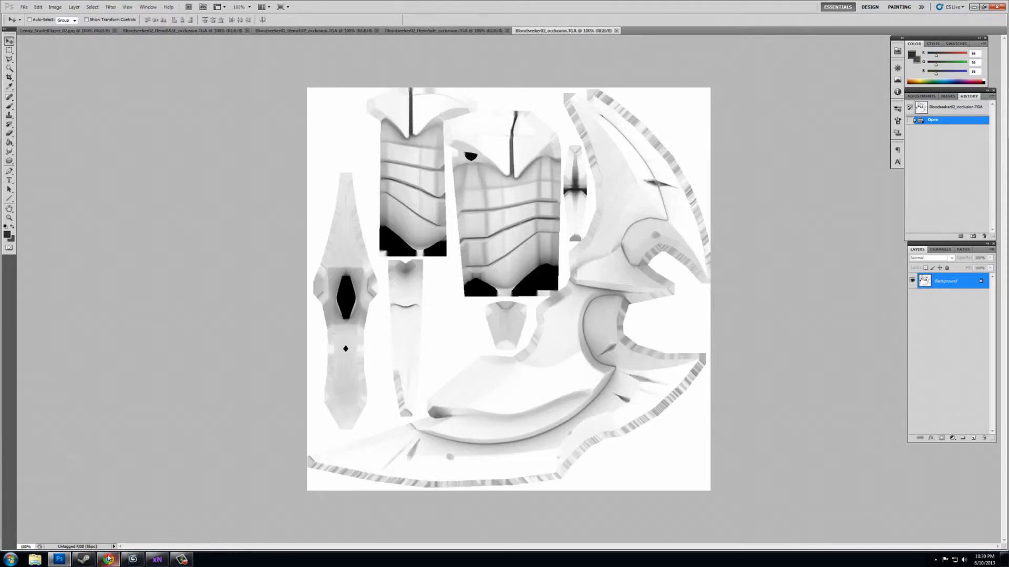
click(83, 558)
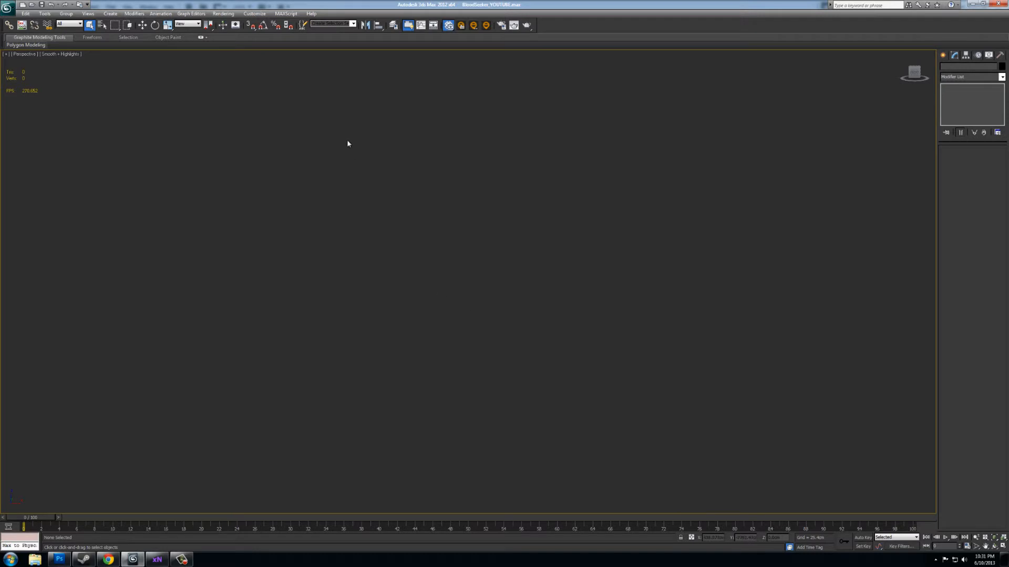
Select the HIGH selection set and hide the high-poly blade pieces
click(352, 24)
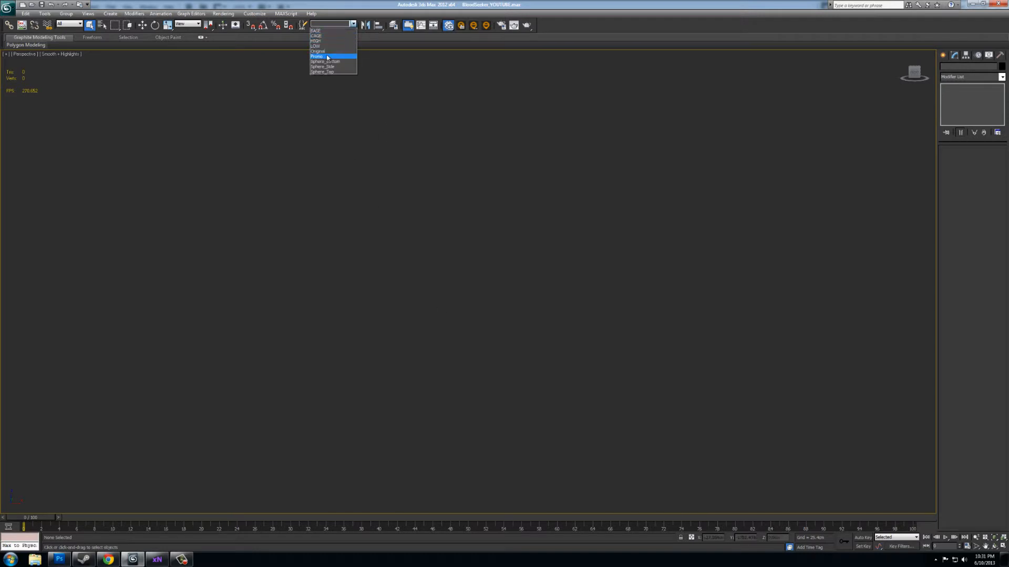
click(316, 41)
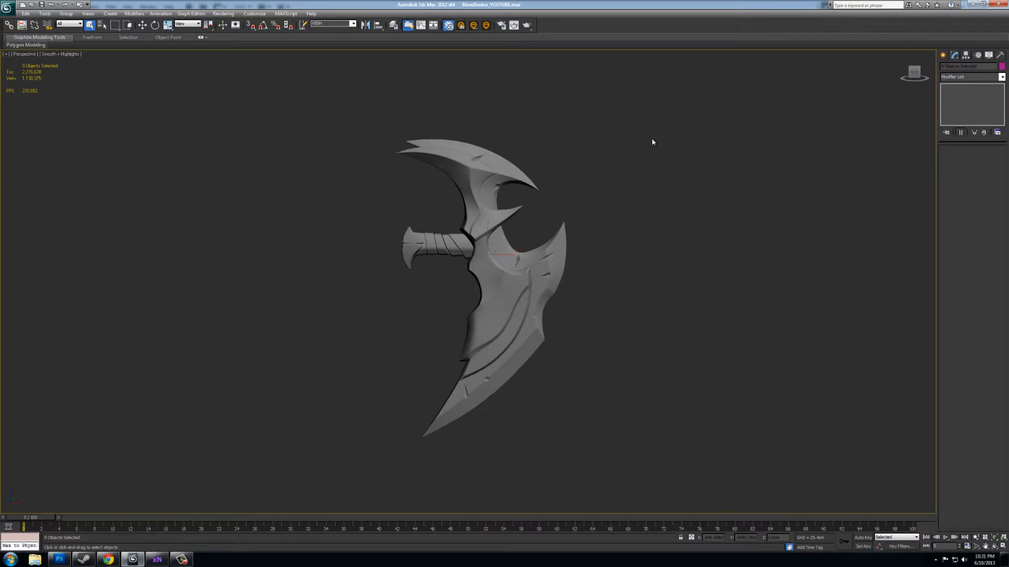
mouse_move(616, 145)
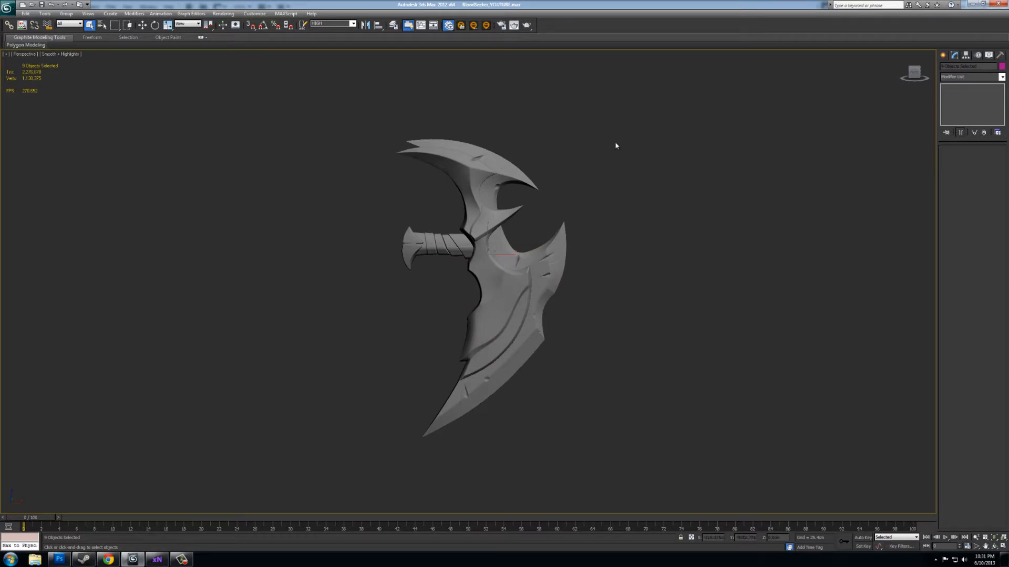
mouse_move(434, 112)
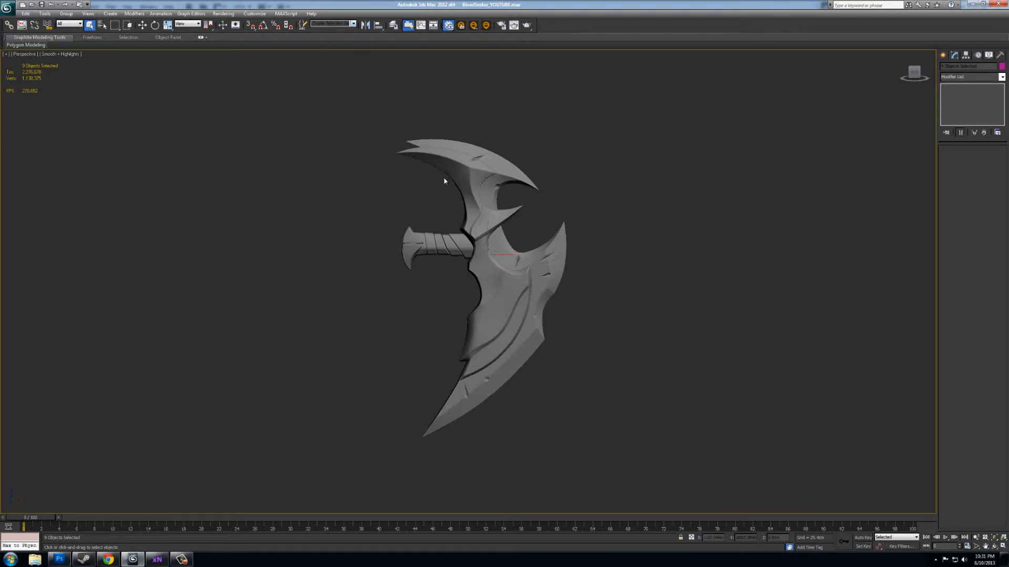
click(352, 24)
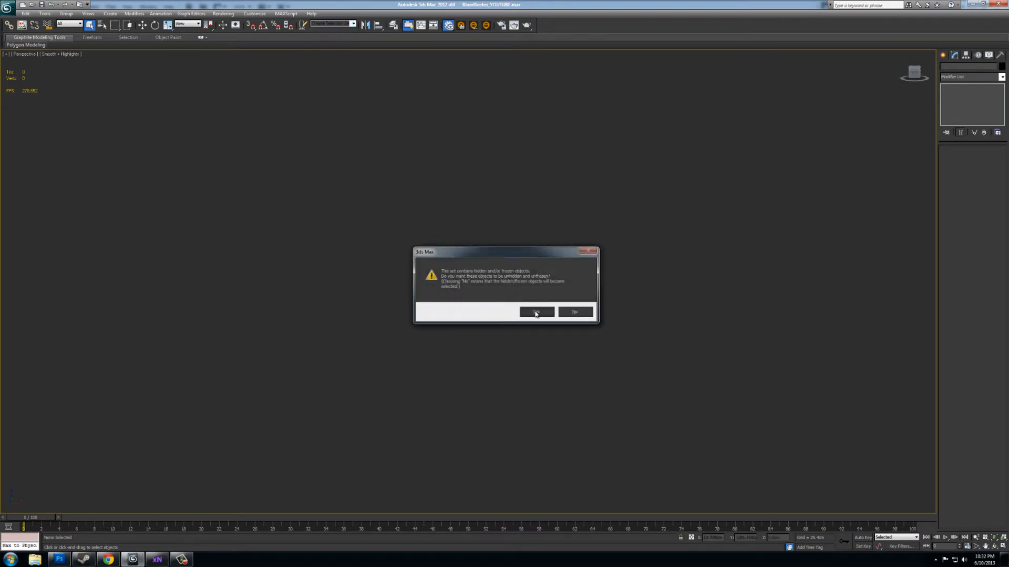
Unhide the LOW set, enable Edged Faces, and select the CAGE set
click(536, 312)
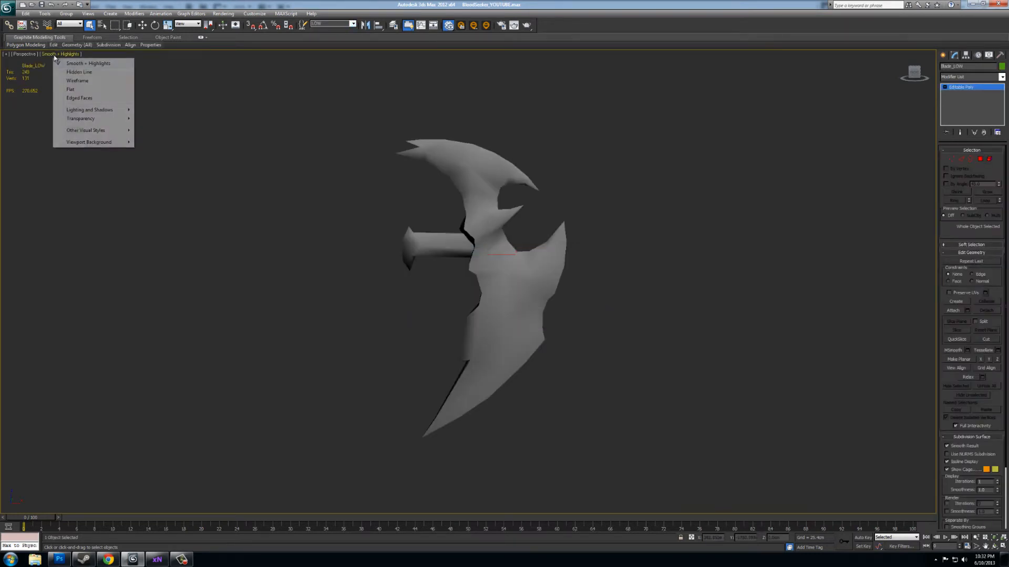
click(80, 97)
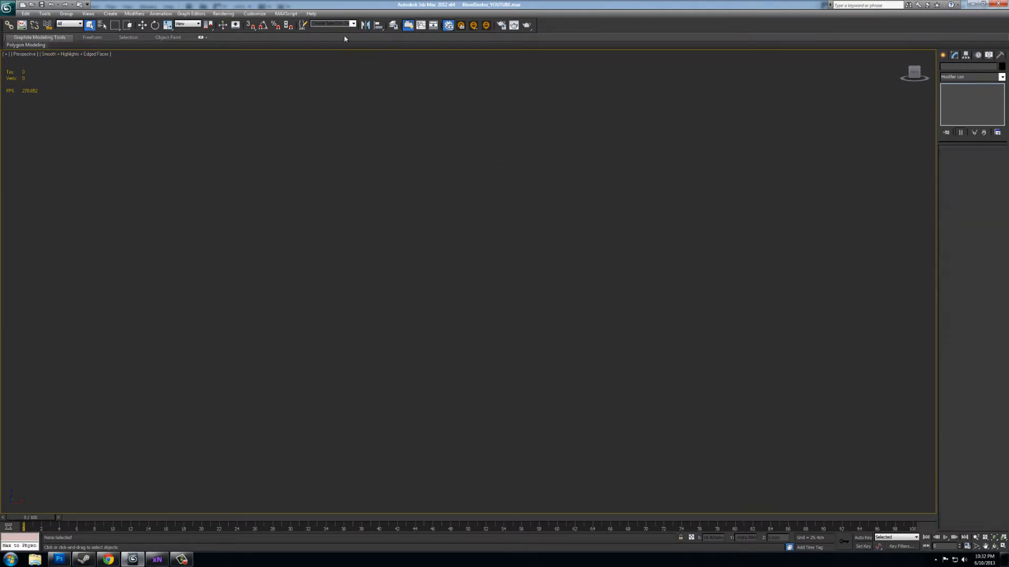
click(353, 24)
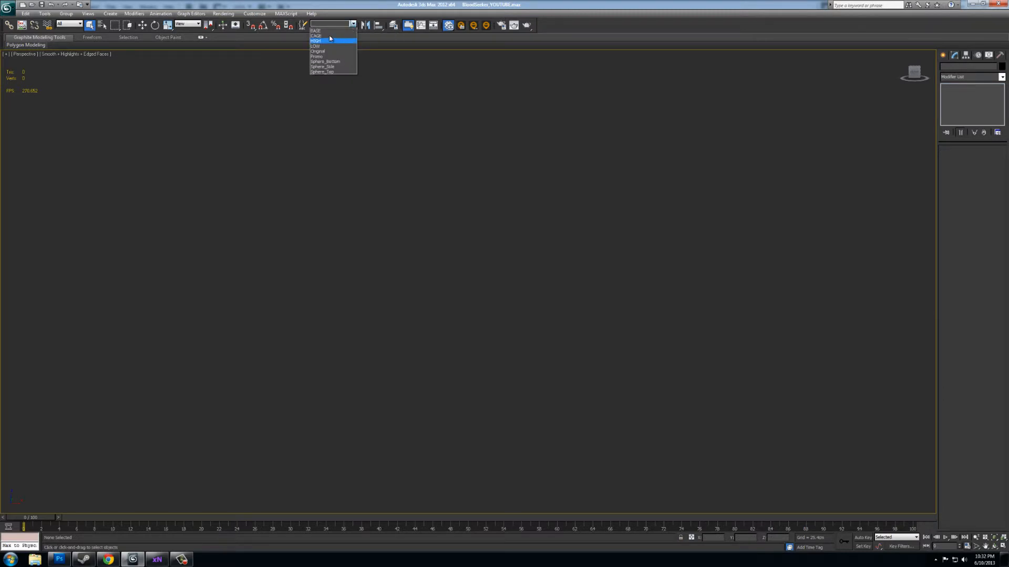
click(317, 35)
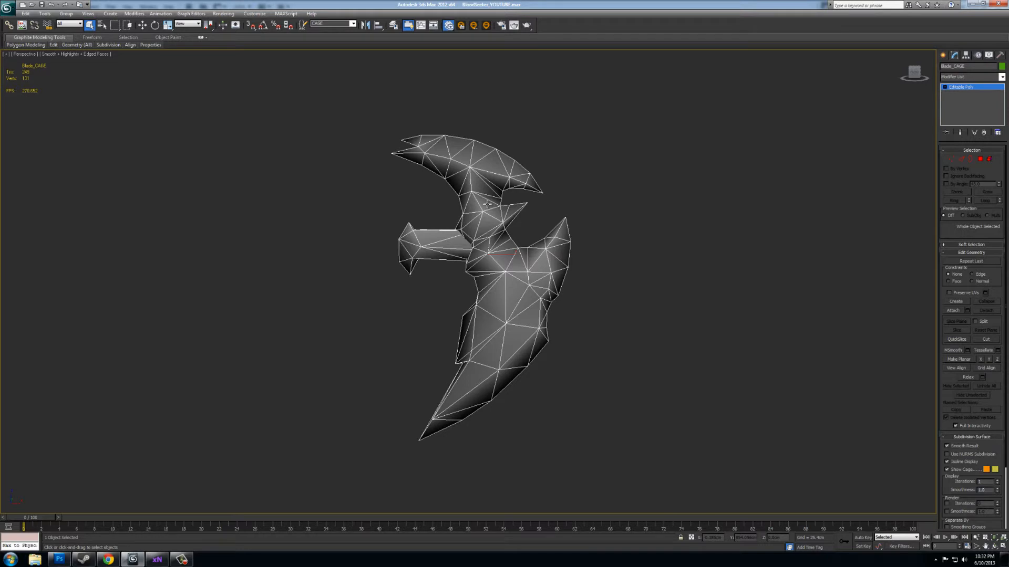
Export the cage as BLOODYoutube_CAGE01.obj with normals and no material library
right_click(487, 204)
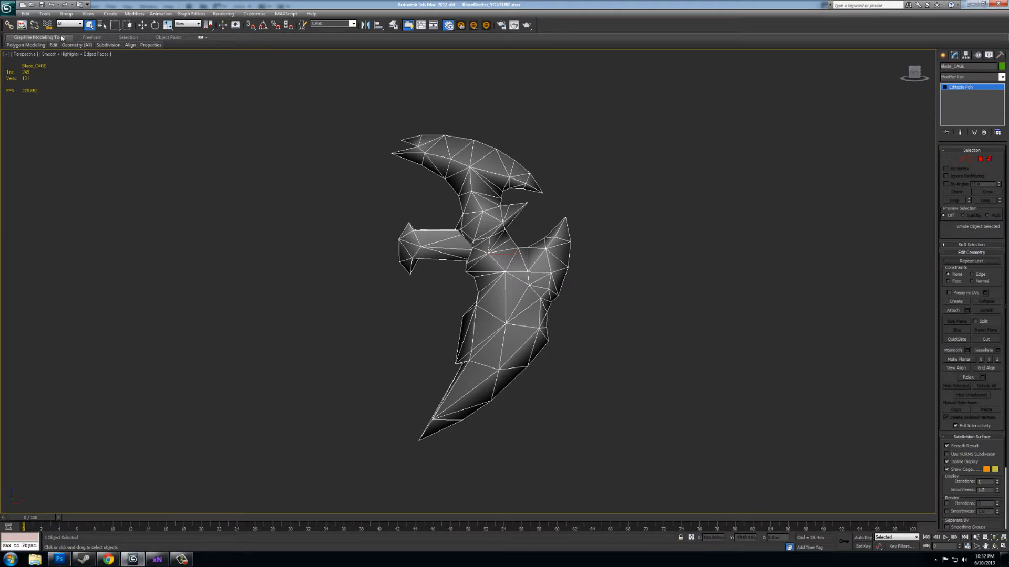
click(7, 7)
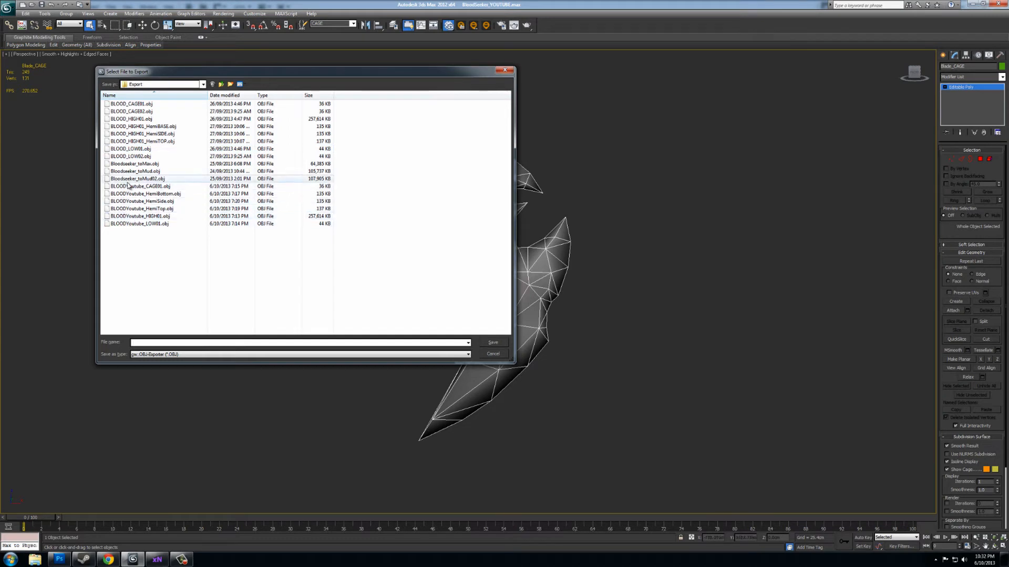
click(138, 186)
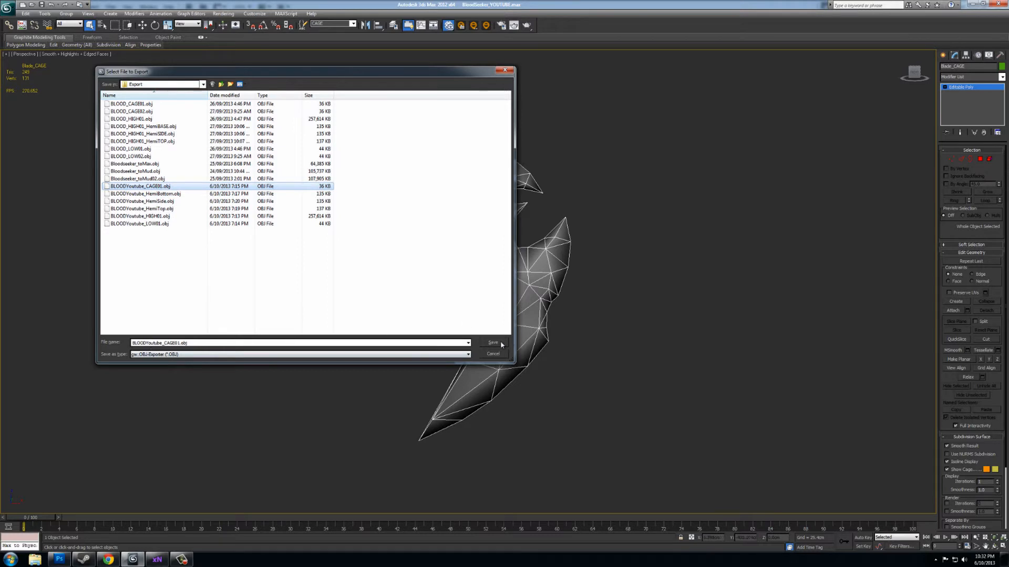
click(493, 342)
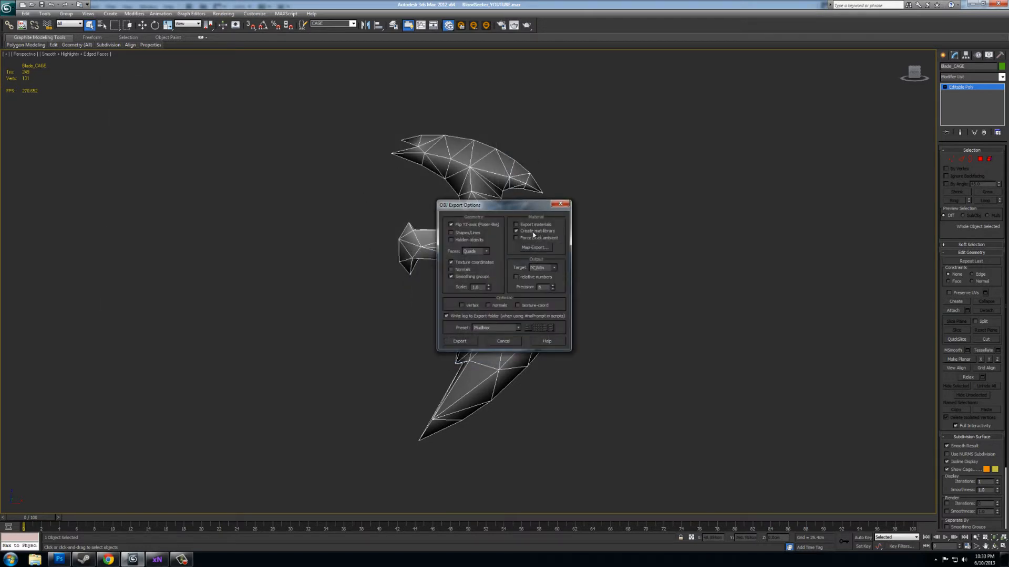
click(517, 231)
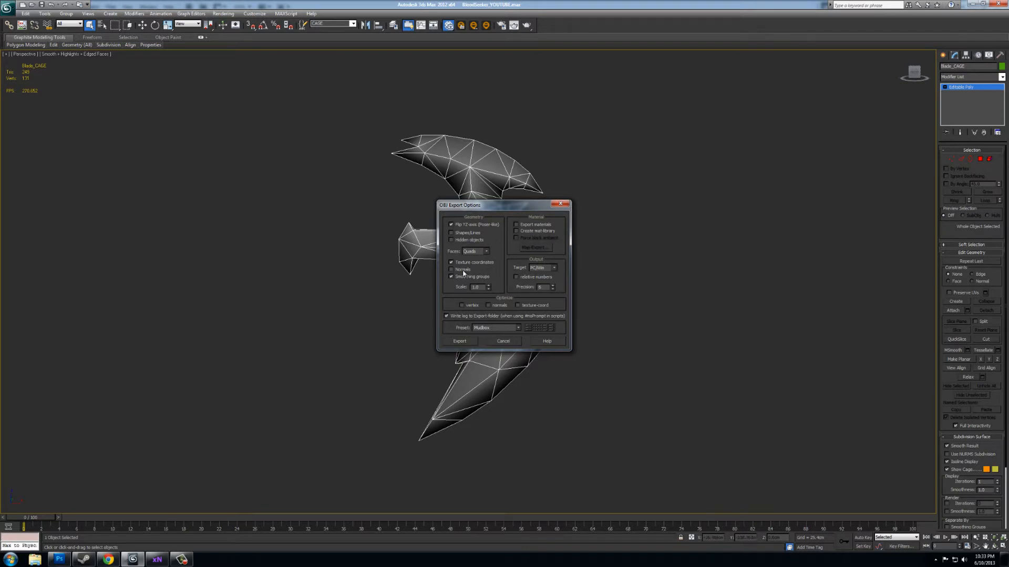
click(473, 251)
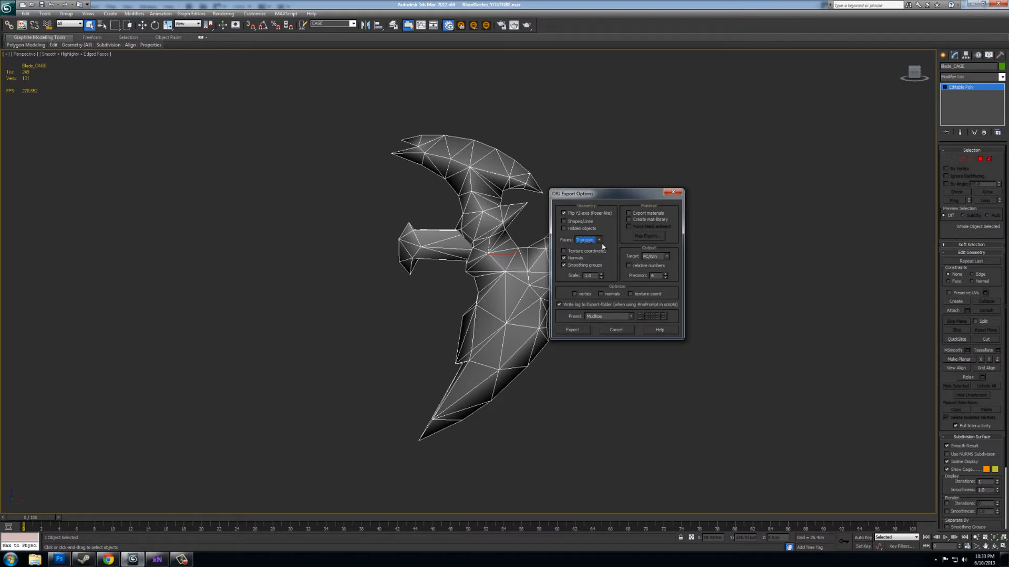
click(571, 329)
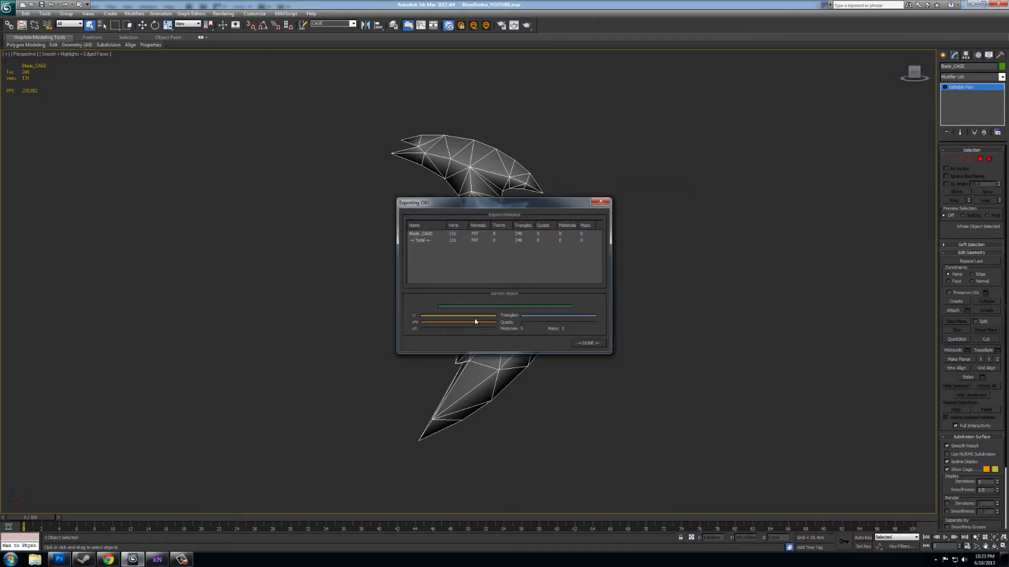
click(586, 343)
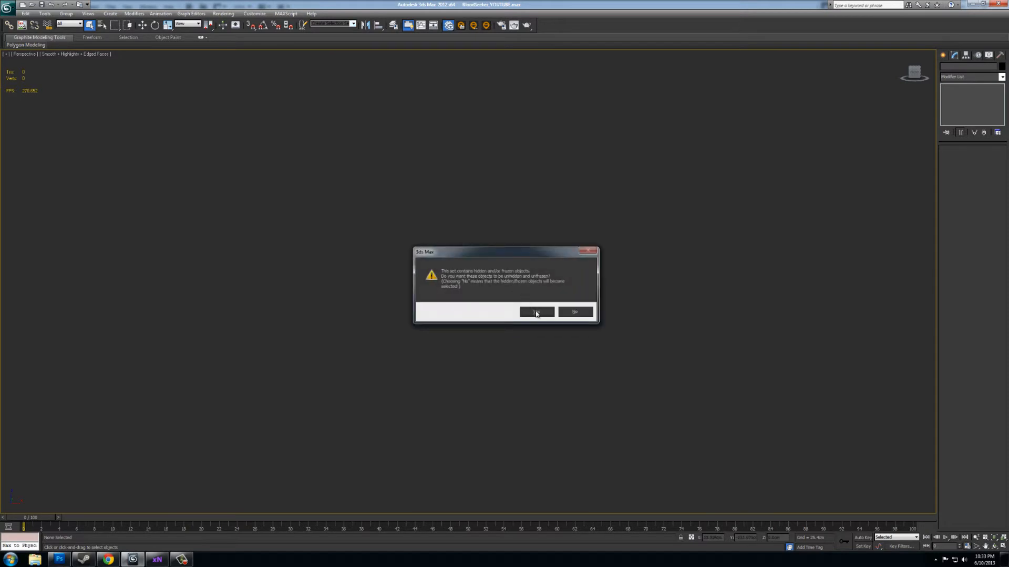
Export the low-poly blade over BLOODYoutube_LOW01.obj as triangles with normals
click(536, 312)
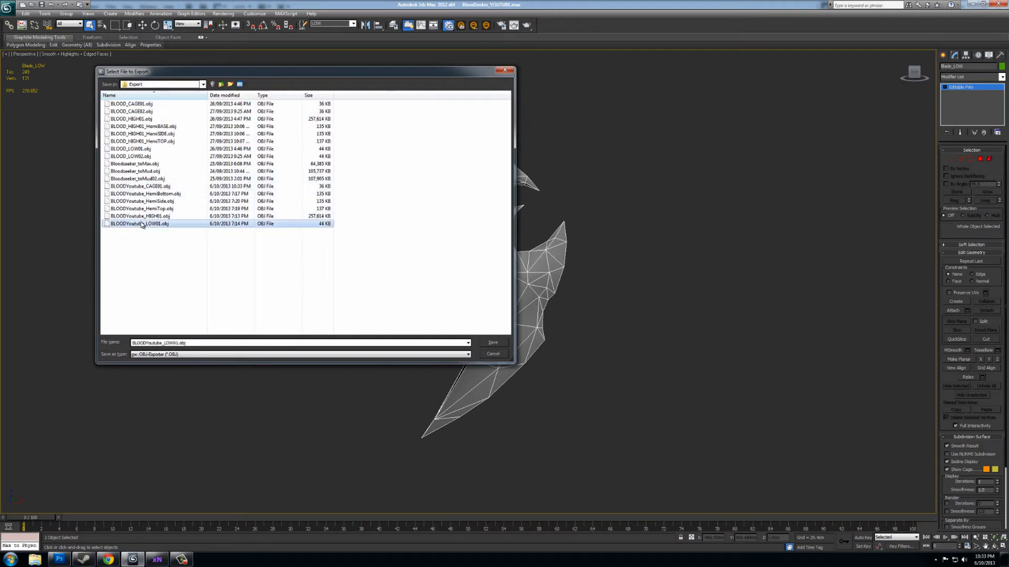
click(493, 342)
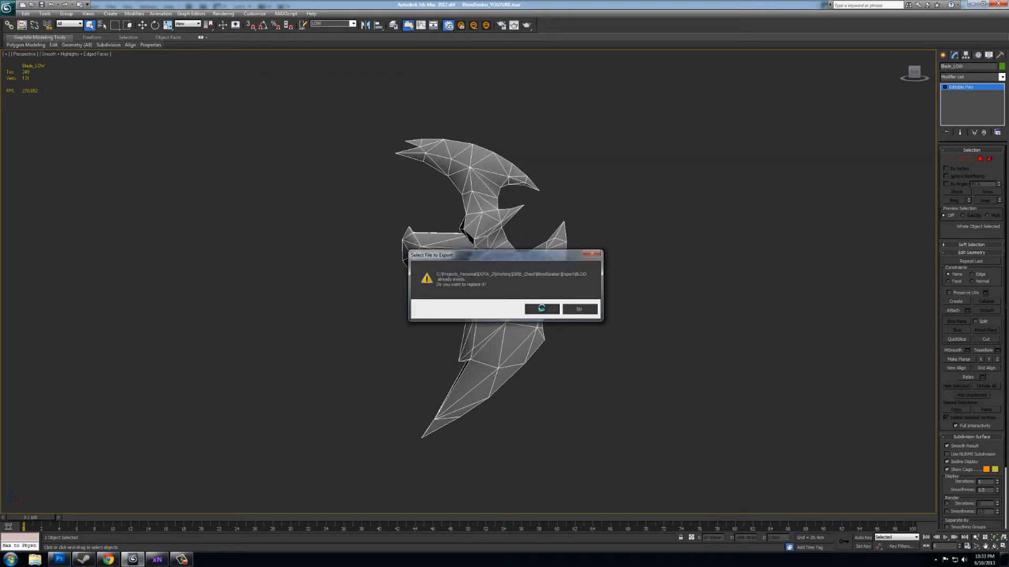
click(541, 309)
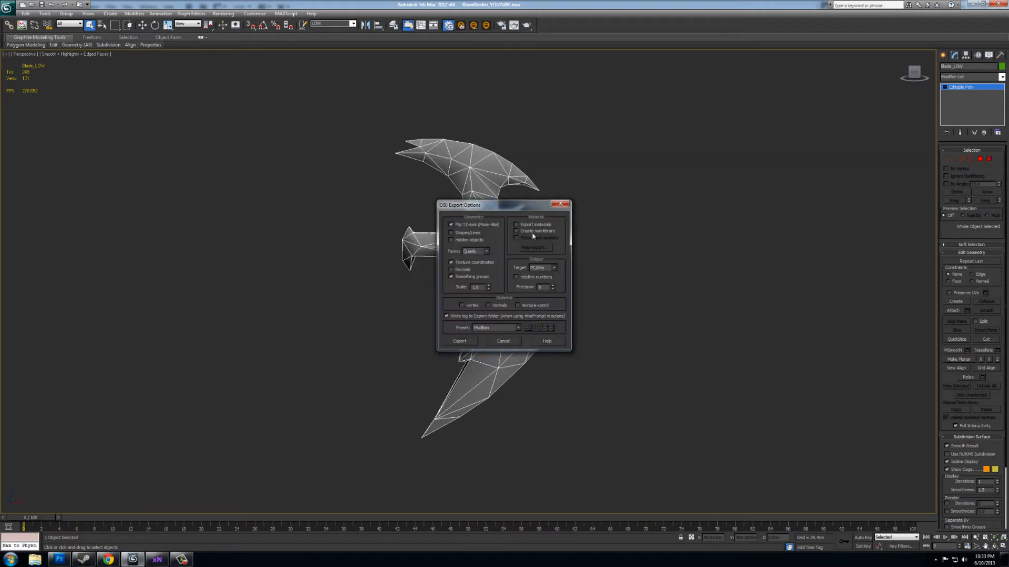
click(485, 251)
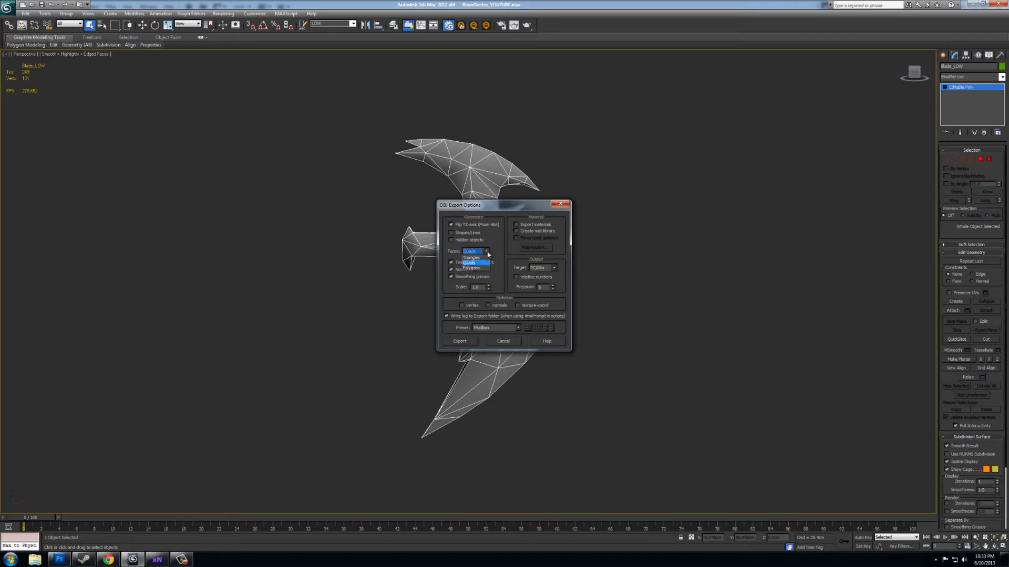
click(471, 258)
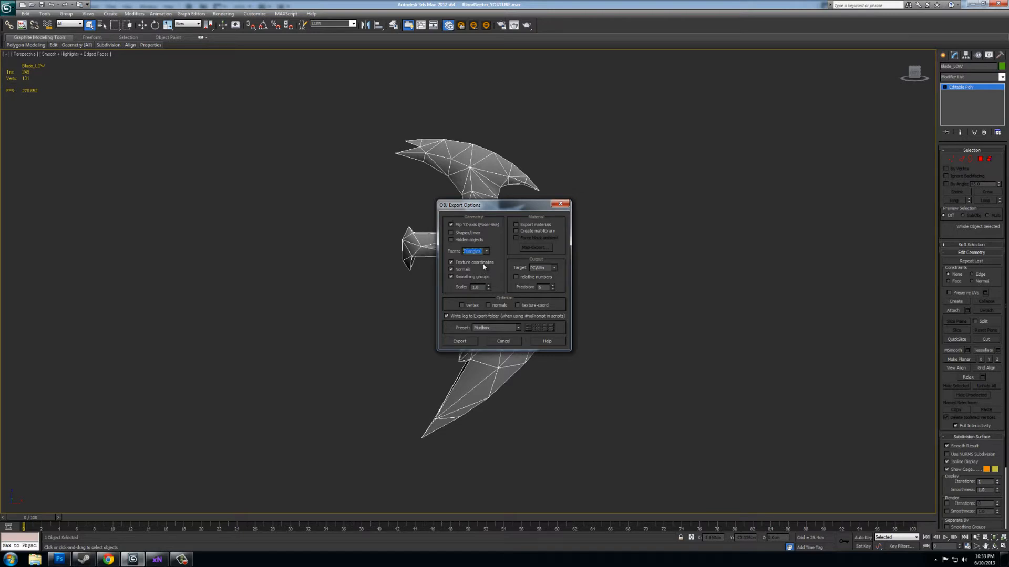
mouse_move(487, 359)
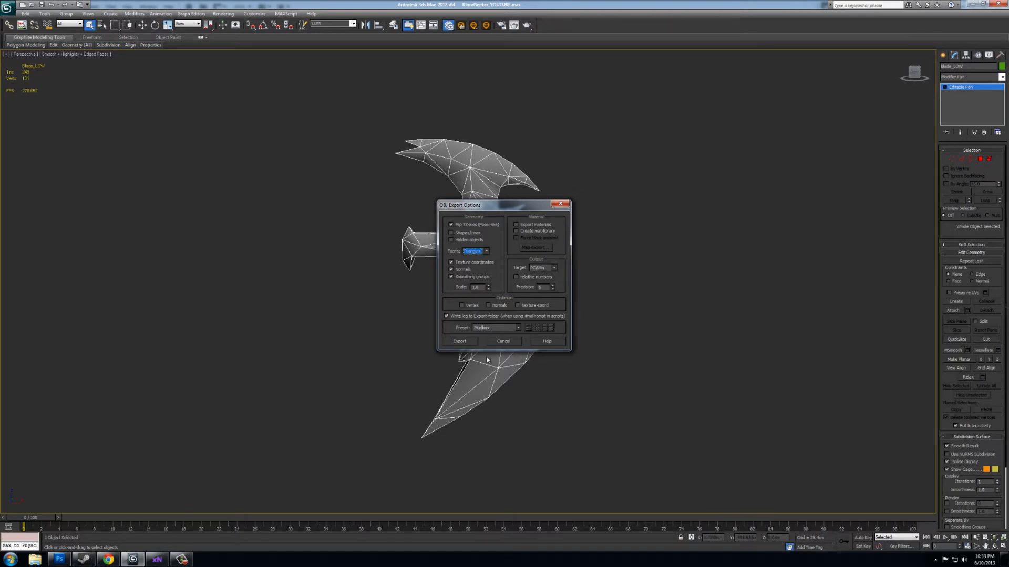
click(459, 341)
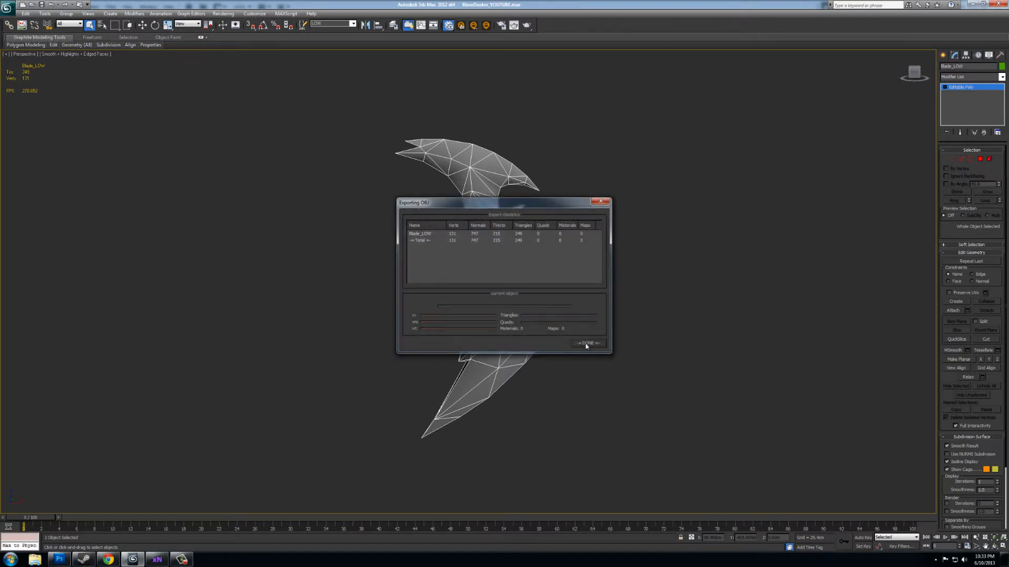
click(586, 344)
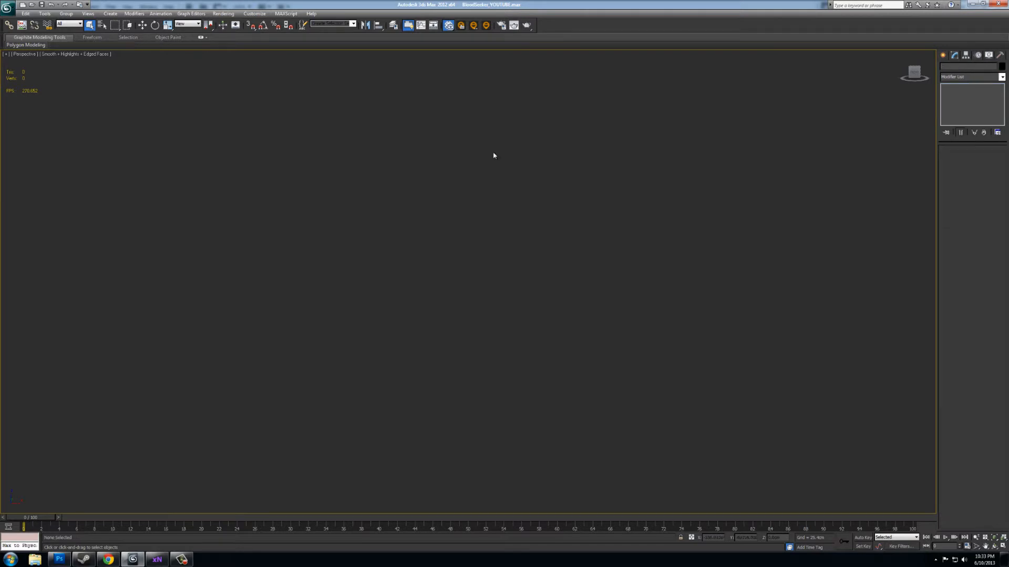
Export the HIGH blade over BLOODYoutube_HIGH01.obj without materials, then hide it
click(353, 24)
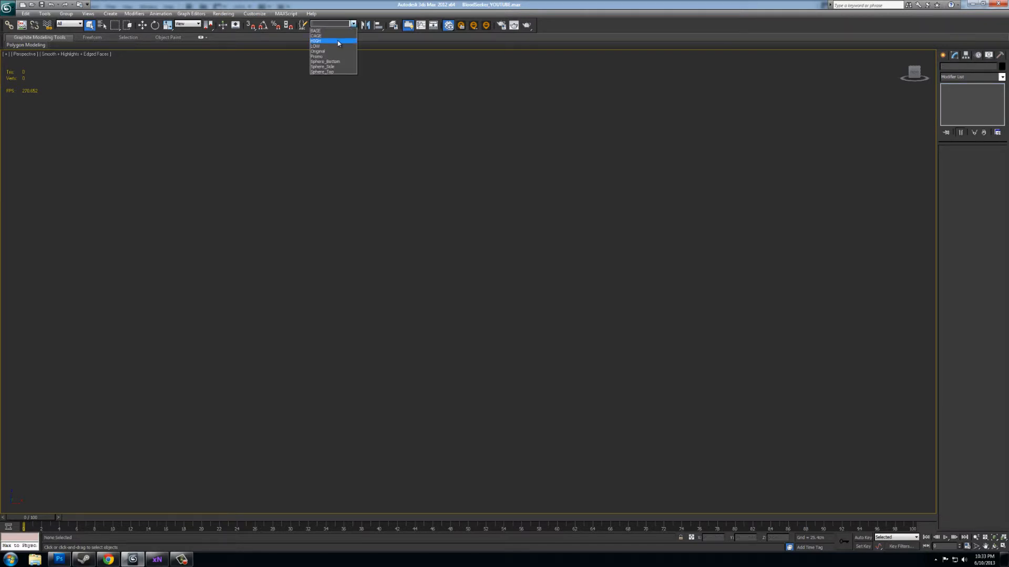
click(316, 40)
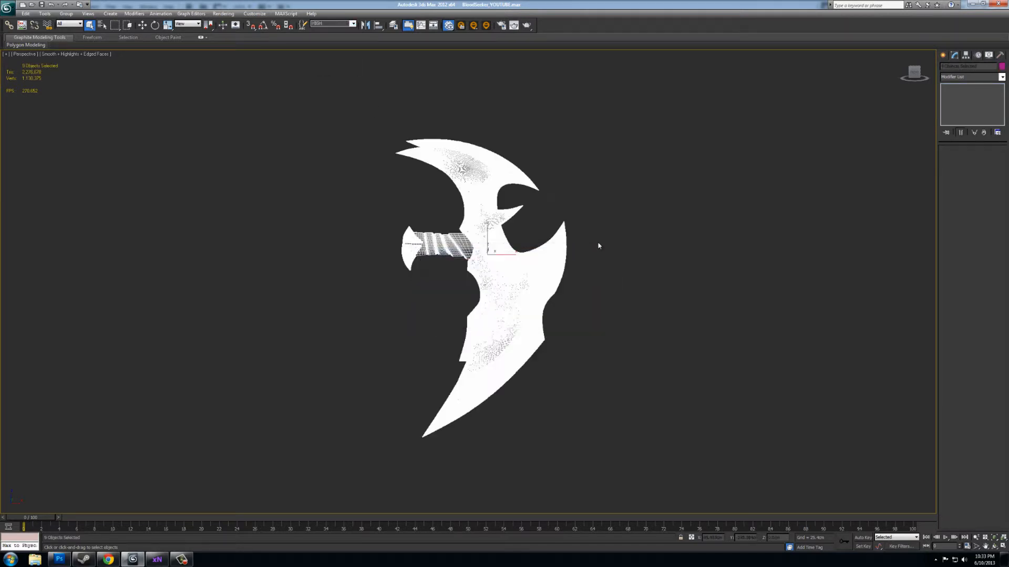
click(7, 6)
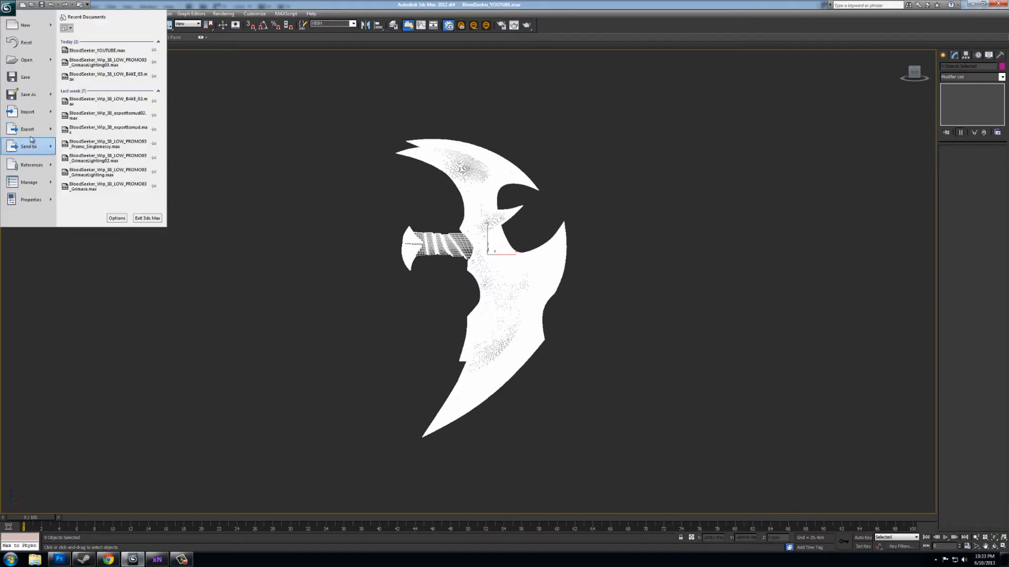
click(28, 129)
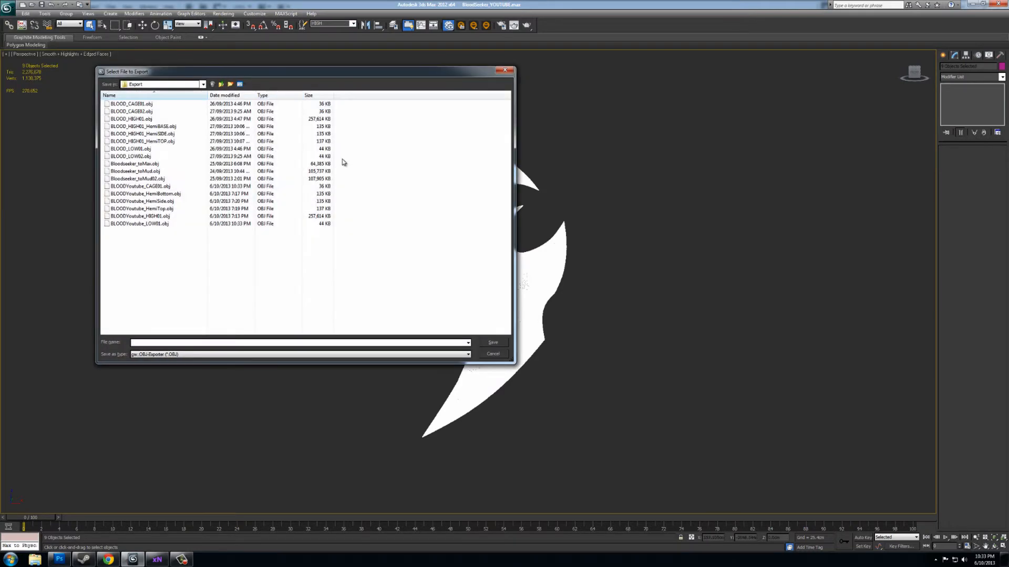
click(140, 216)
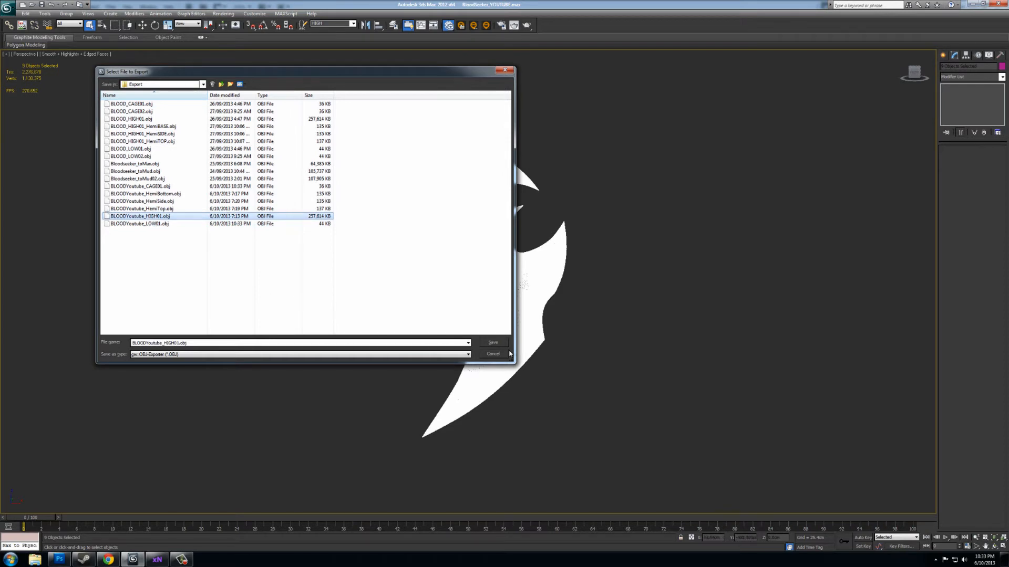
click(493, 342)
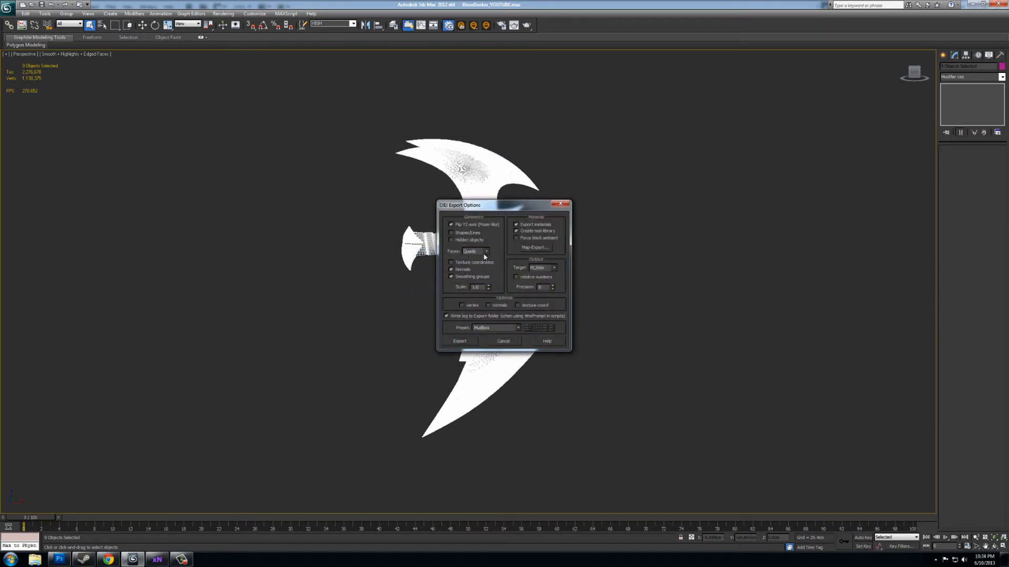
click(516, 224)
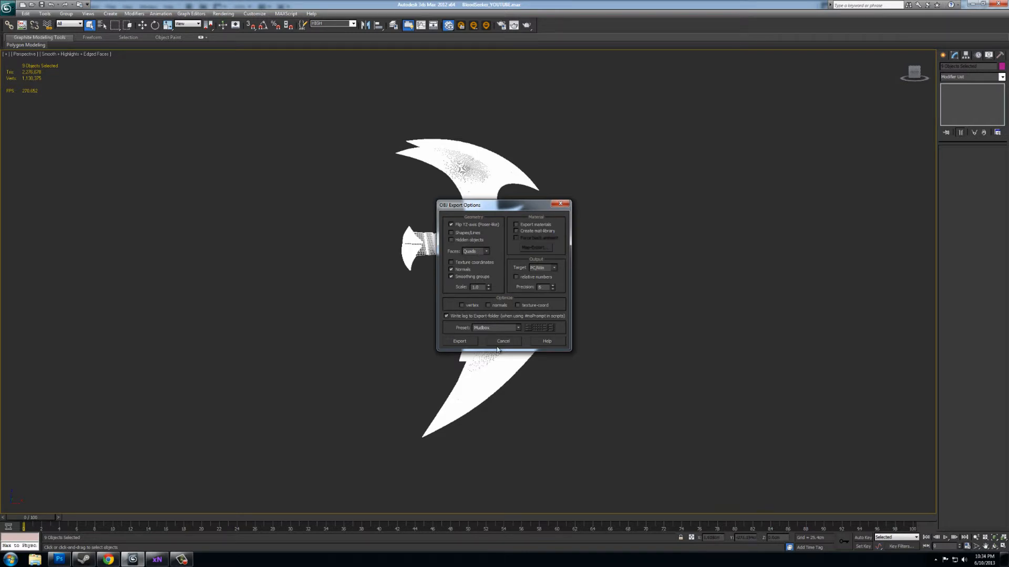
click(458, 341)
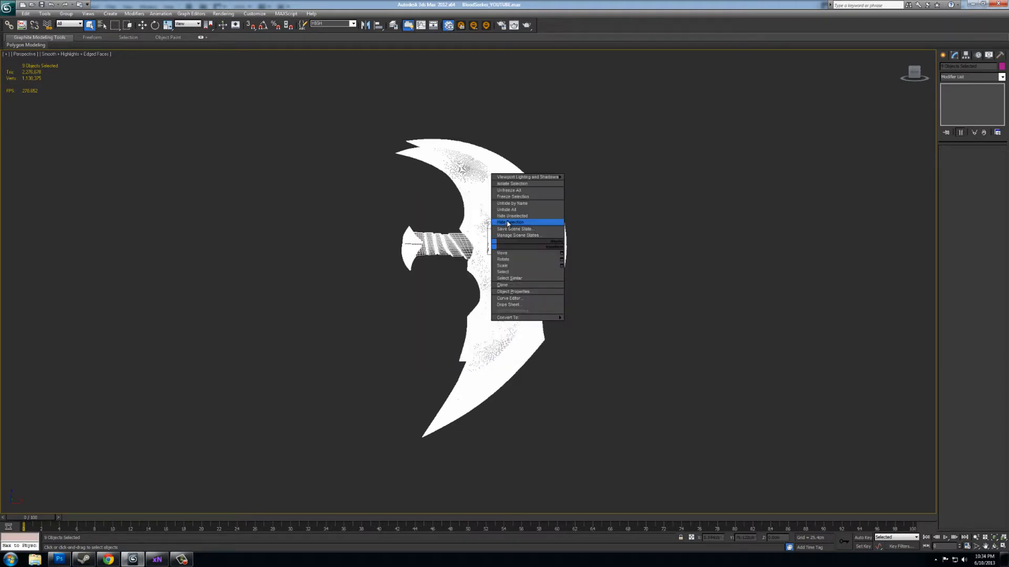
click(510, 222)
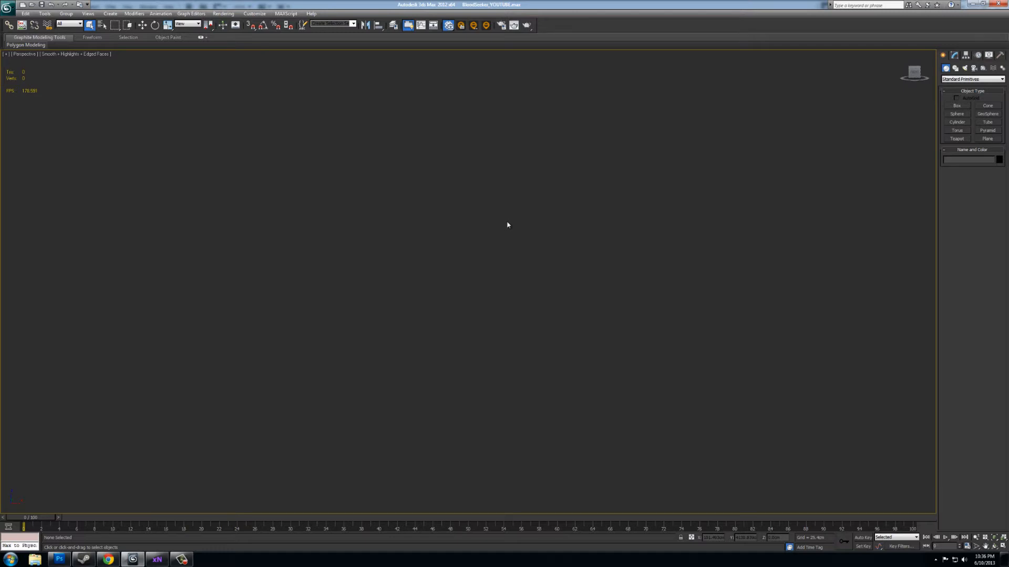
mouse_move(510, 220)
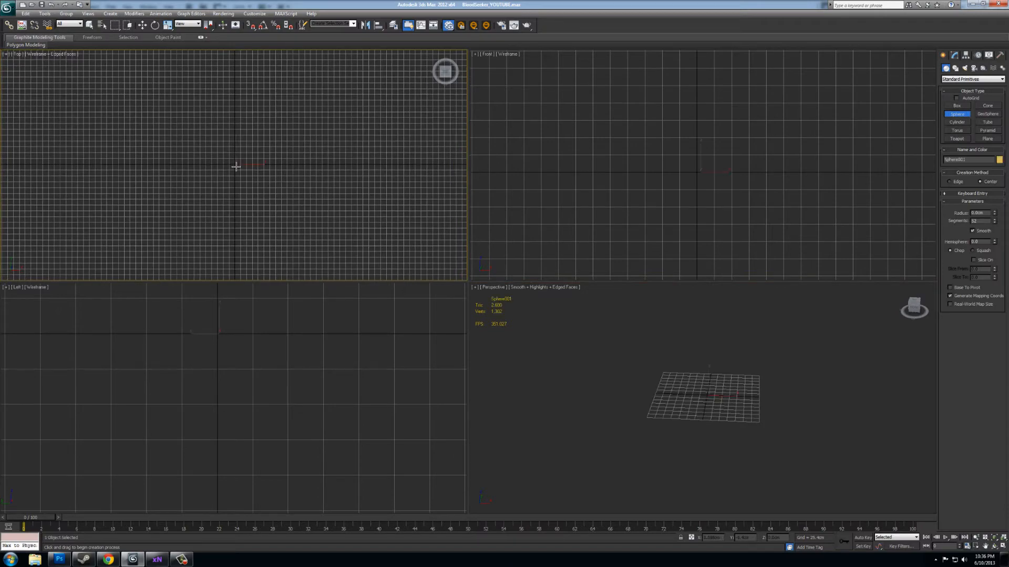
Drag out a large, many-segmented sphere centred on the origin
drag(236, 166, 267, 235)
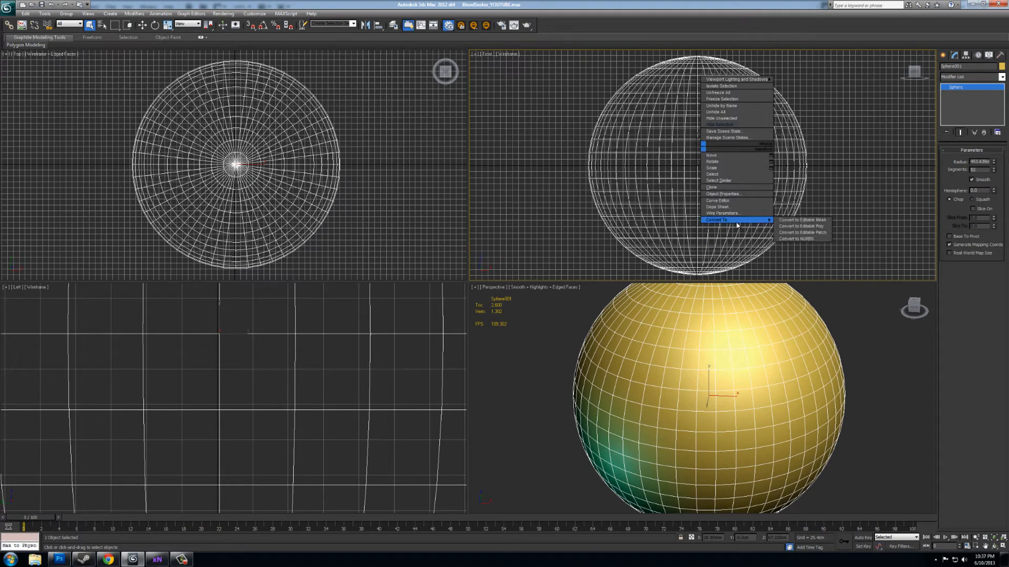
Convert the sphere to Editable Poly, delete its top half, flip faces, reset XForm and collapse
click(798, 220)
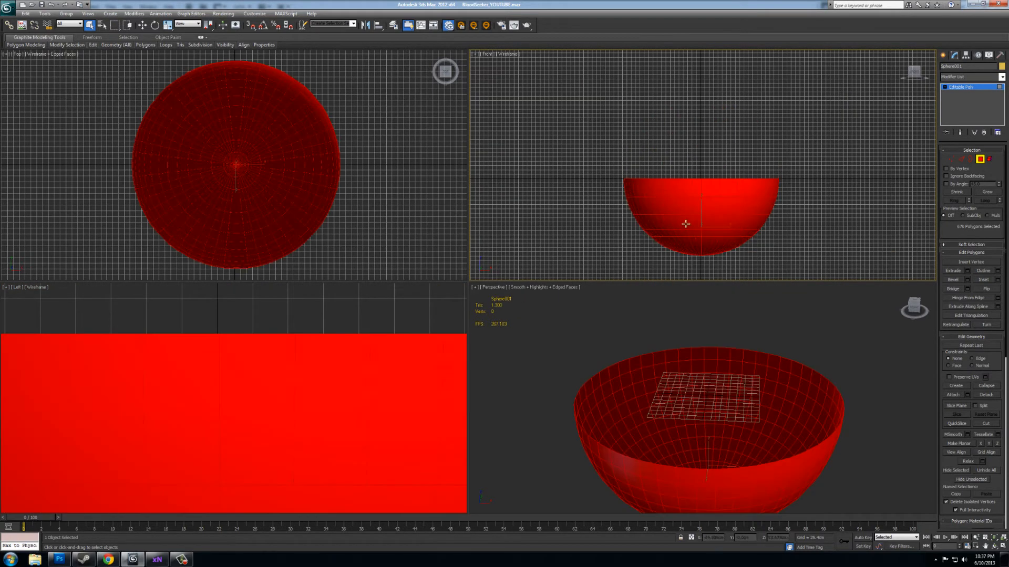
right_click(685, 223)
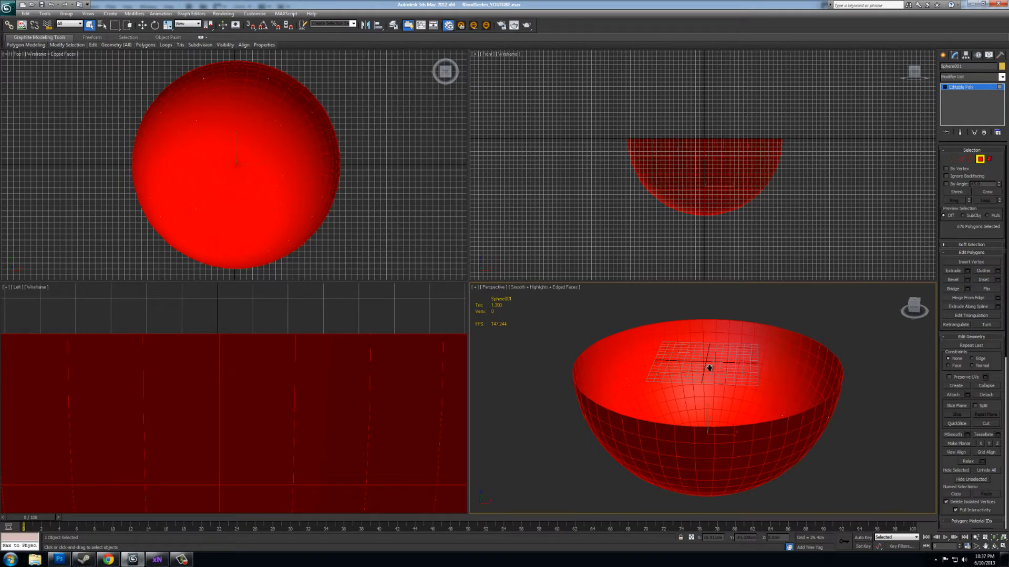
mouse_move(748, 367)
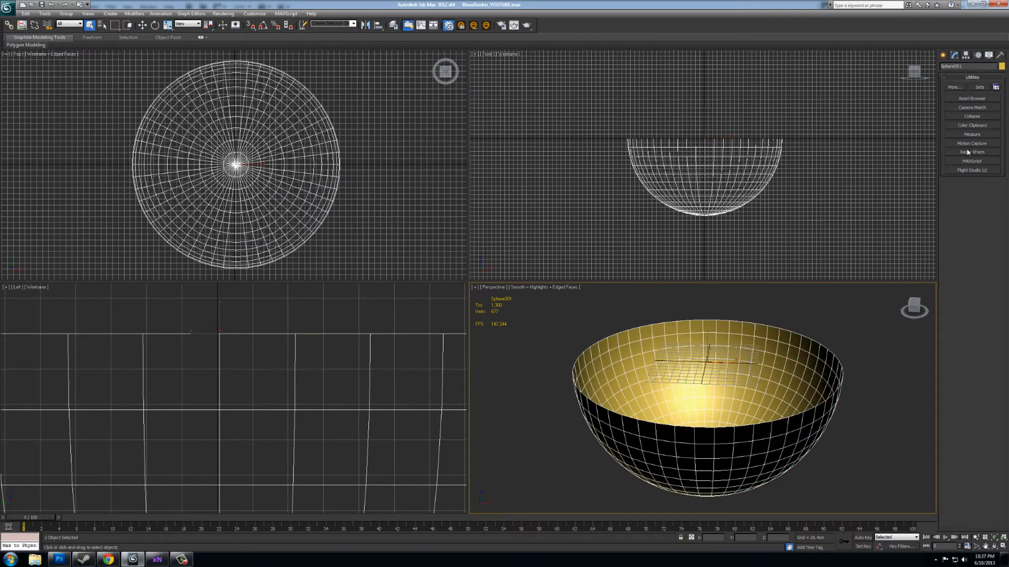
click(972, 152)
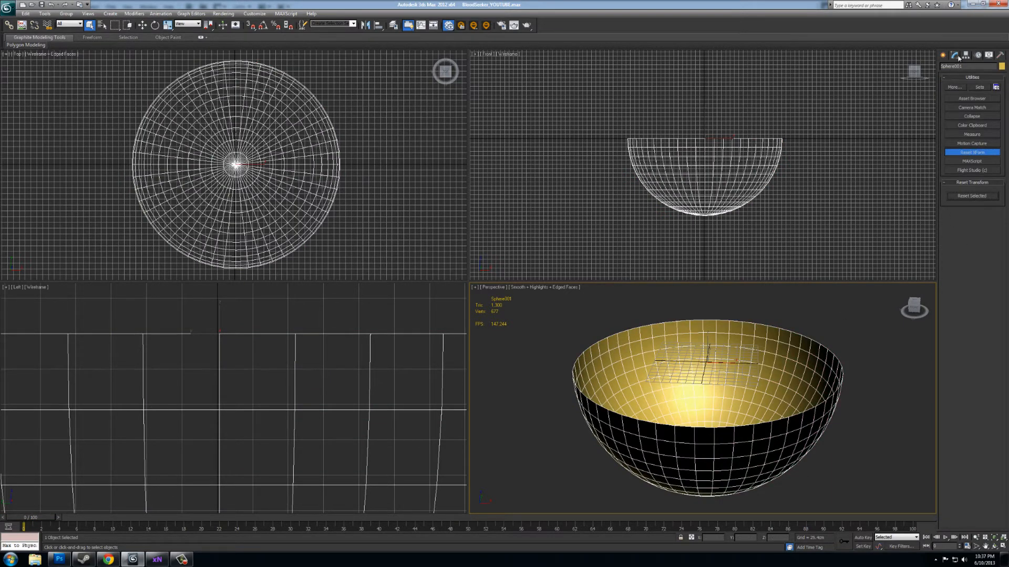
right_click(959, 86)
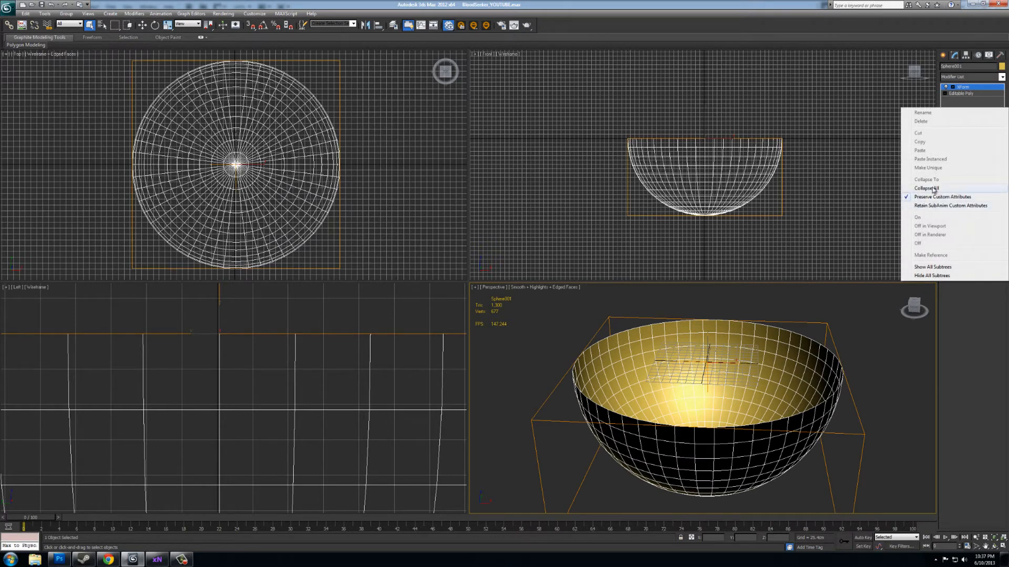
click(928, 189)
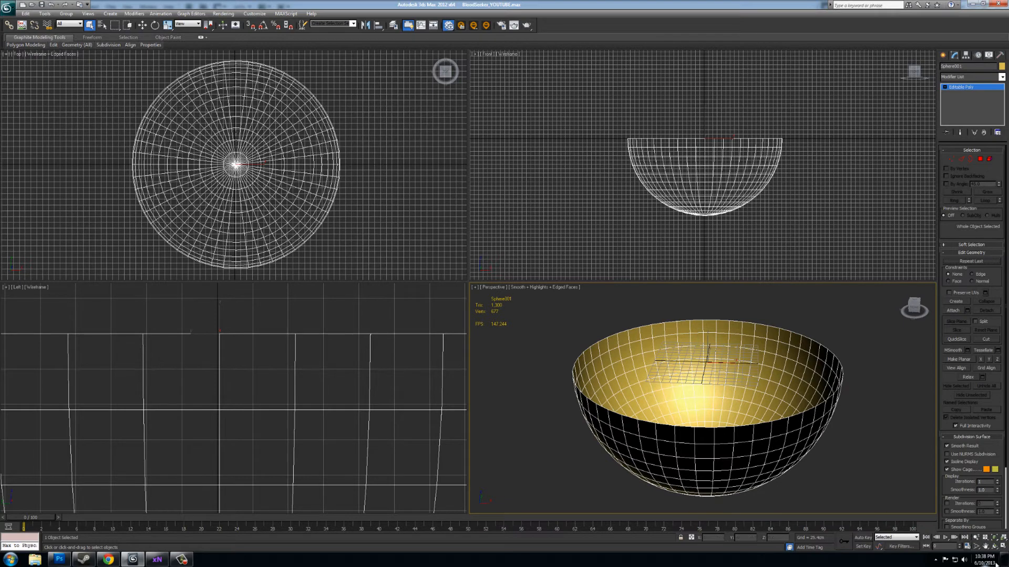
Maximize the perspective view and pick the LOW layer
key(Alt+w)
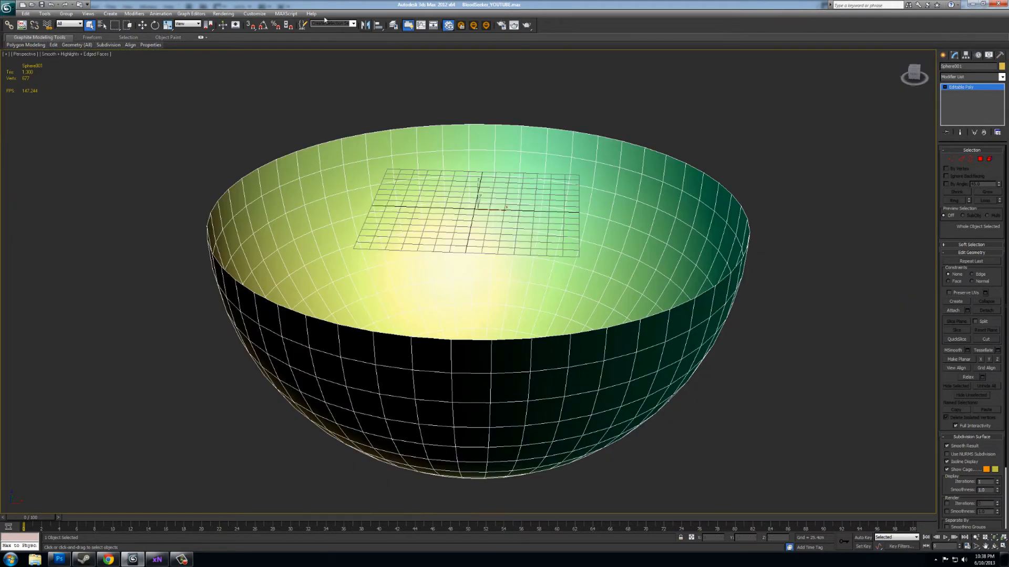
click(352, 23)
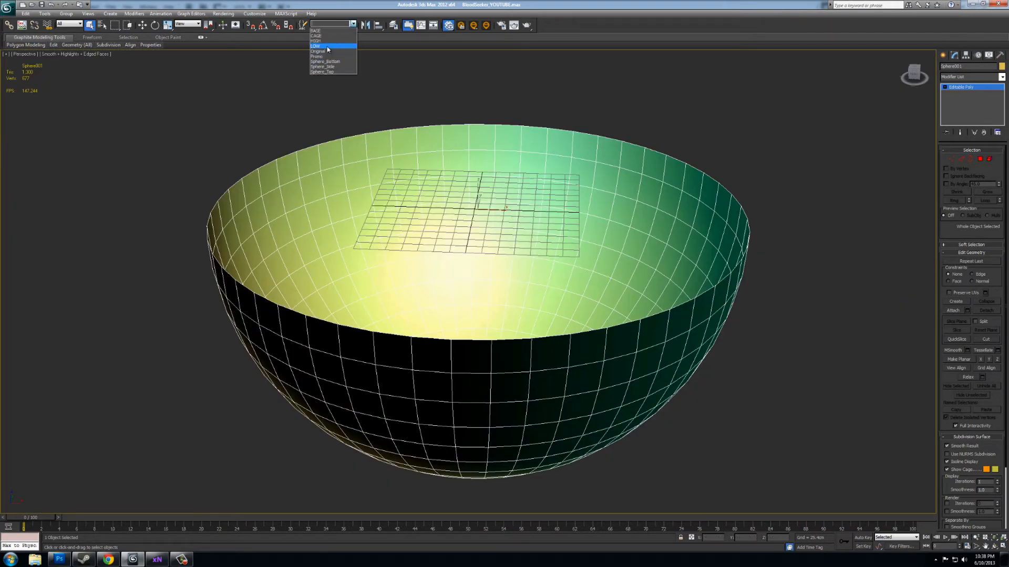
click(315, 45)
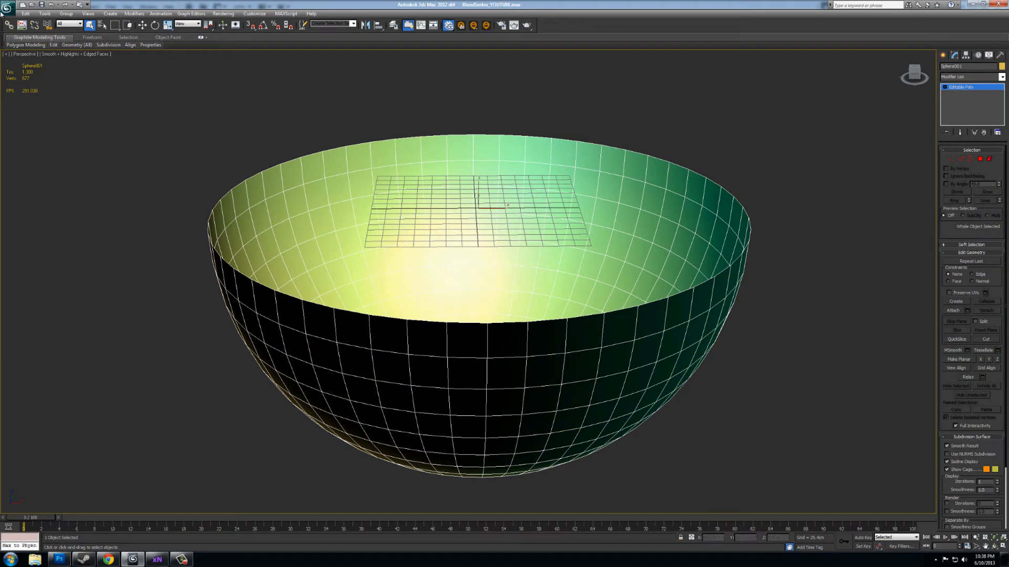
Export the selected hemisphere over BLOODYoutube_HemiBottom.obj, confirming the overwrite
click(27, 129)
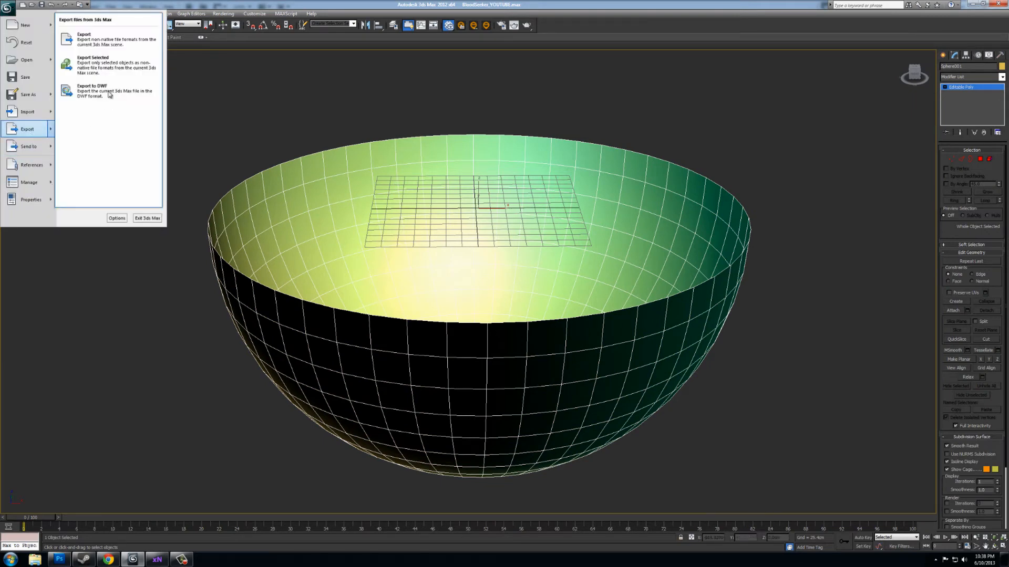
click(83, 35)
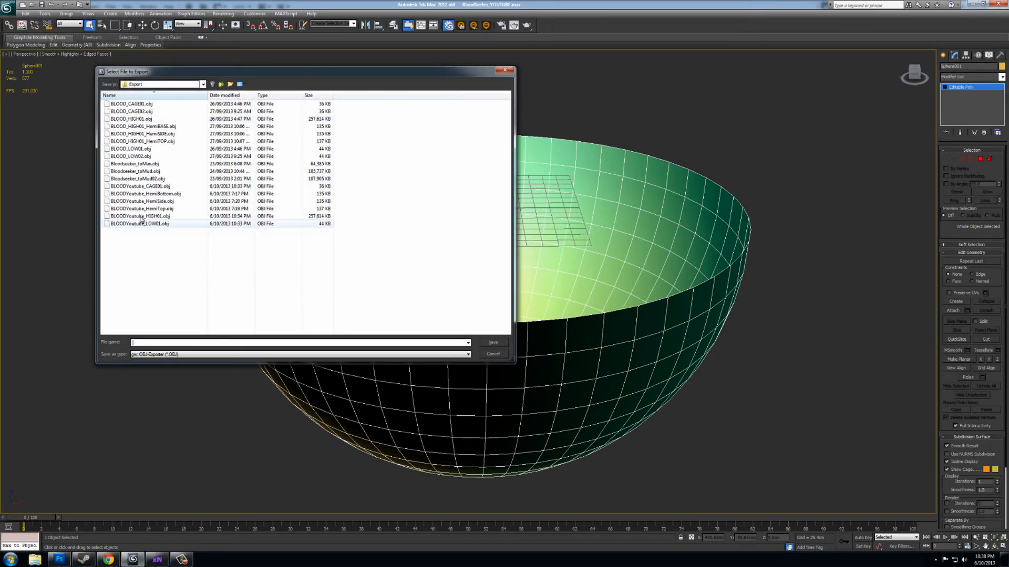
click(145, 194)
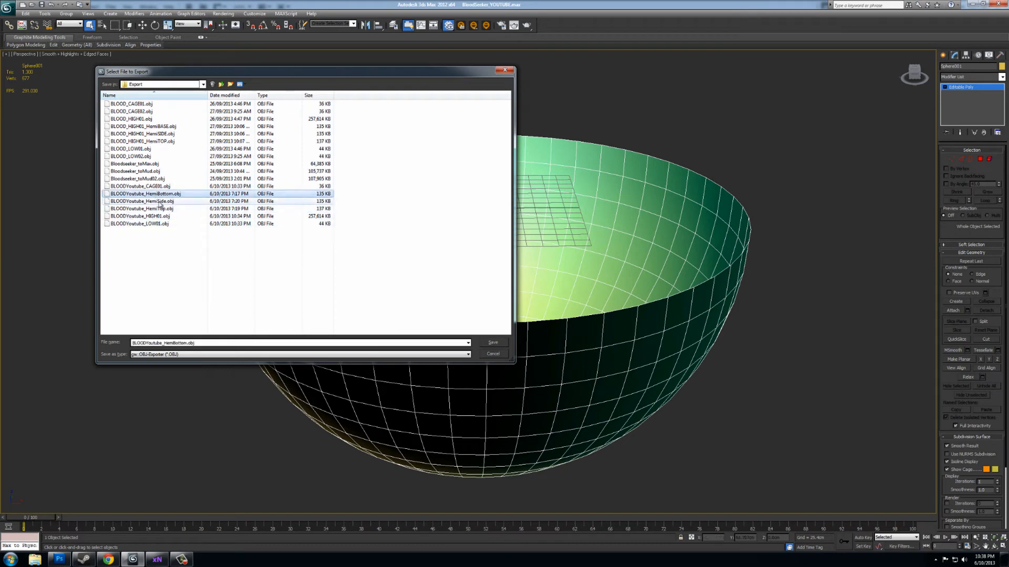
click(492, 341)
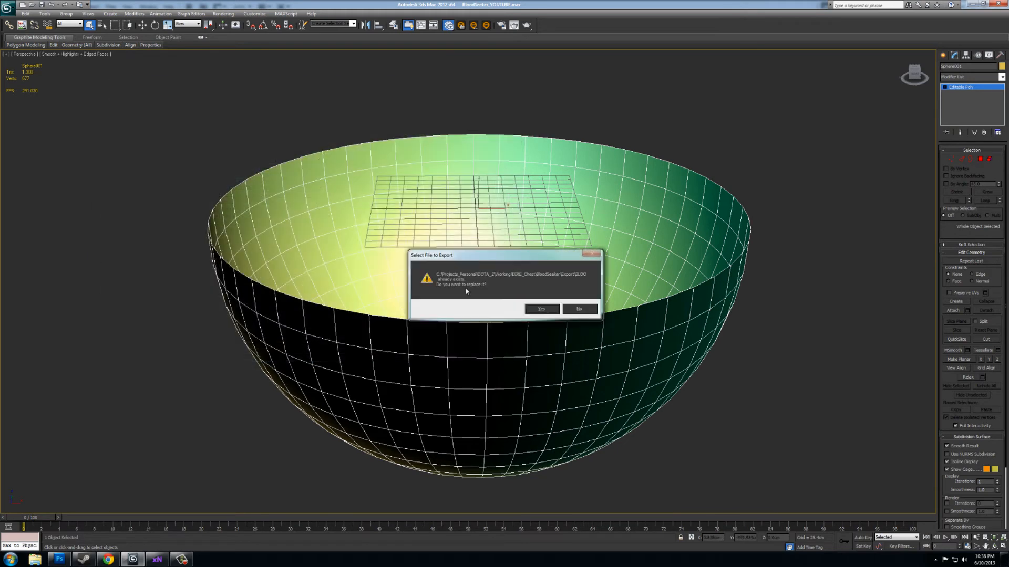
click(541, 309)
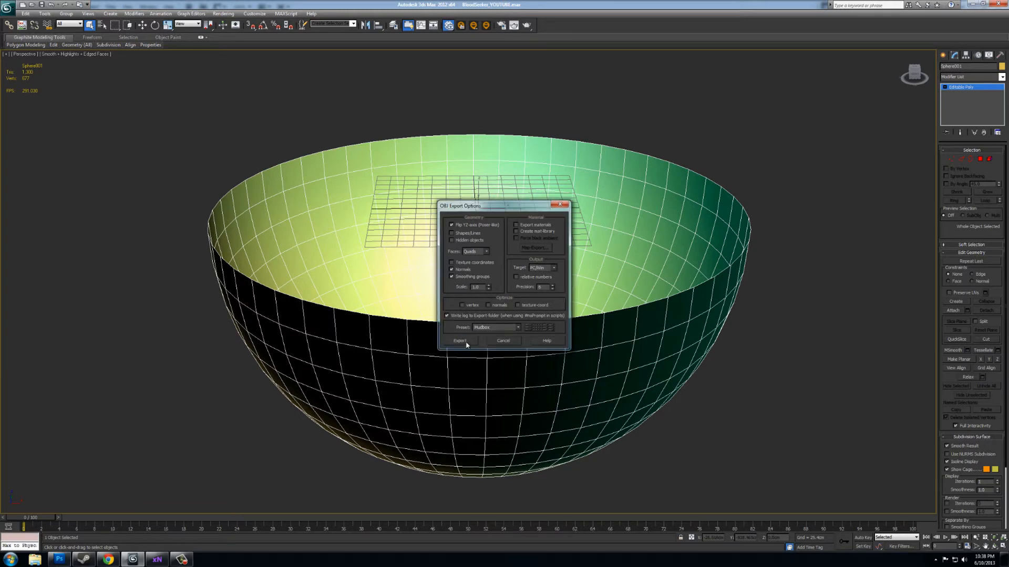
click(458, 341)
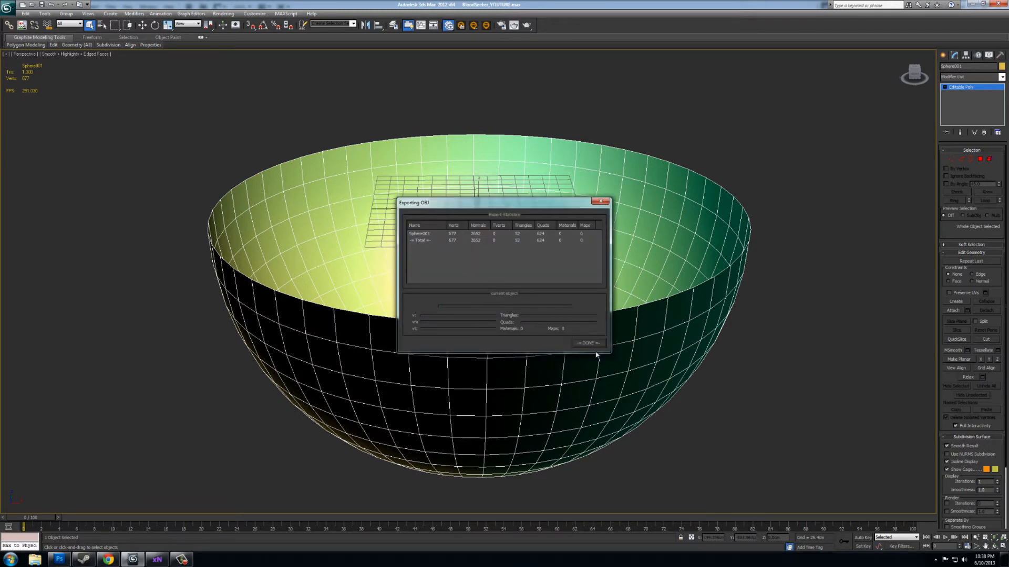
click(587, 343)
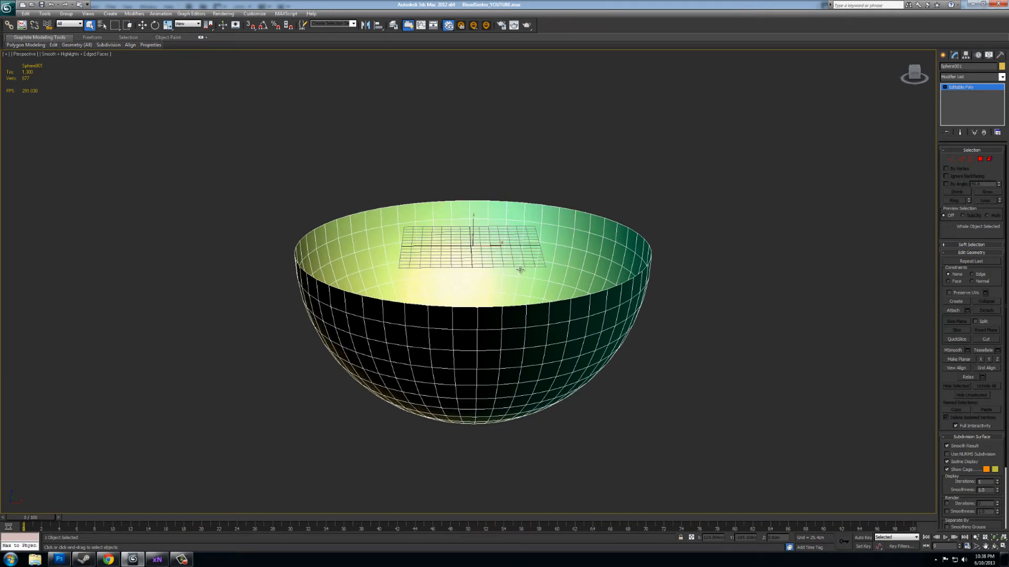
Export the sideways hemisphere over BLOODYoutube_HemiSide.obj with quad faces, then stand it upright
click(155, 24)
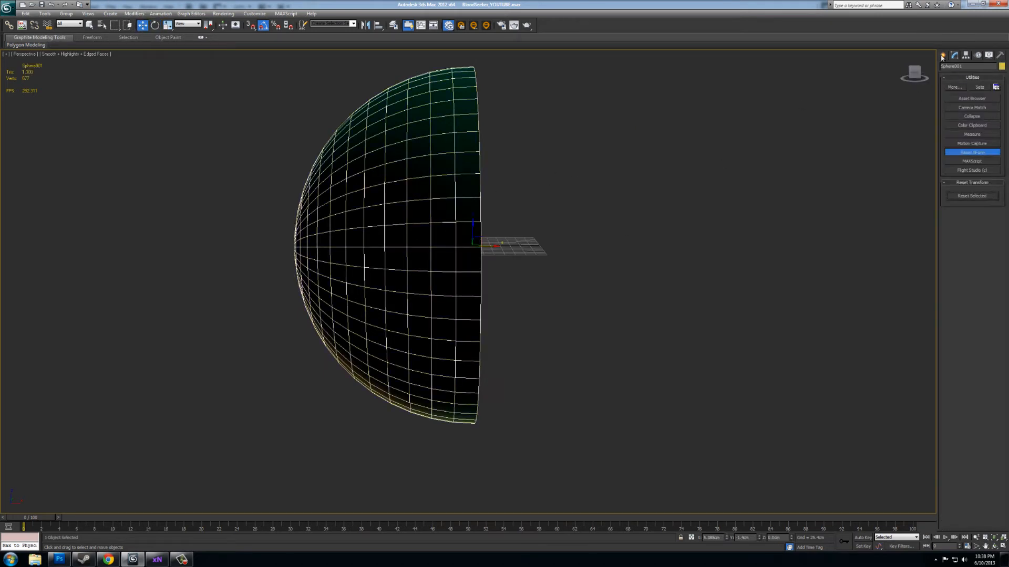
click(952, 55)
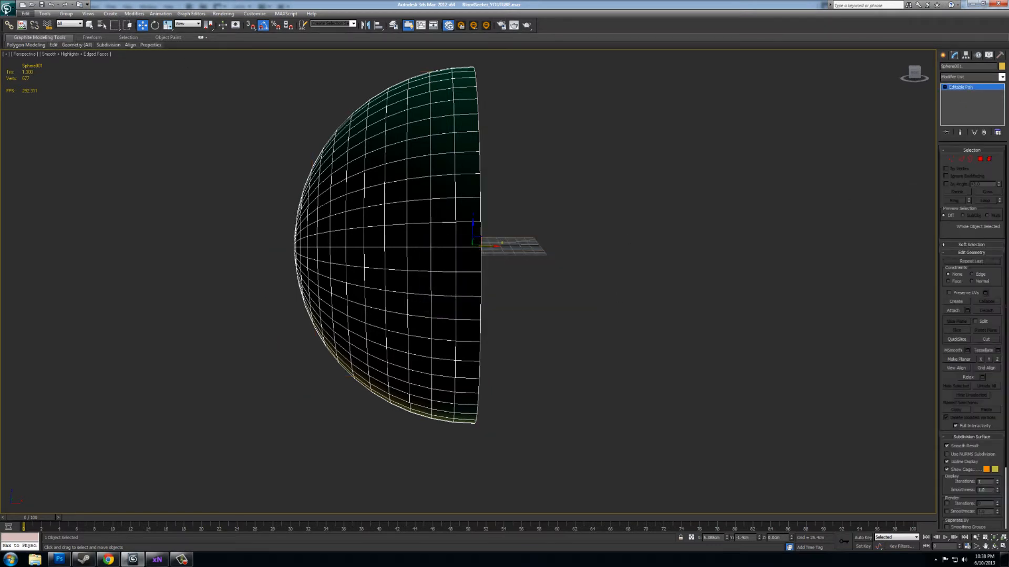
click(7, 7)
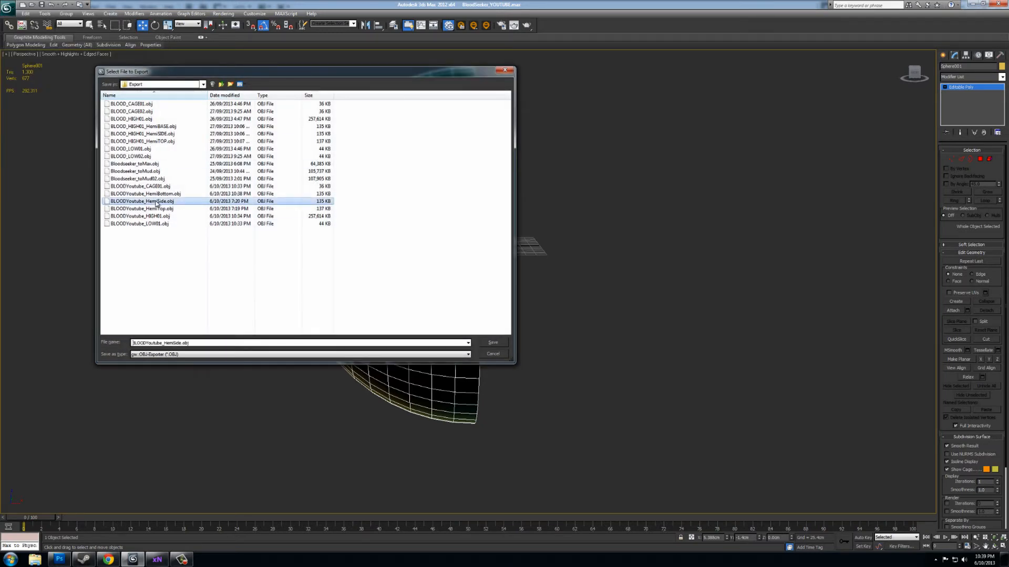
click(493, 341)
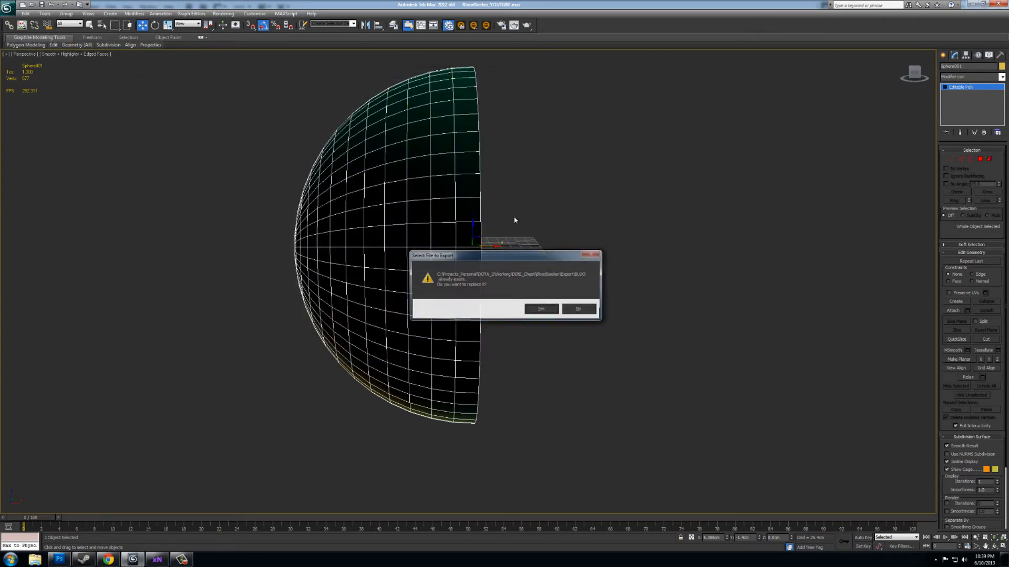
click(541, 309)
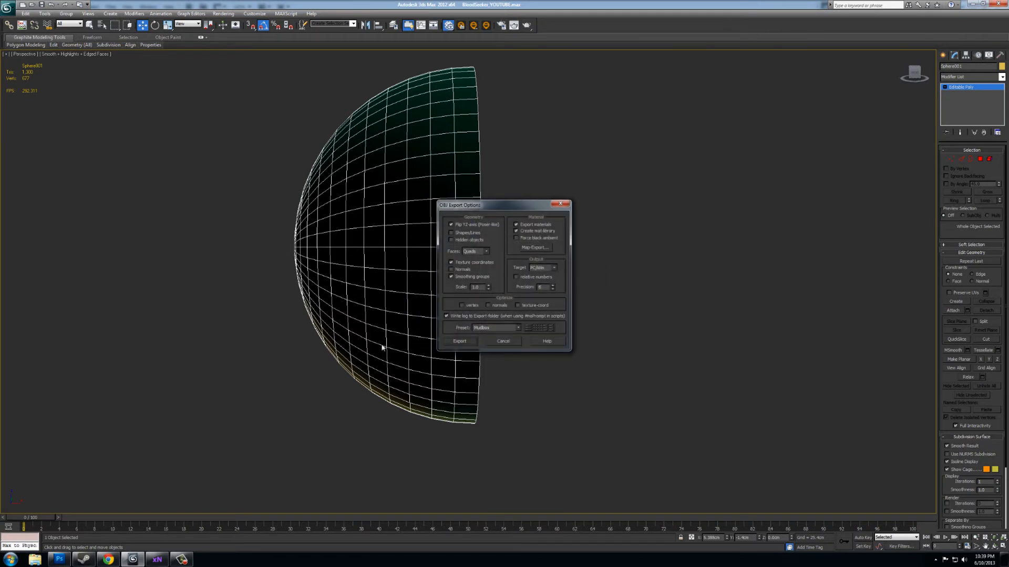
click(475, 251)
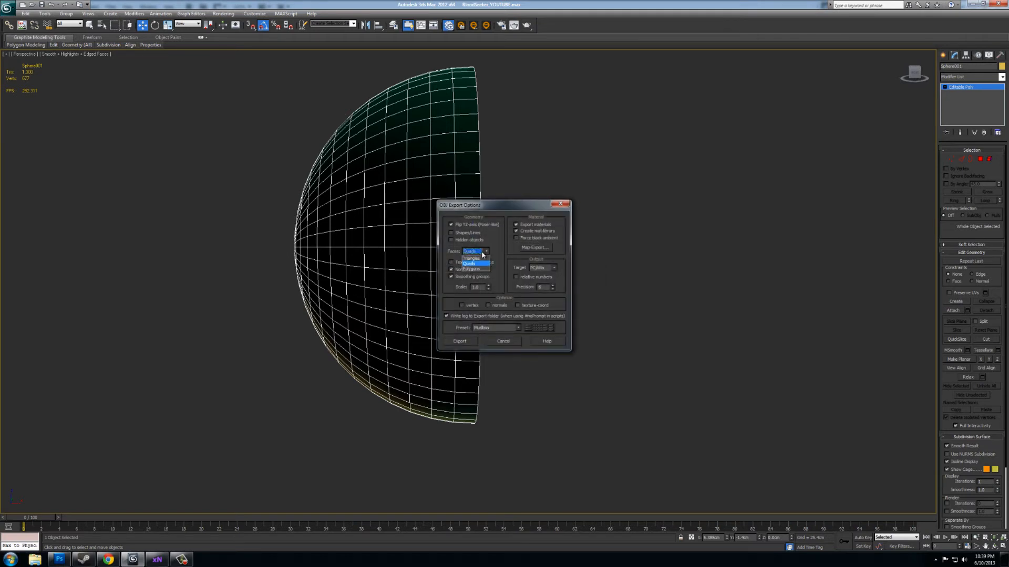
click(469, 263)
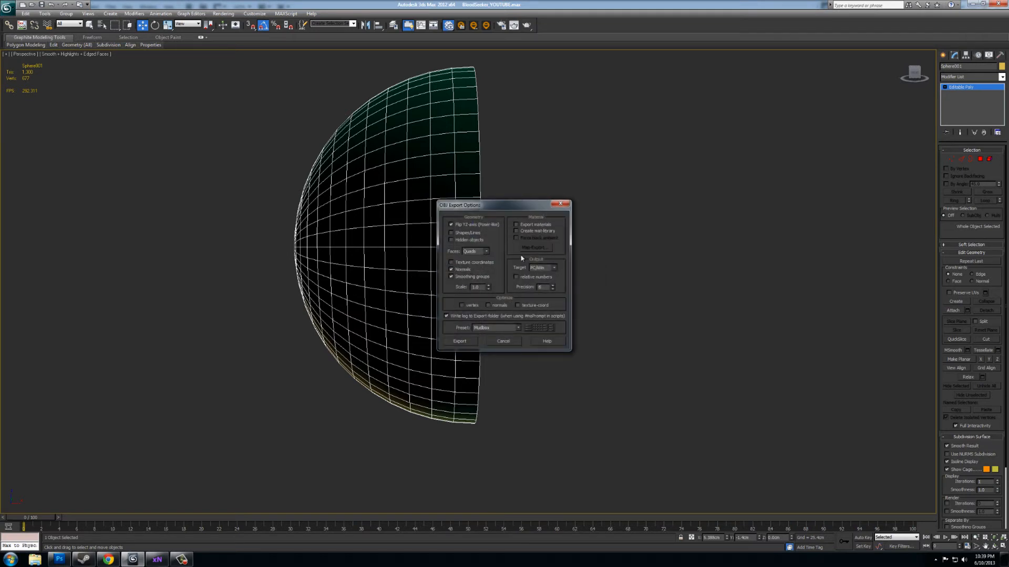
click(459, 341)
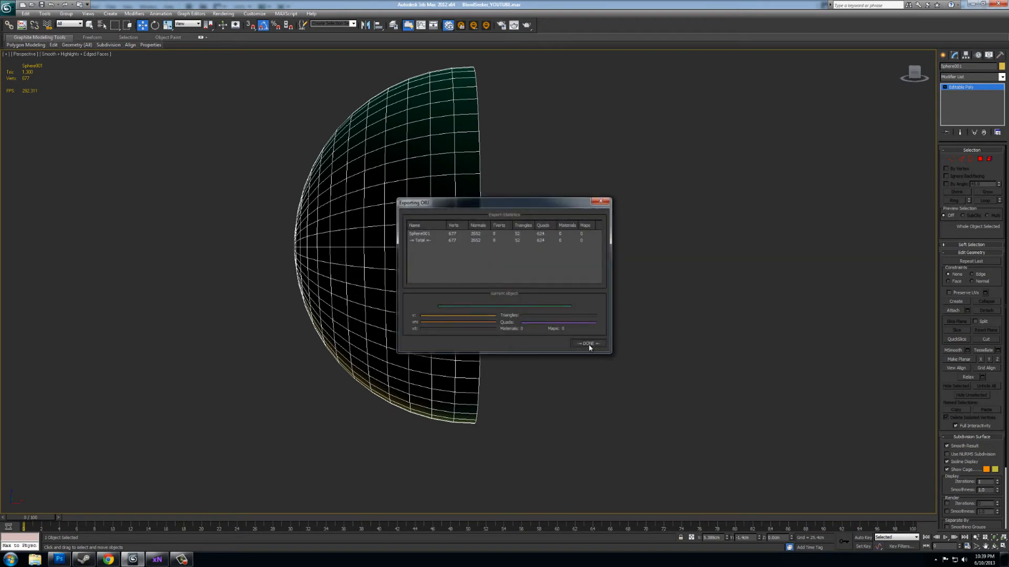
click(586, 343)
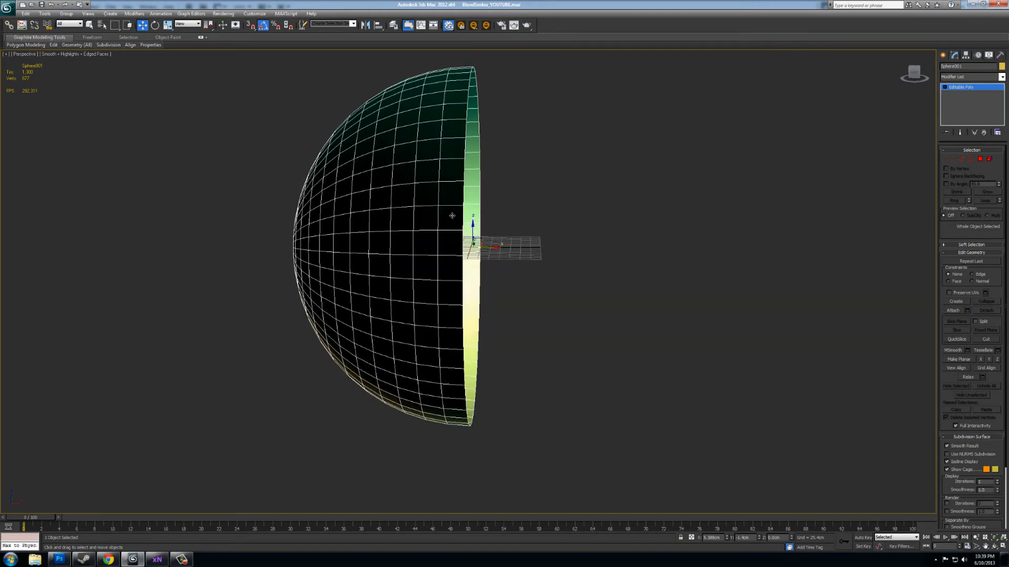
click(155, 24)
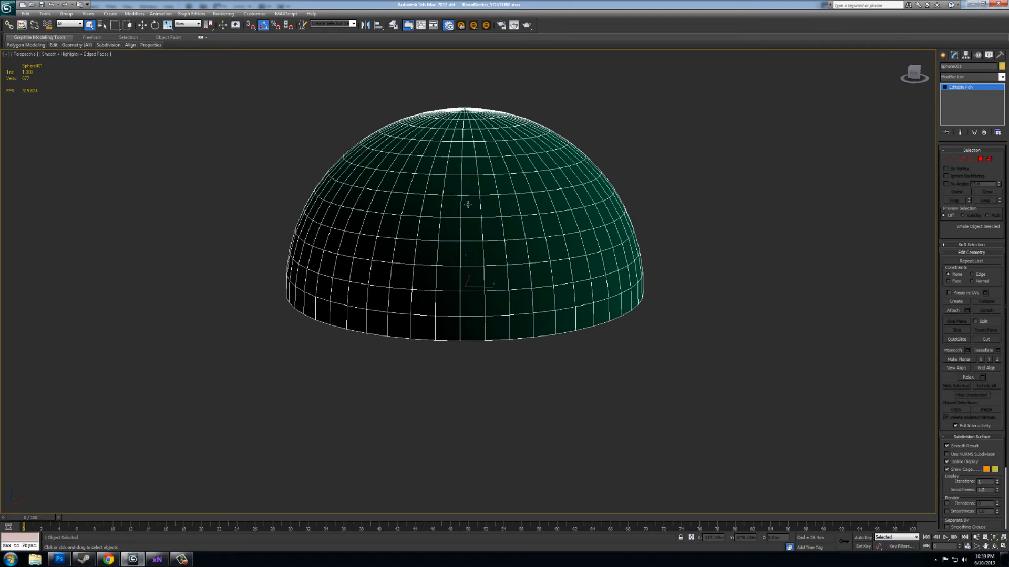
mouse_move(484, 232)
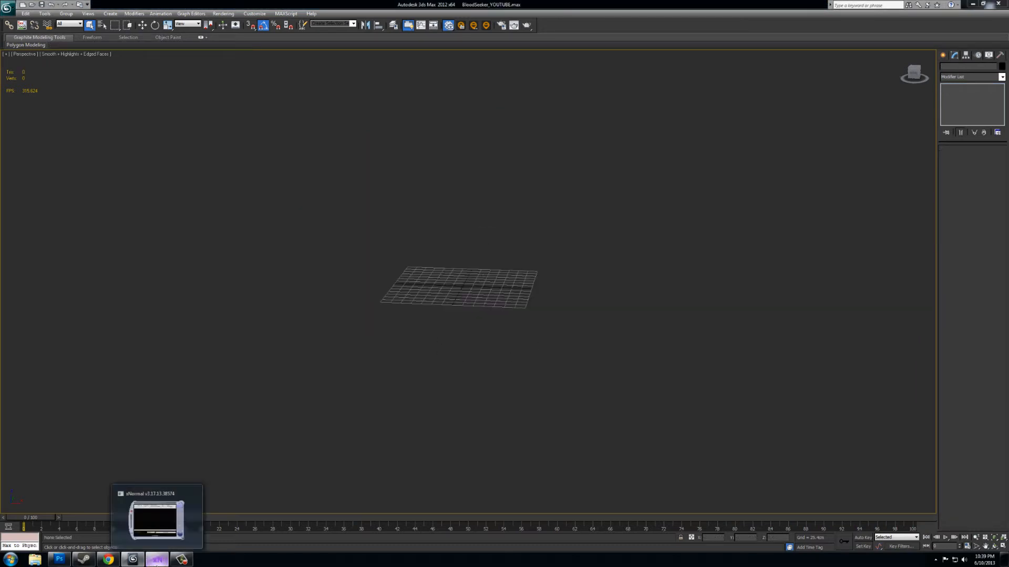
In xNormal, add BLOODYoutube_HIGH01.obj to the high-definition meshes list
click(156, 520)
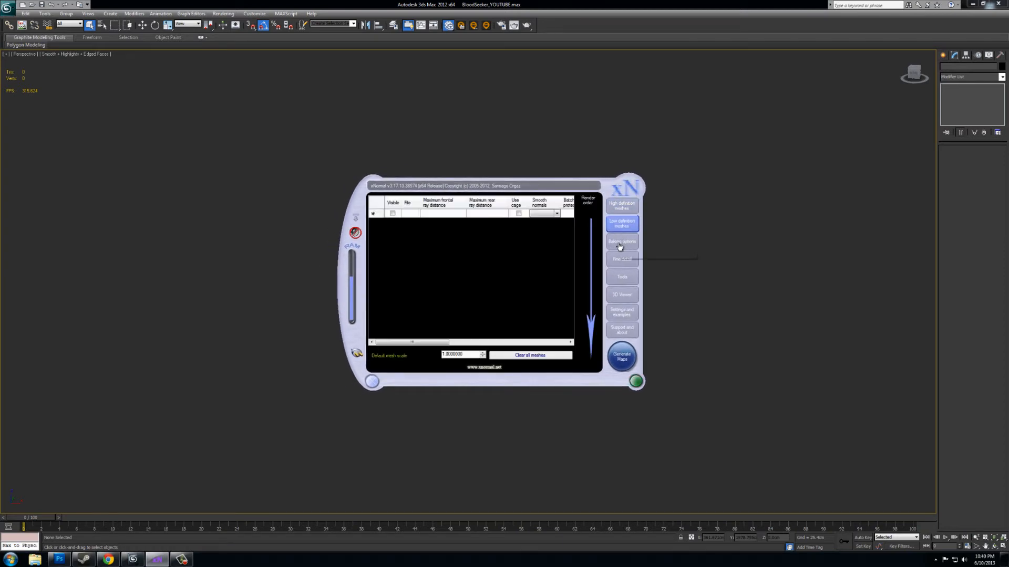
click(622, 206)
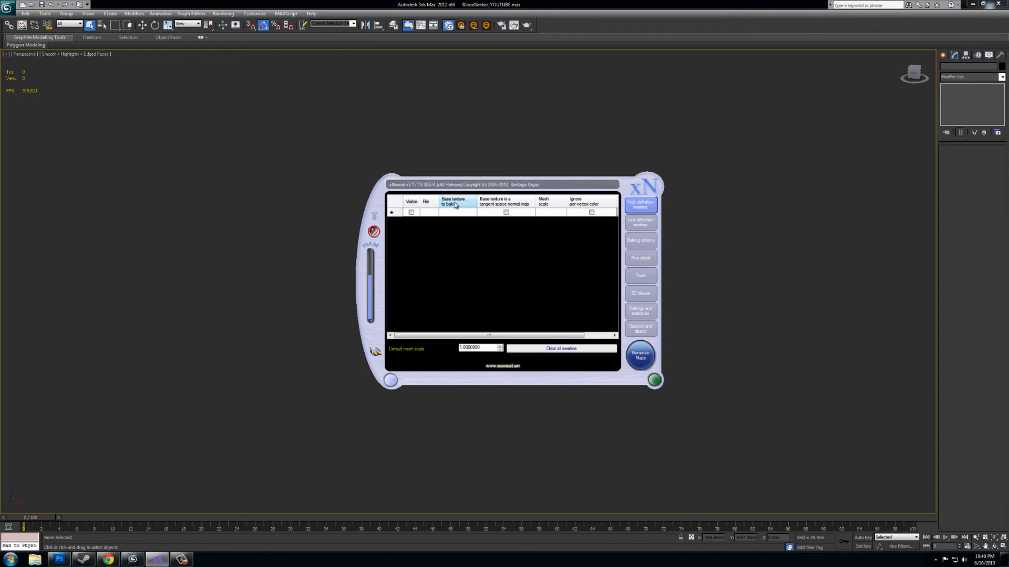
right_click(455, 212)
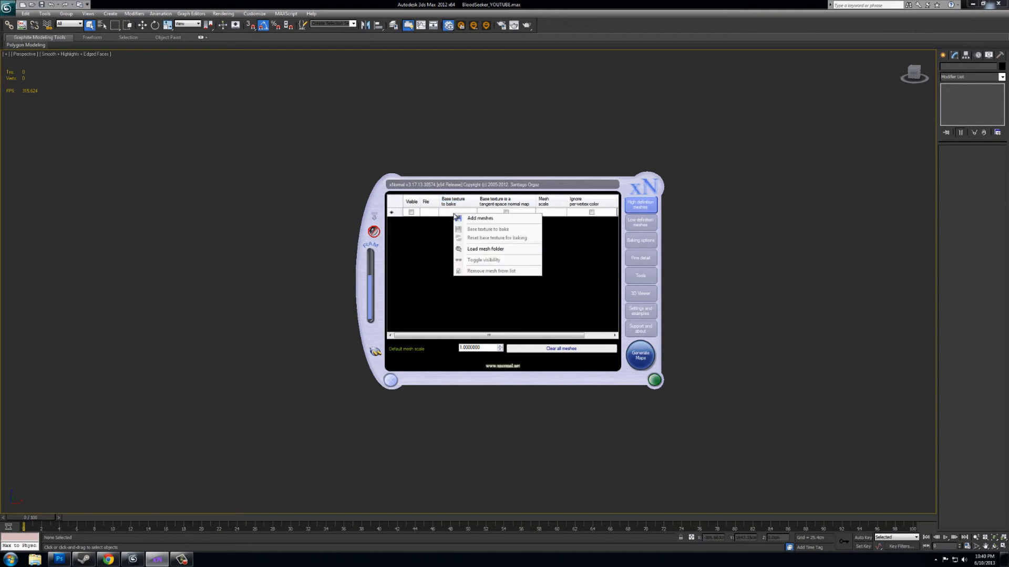
click(480, 219)
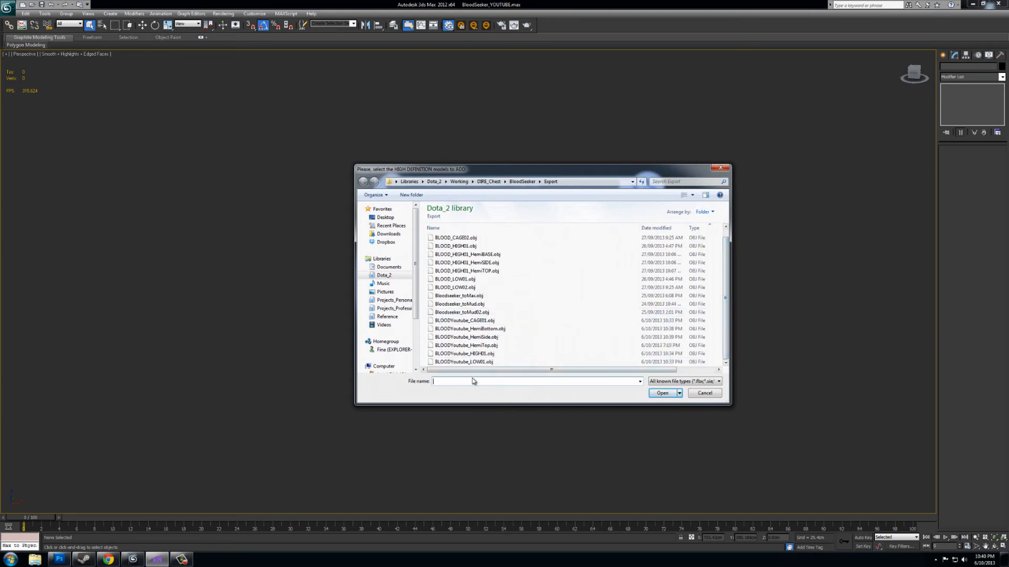
click(463, 354)
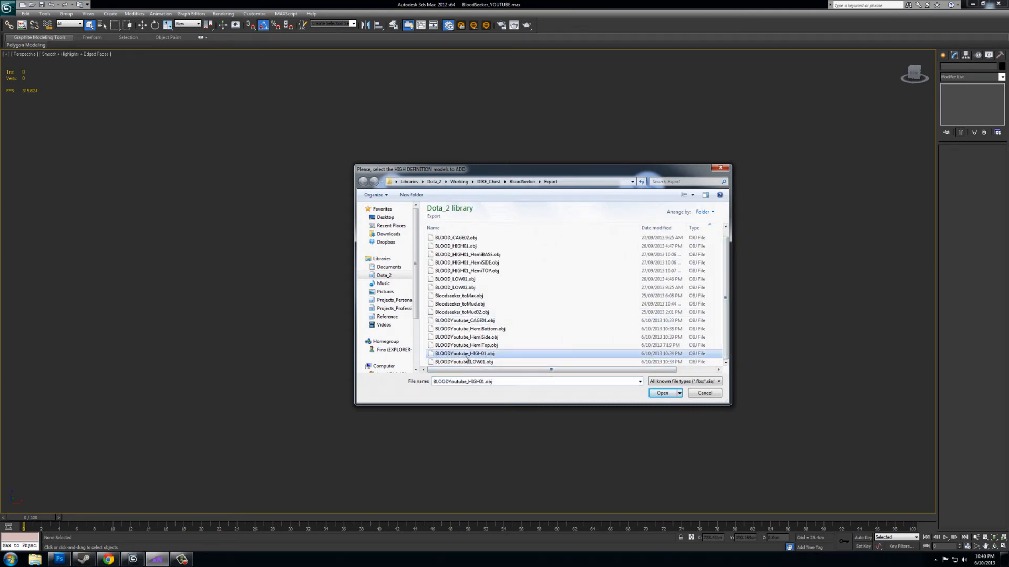
mouse_move(482, 354)
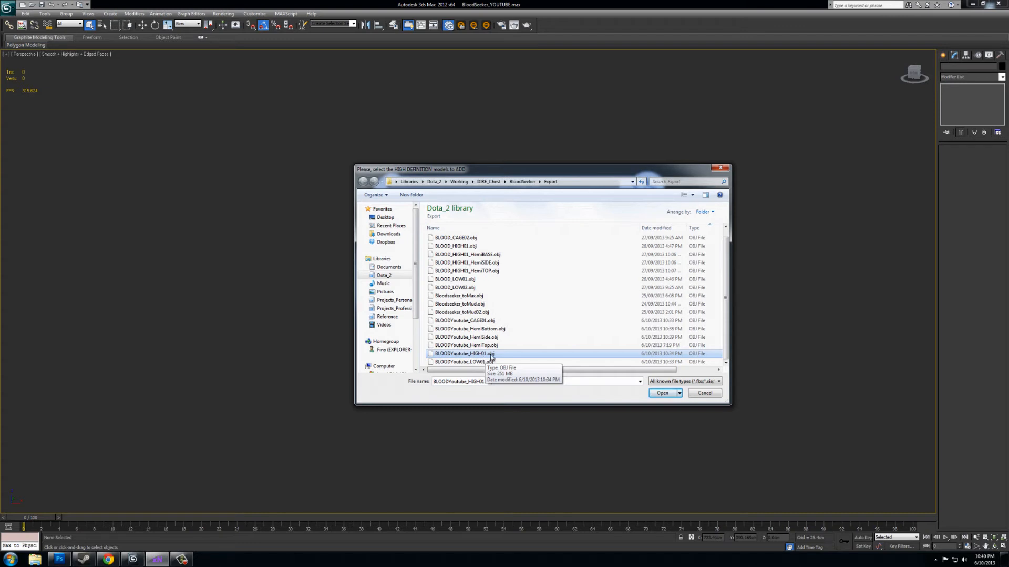
click(661, 393)
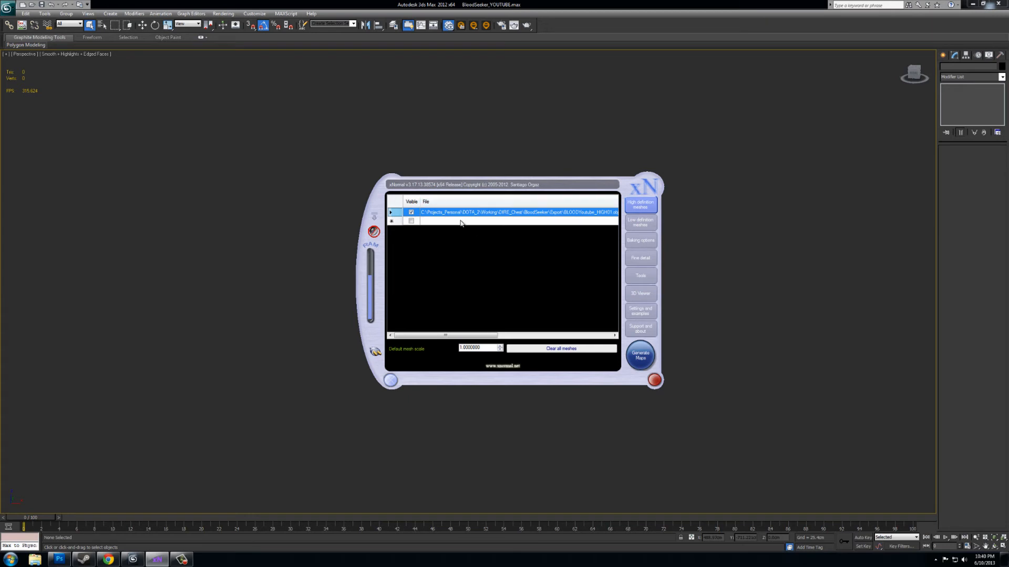
Add the HemiBottom hemisphere OBJ to the high-definition mesh list
right_click(464, 221)
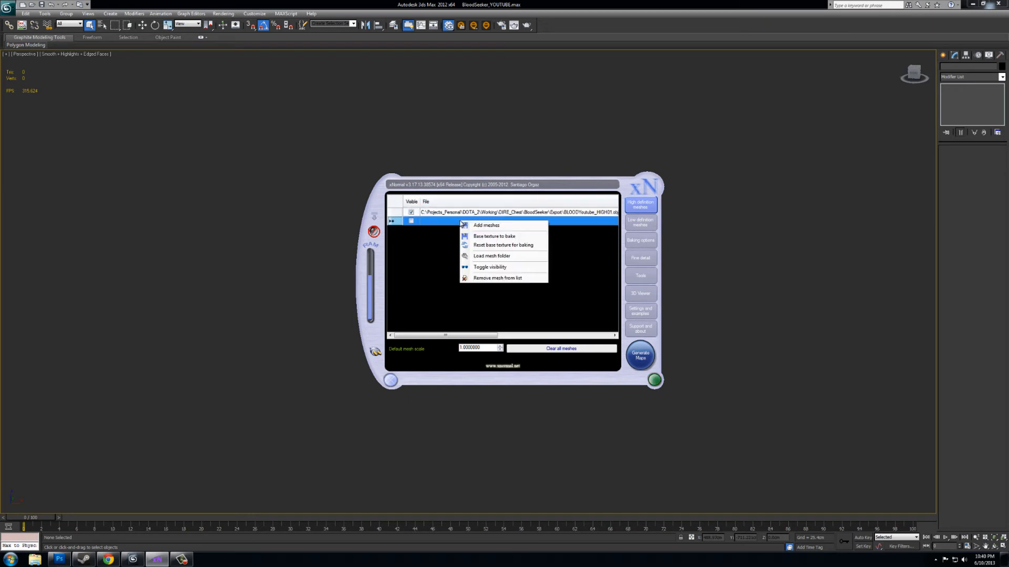
mouse_move(486, 225)
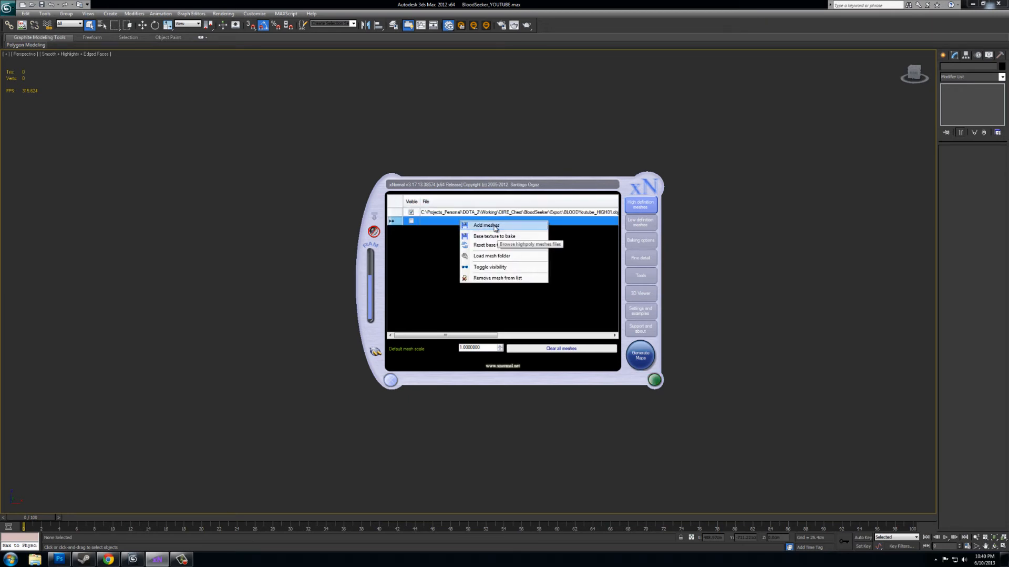
click(487, 226)
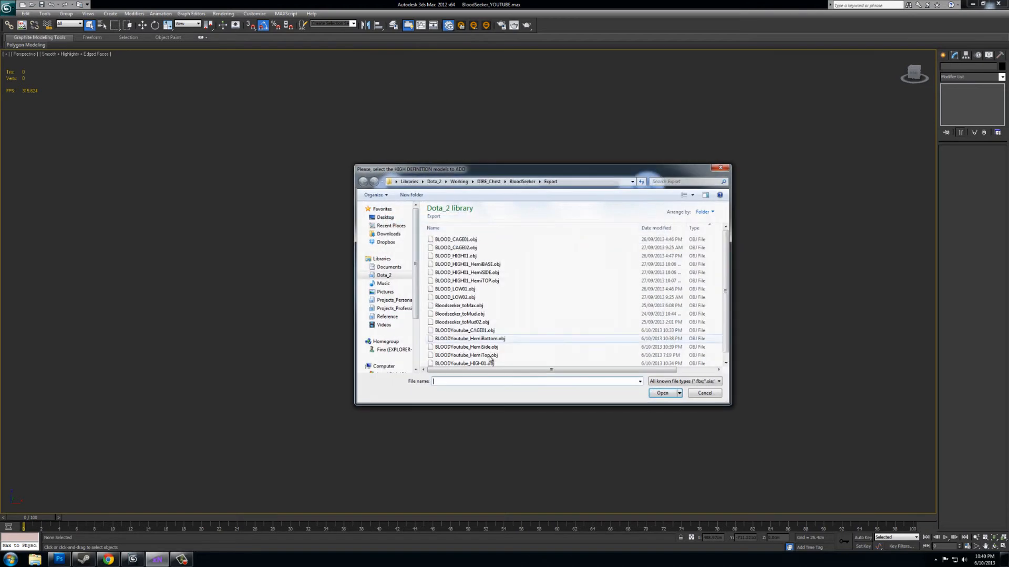
click(465, 346)
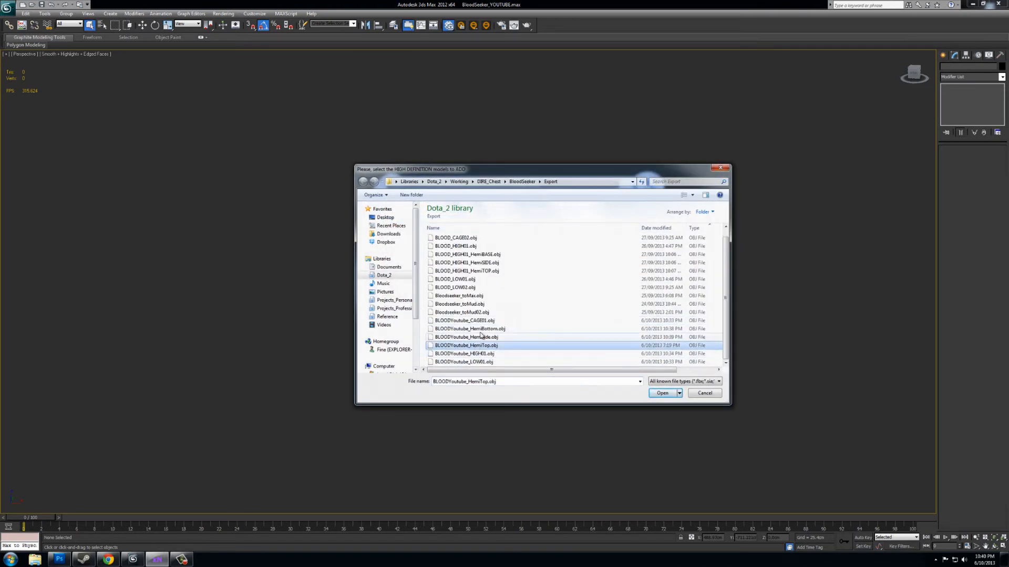
click(662, 393)
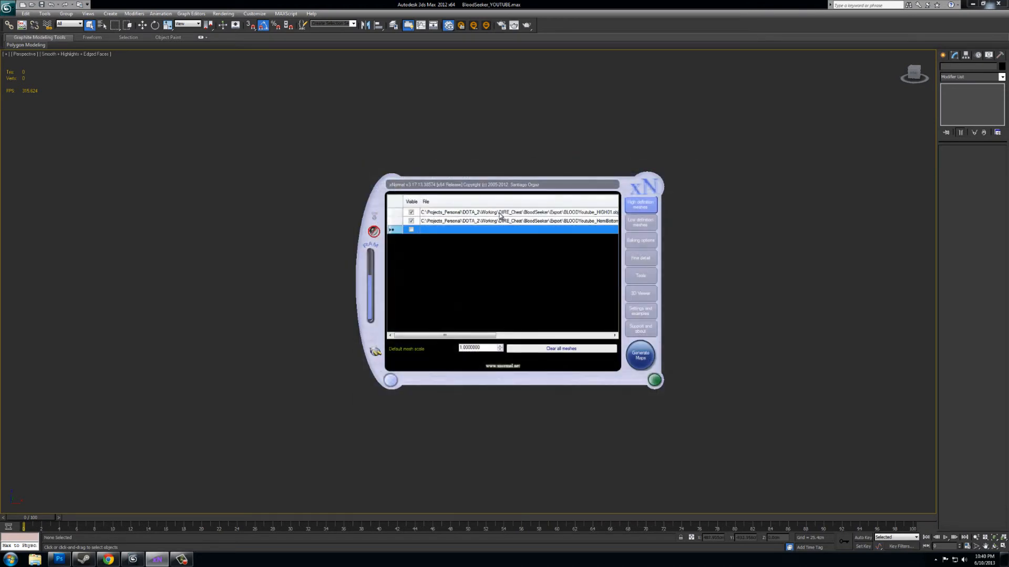
Add the HemiSide and HemiTop meshes, then adjust the hemisphere entries' visibility
right_click(501, 229)
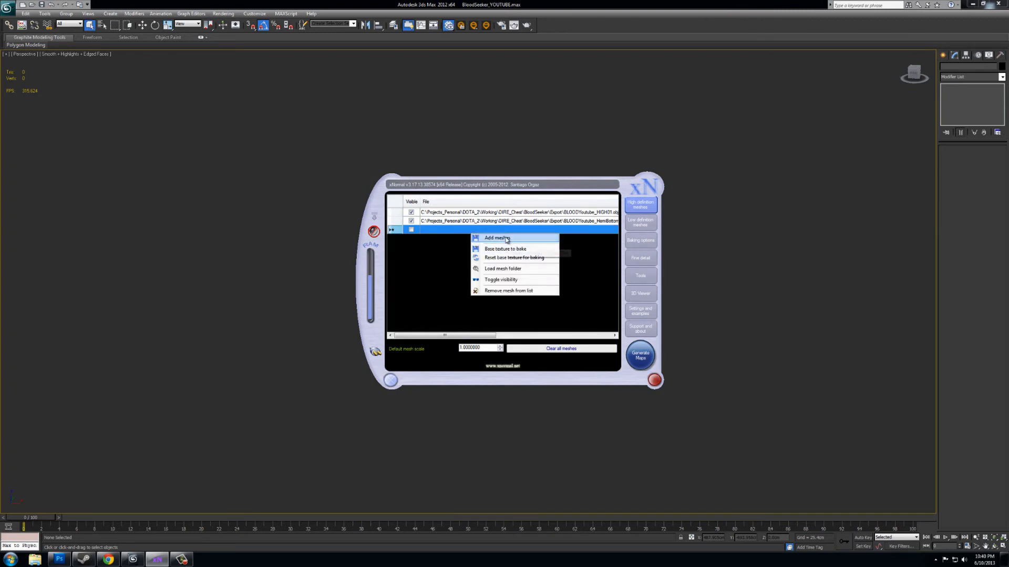
click(496, 238)
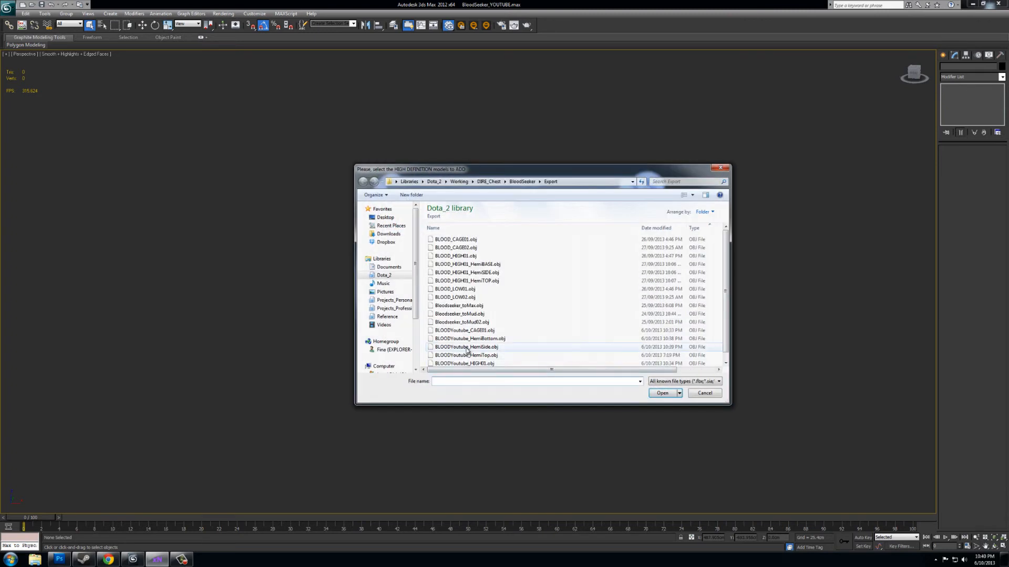
click(662, 393)
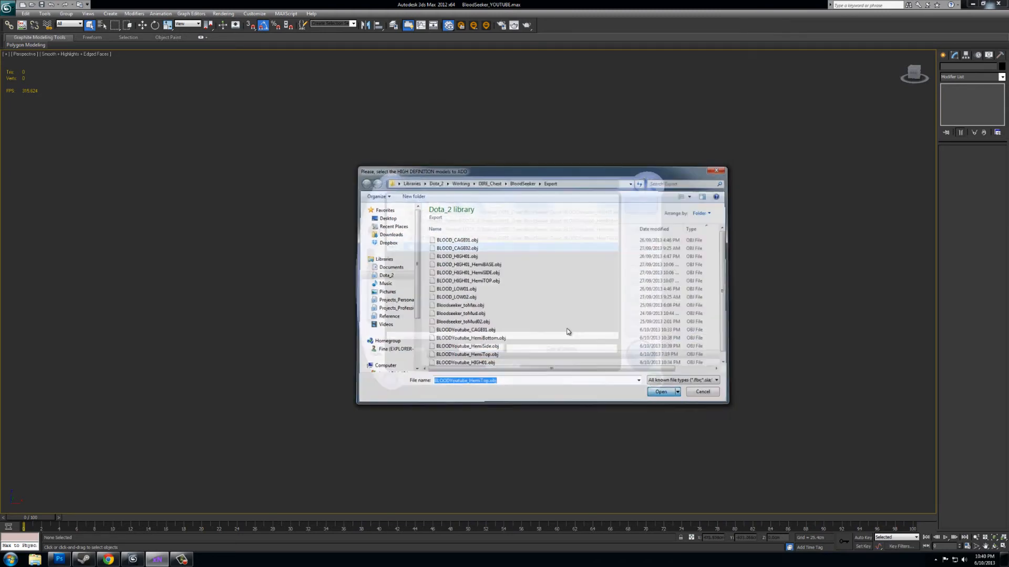
click(661, 392)
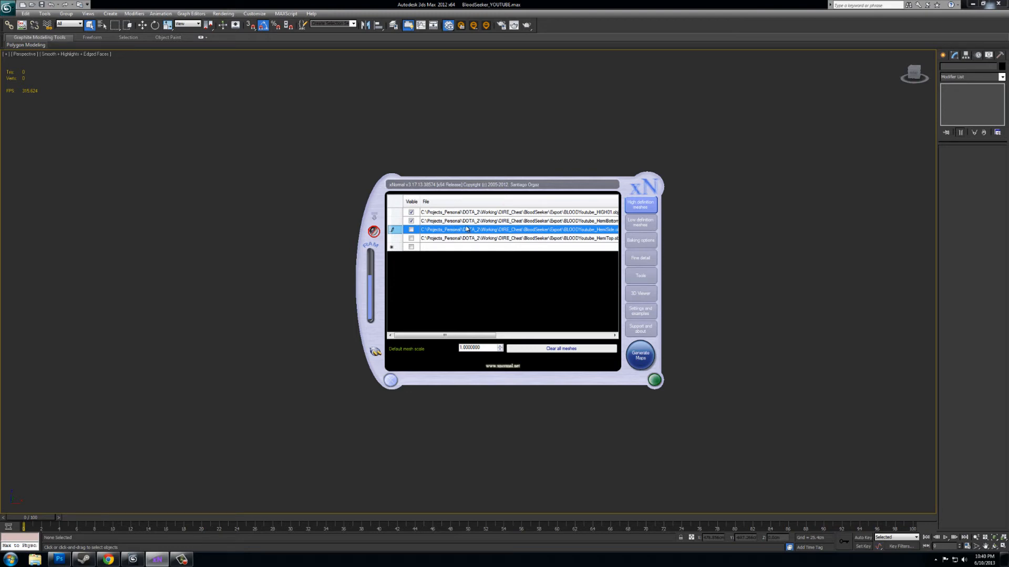
click(411, 222)
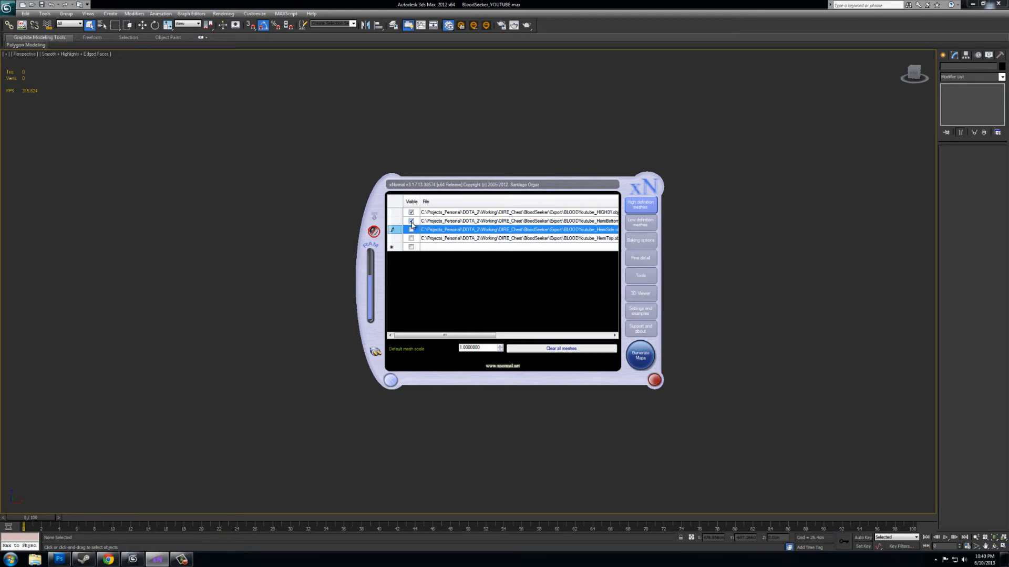
click(410, 230)
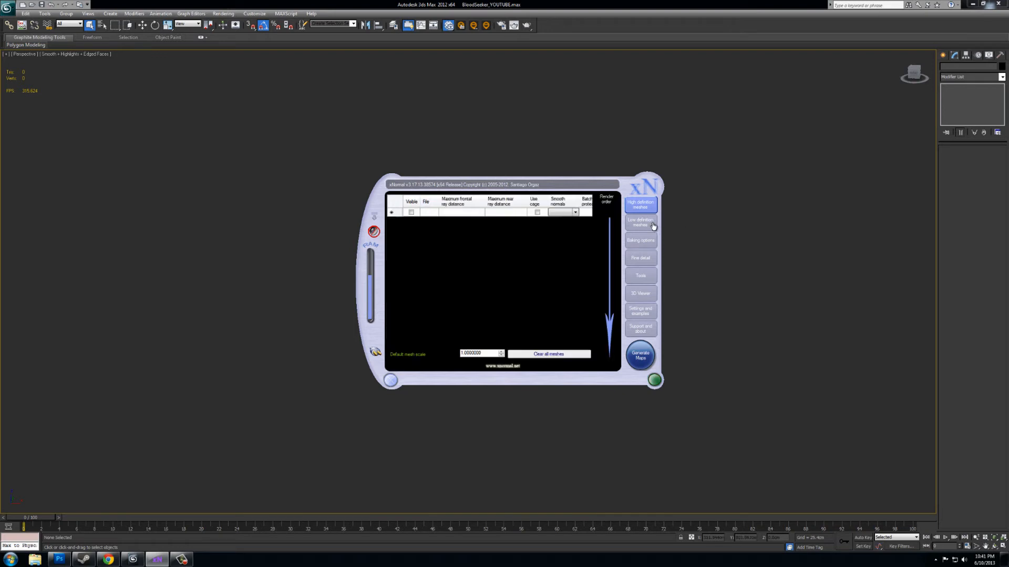
mouse_move(639, 222)
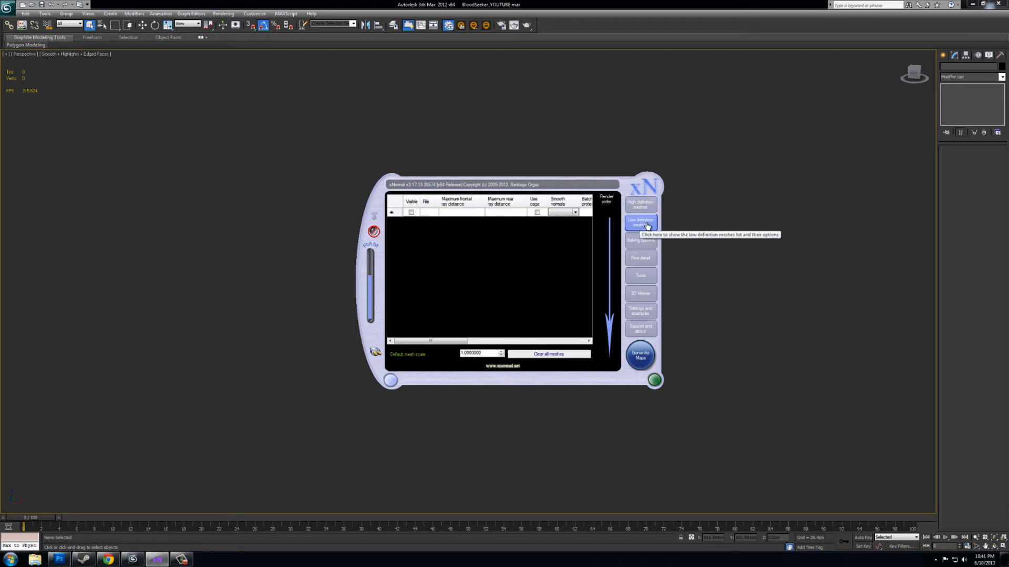
mouse_move(455, 215)
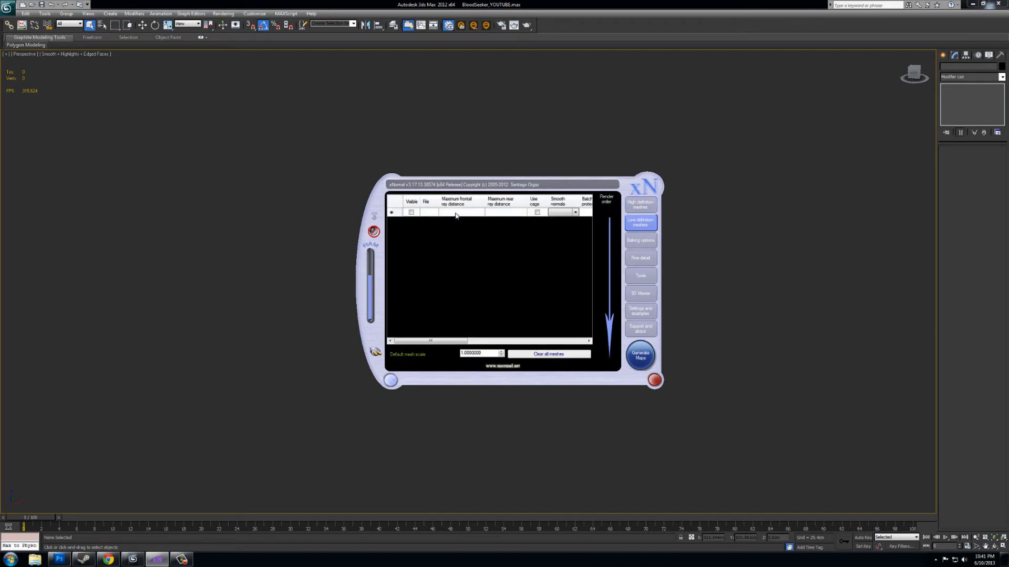
Load BLOODYoutube_LOW01.obj into the low-definition mesh list
right_click(455, 216)
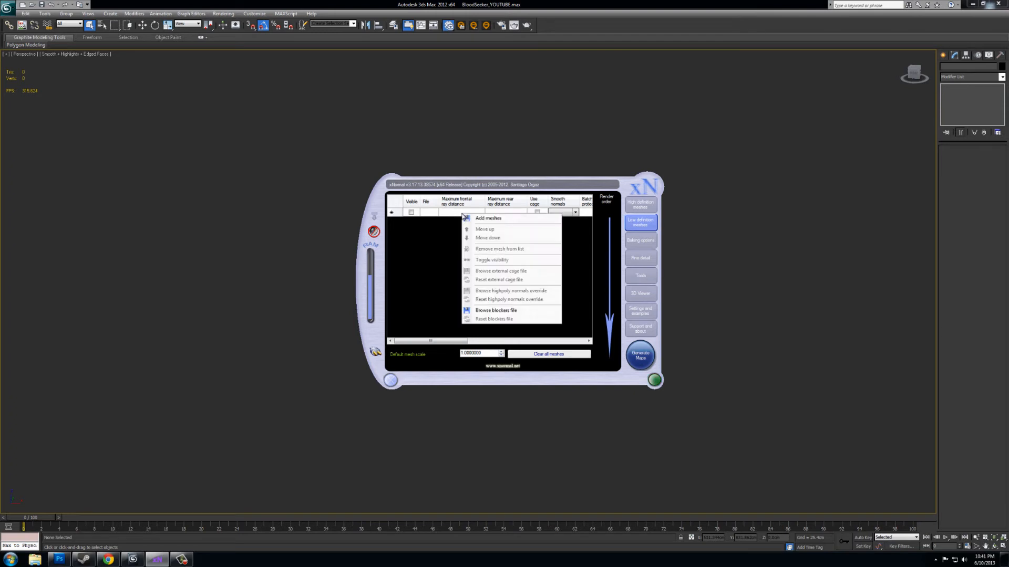
mouse_move(448, 216)
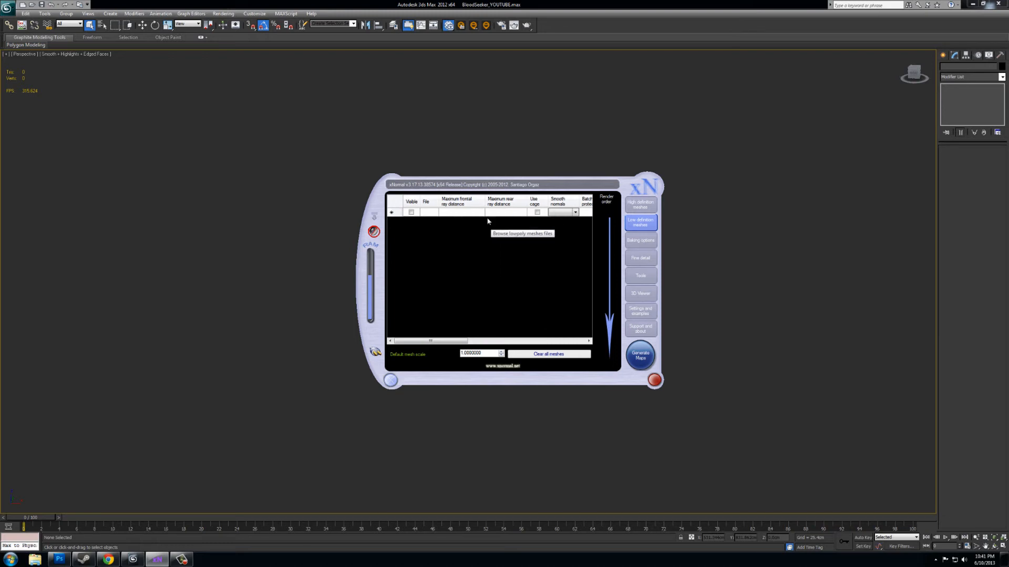
click(427, 212)
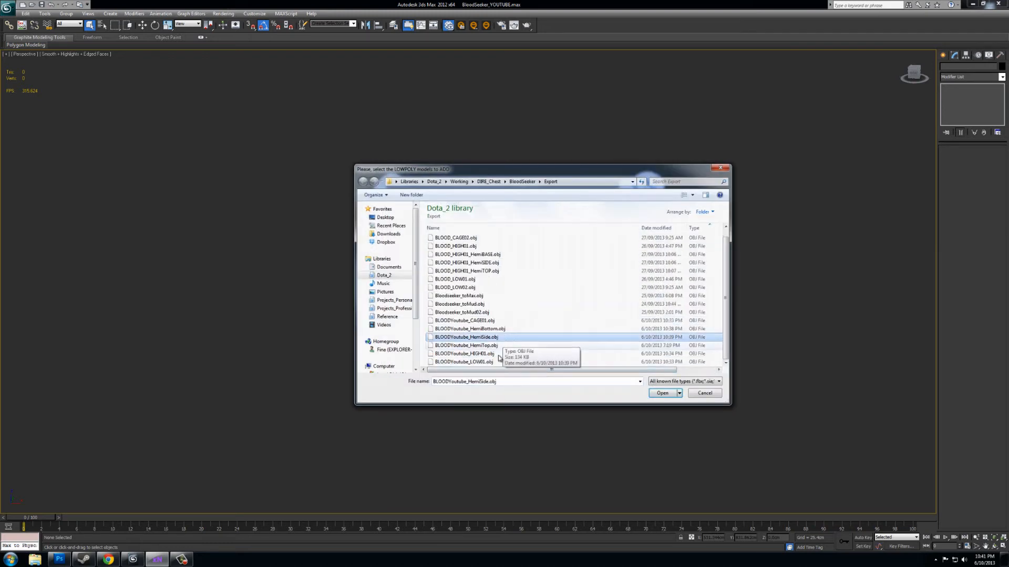
click(463, 361)
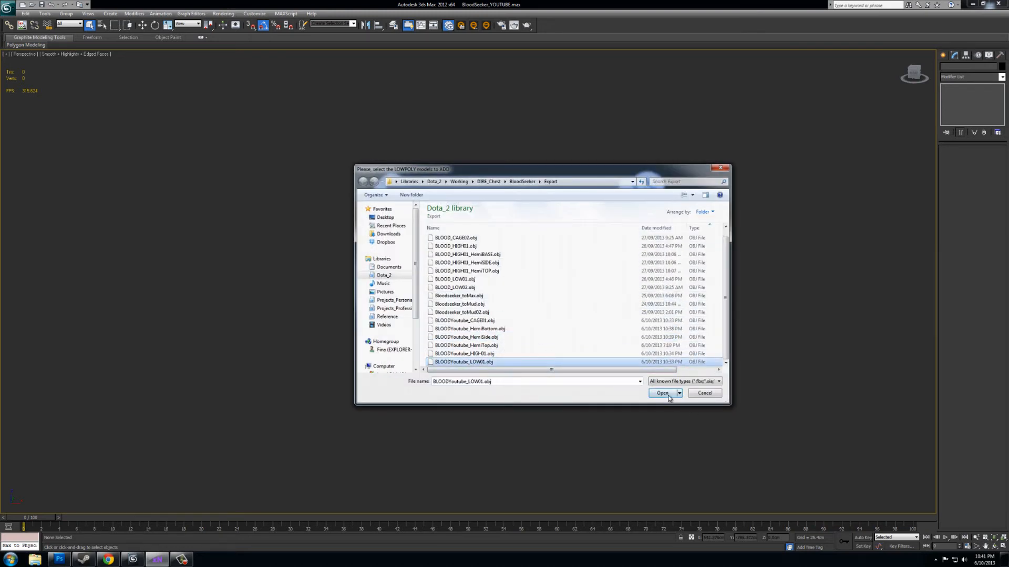
click(662, 393)
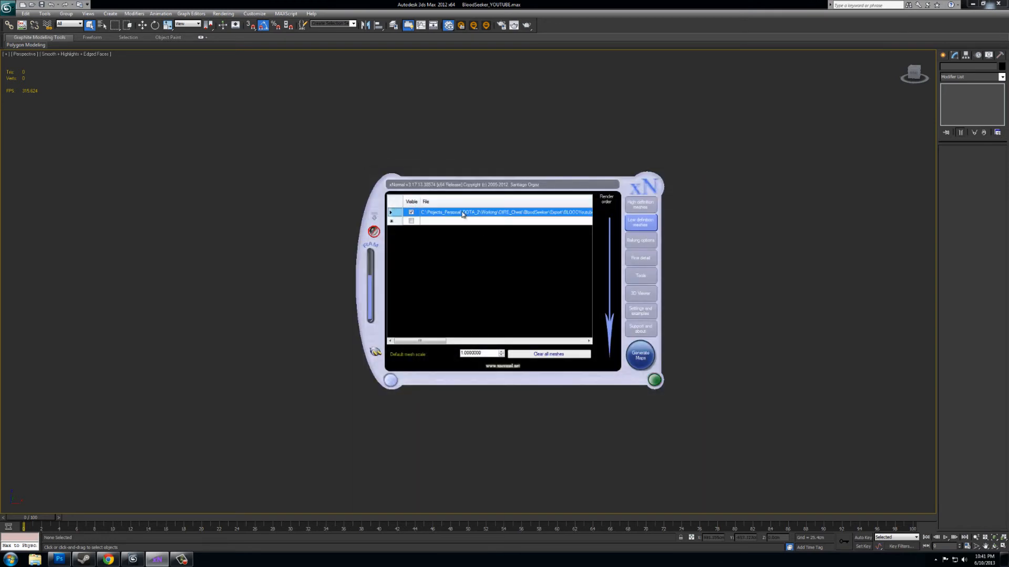
Assign BLOODYoutube_CAGE01.obj as LOW01's external cage, dismissing the topology warning
right_click(440, 212)
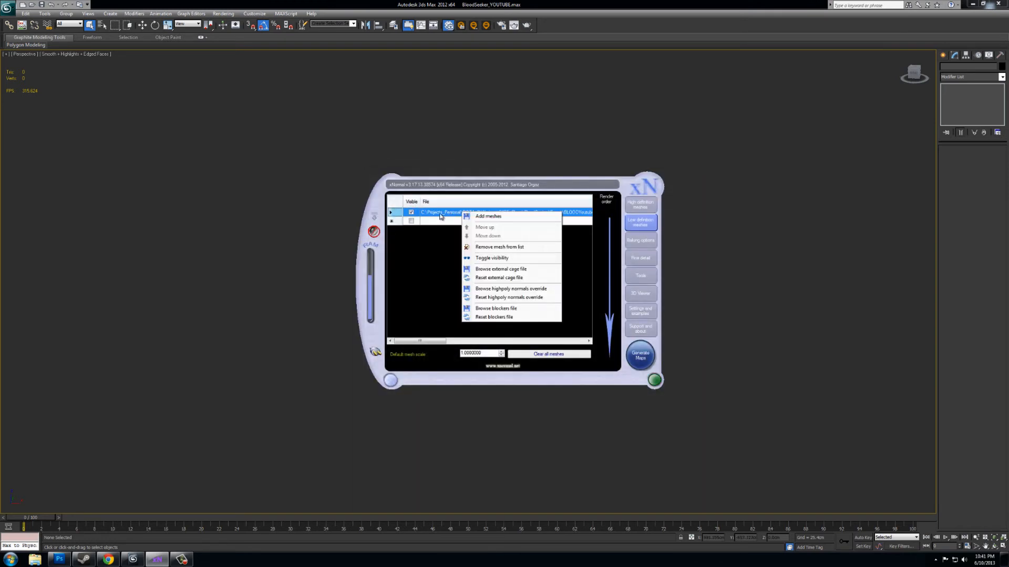
mouse_move(501, 269)
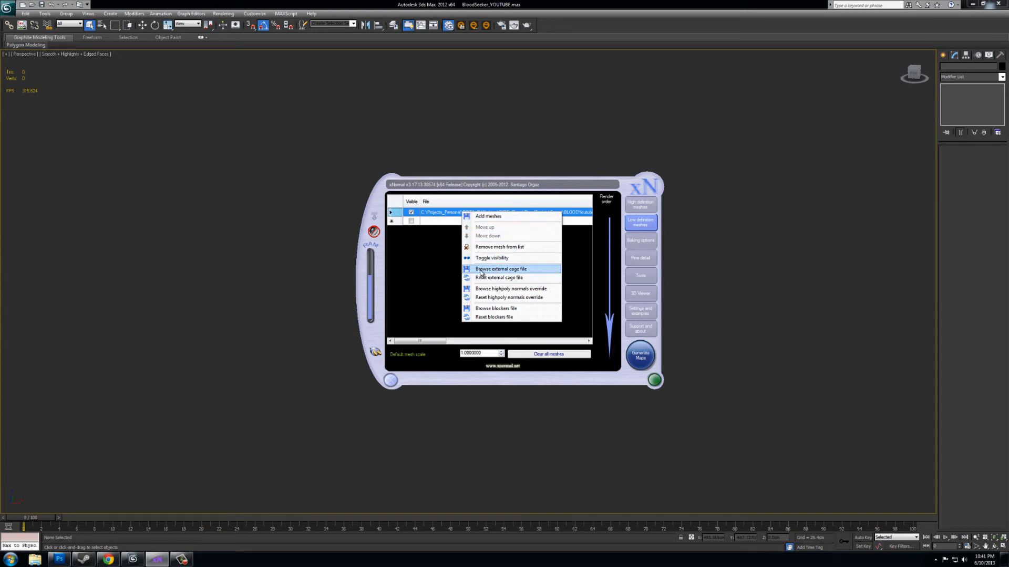
mouse_move(495, 273)
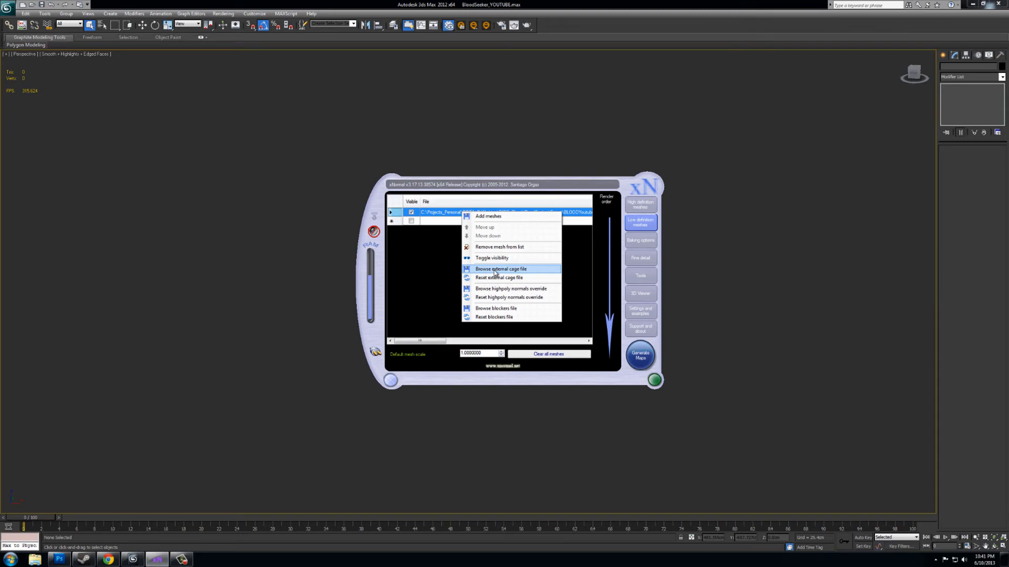
click(500, 269)
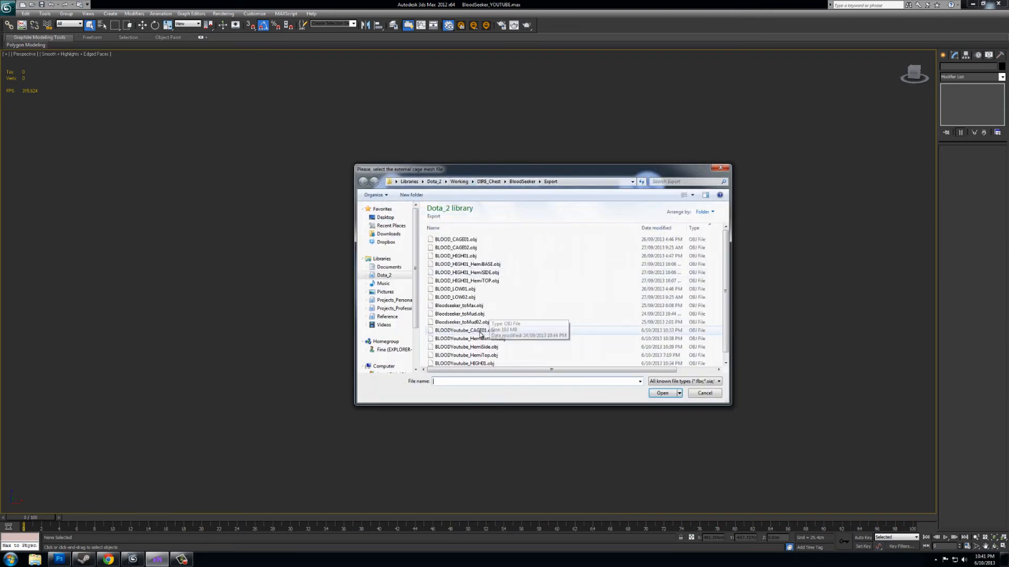
click(465, 321)
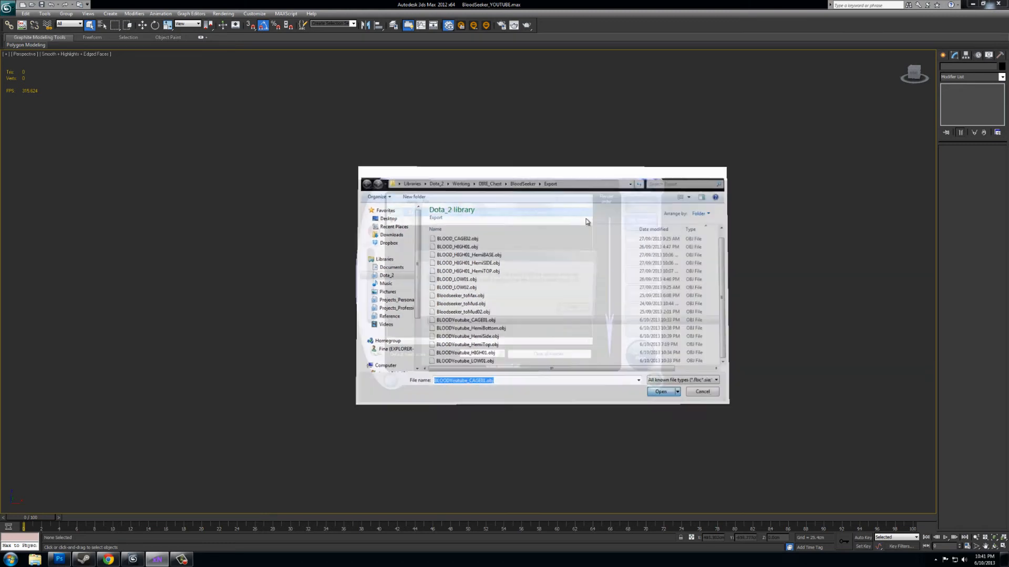
click(661, 392)
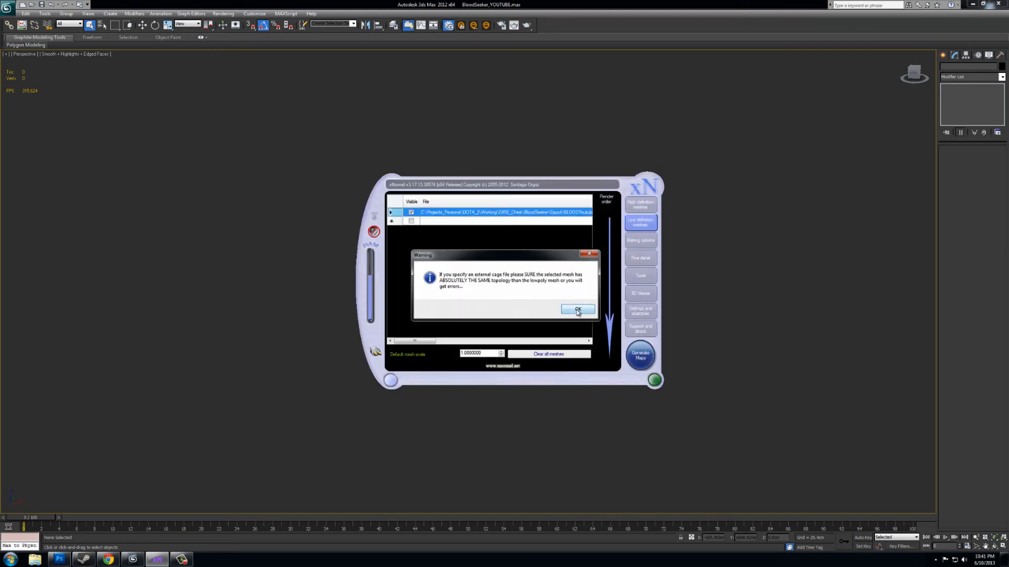
click(577, 309)
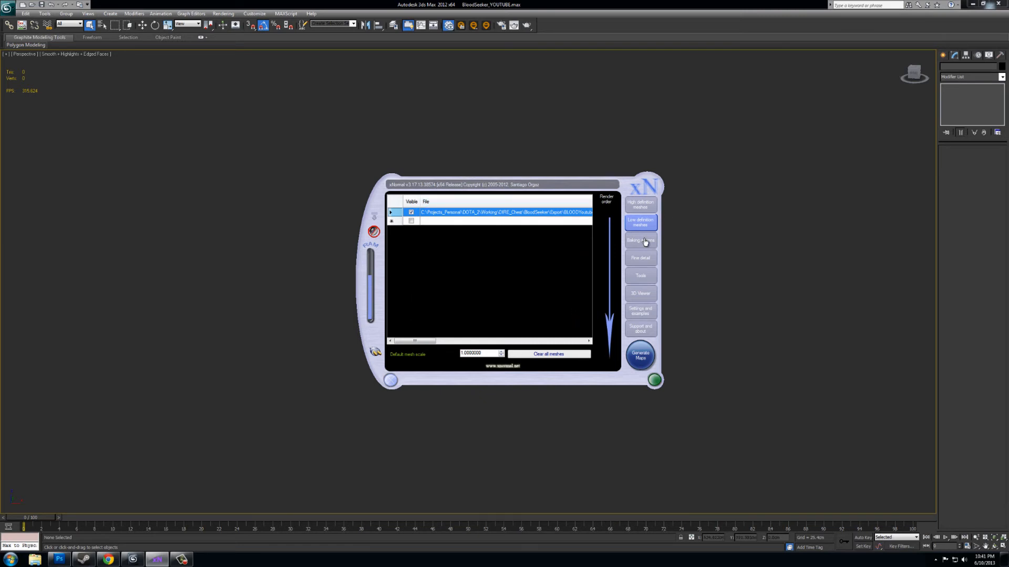
Check ambient occlusion at 1024×1024 and review its uniform distribution, 175° spread settings
click(639, 240)
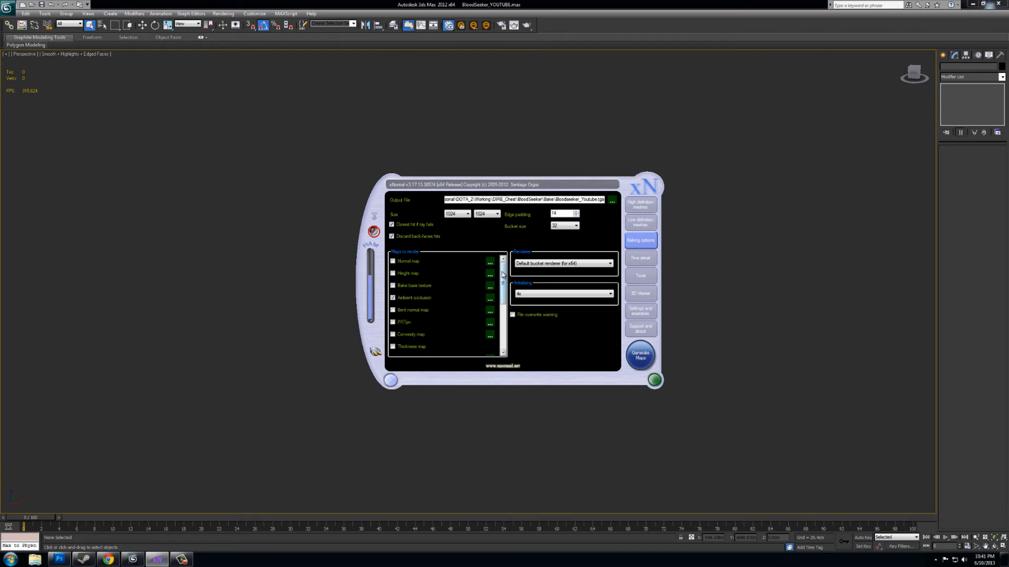
click(393, 298)
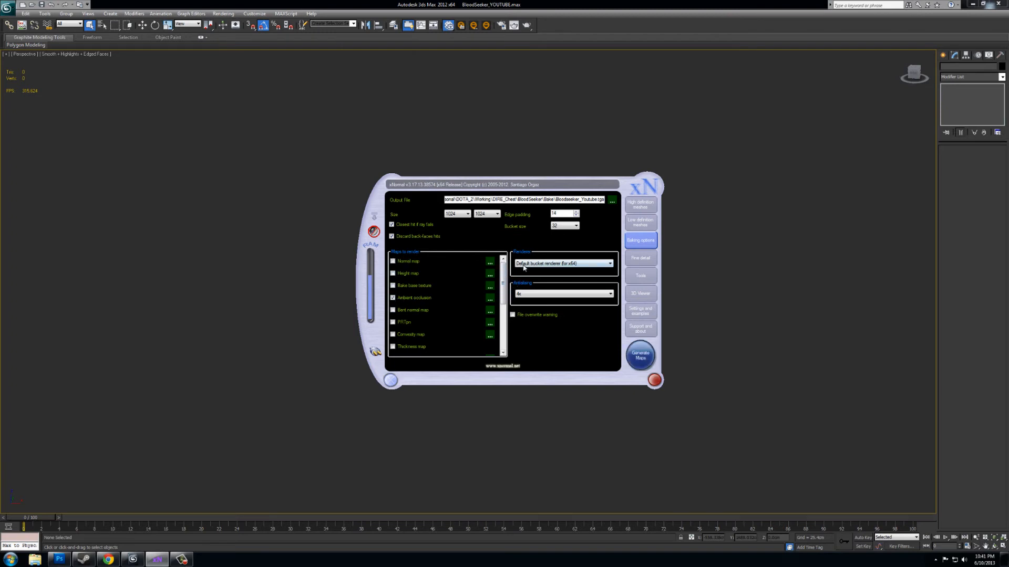
scroll(down, 3)
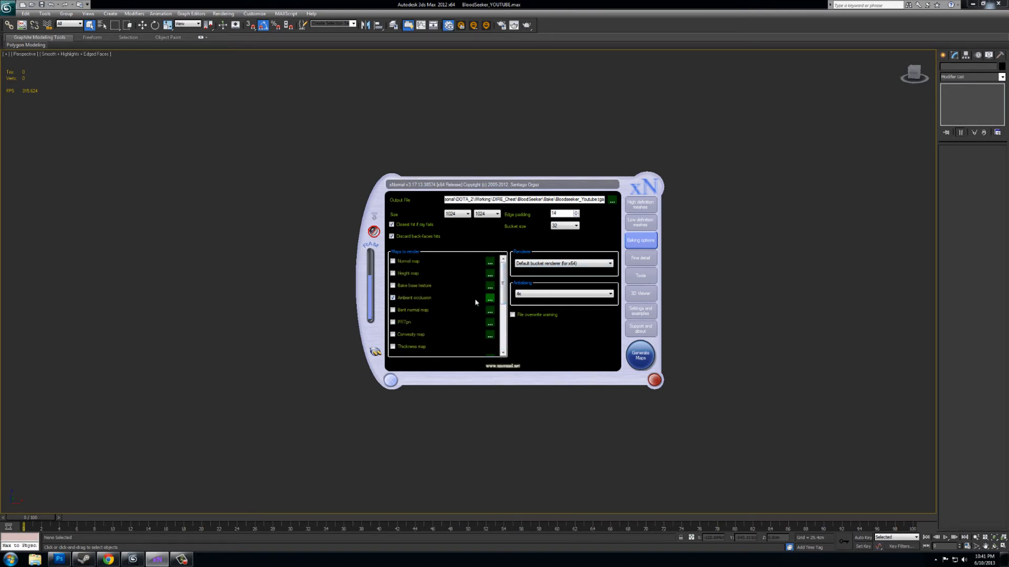
click(489, 298)
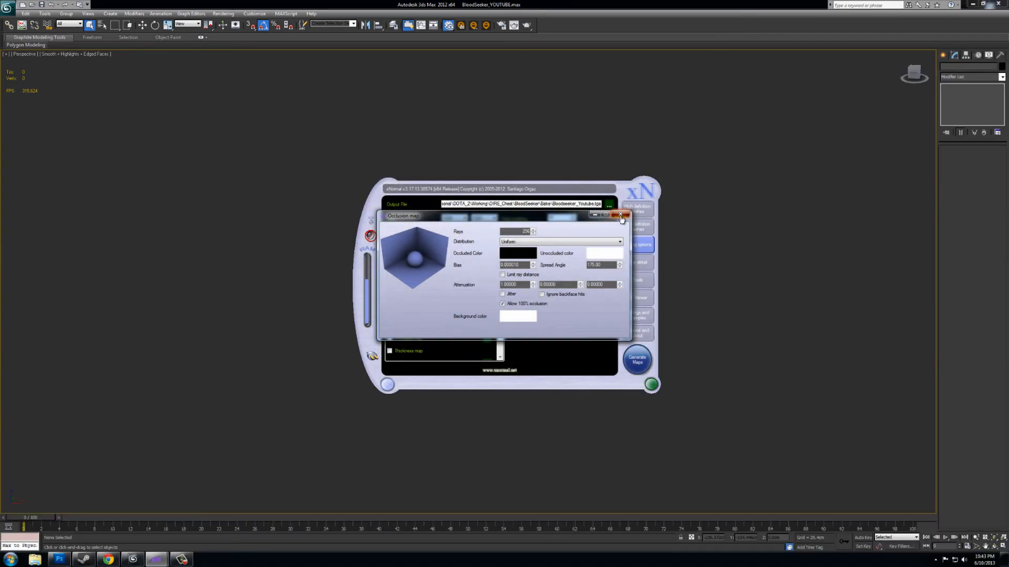
click(619, 214)
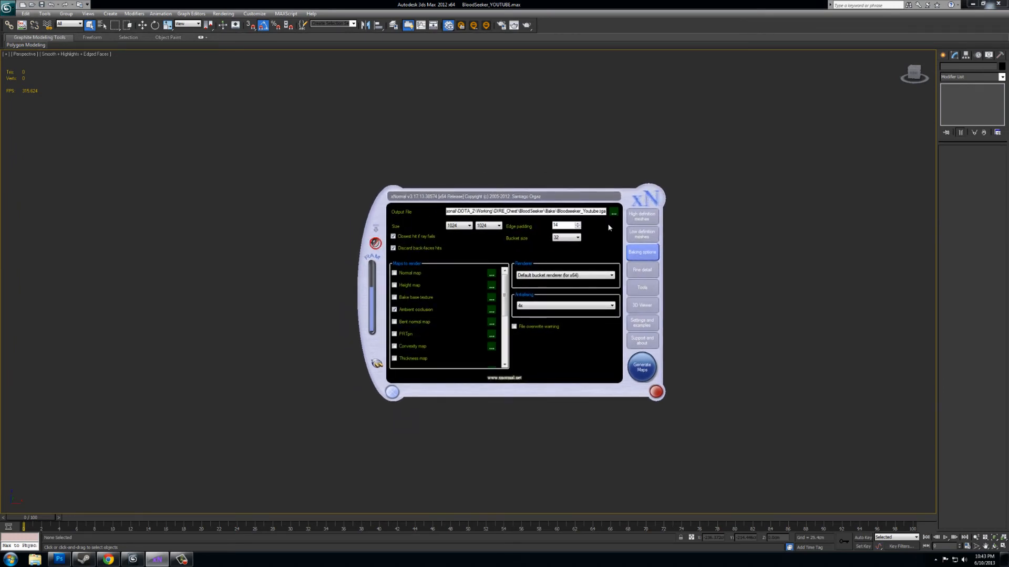
click(657, 392)
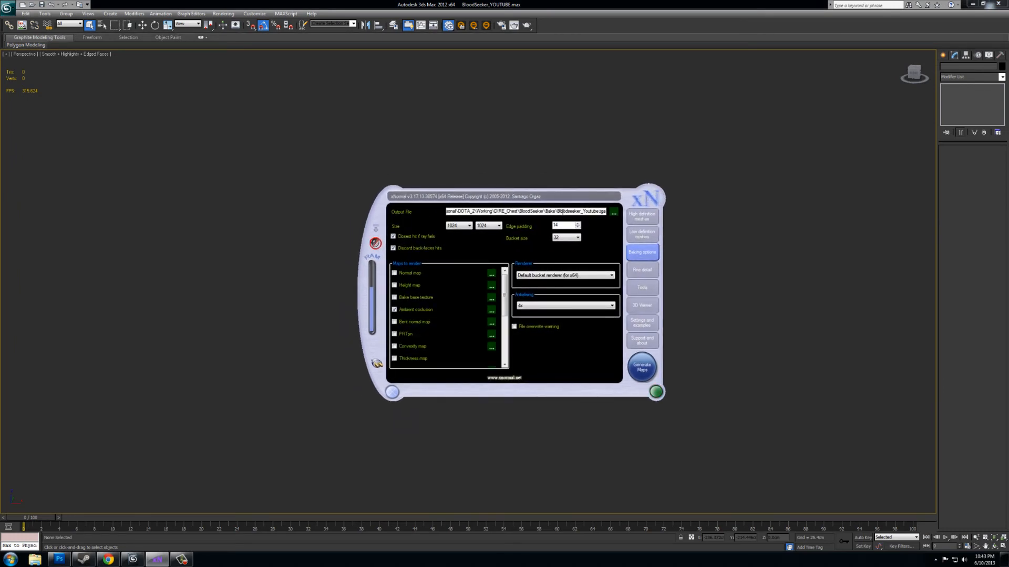
Select the output file name to rename it Bloodseeker_Youtube02
triple_click(524, 211)
text(02)
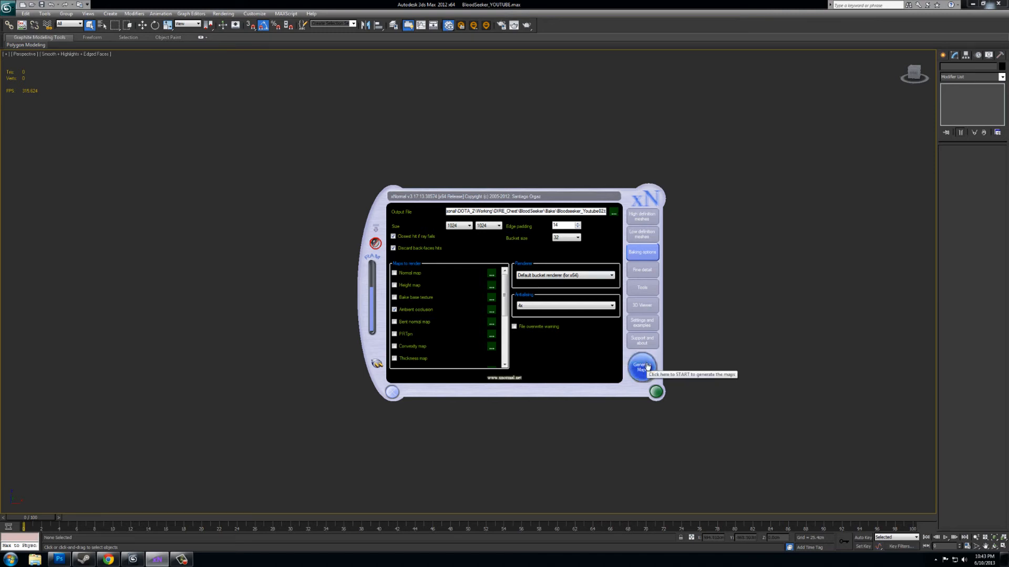
mouse_move(410, 237)
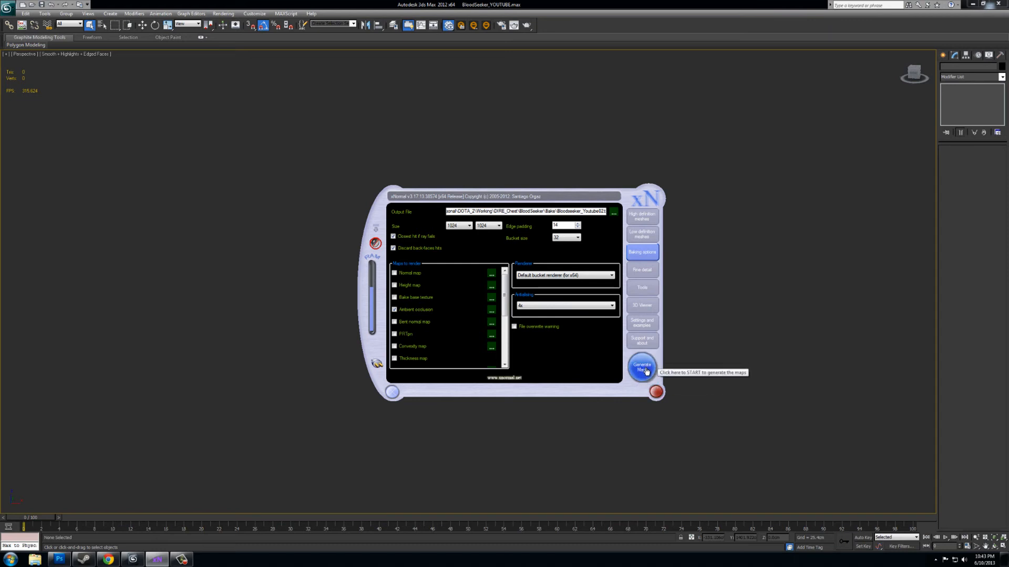
Bake the ambient occlusion map and reposition the preview window
click(641, 368)
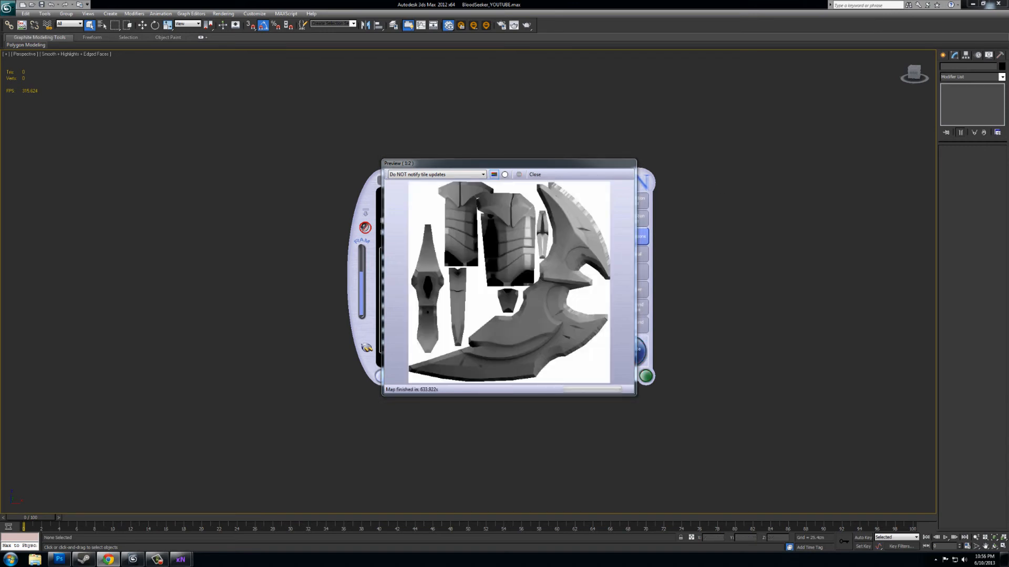
click(646, 376)
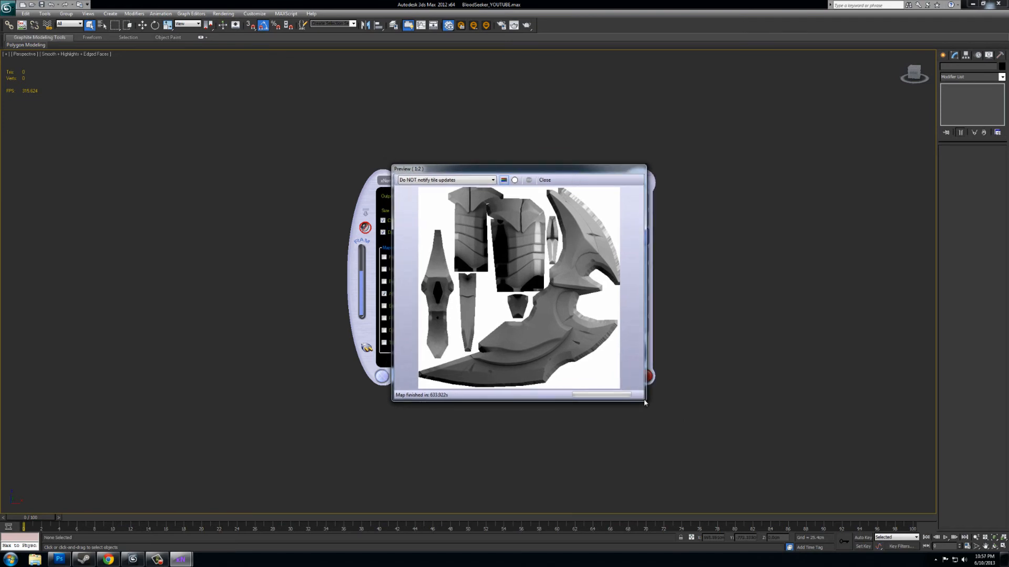
mouse_move(610, 239)
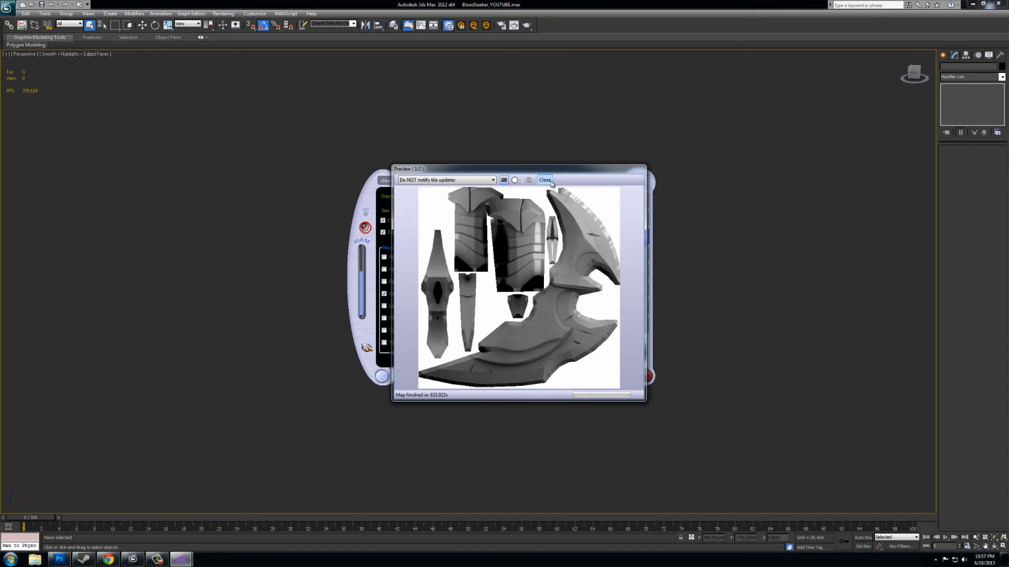
Hide HemiBottom, show HemiSide, and bake a new occlusion map
click(544, 179)
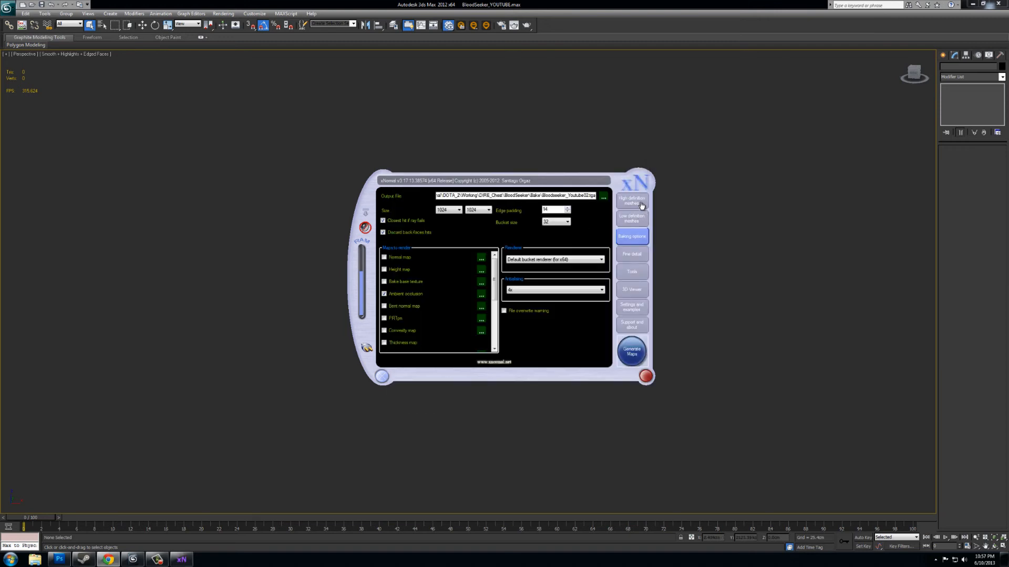
click(631, 200)
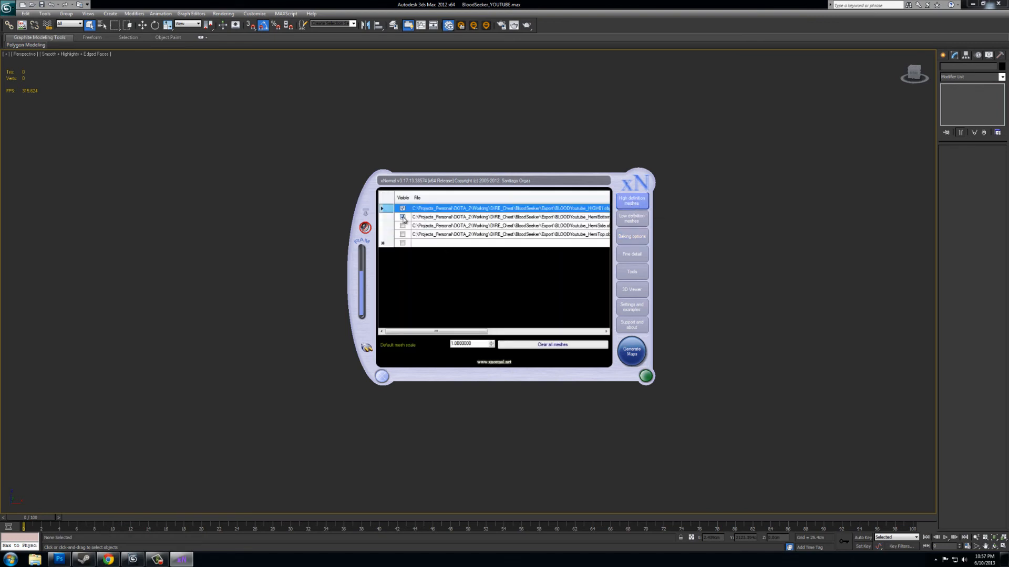
click(508, 217)
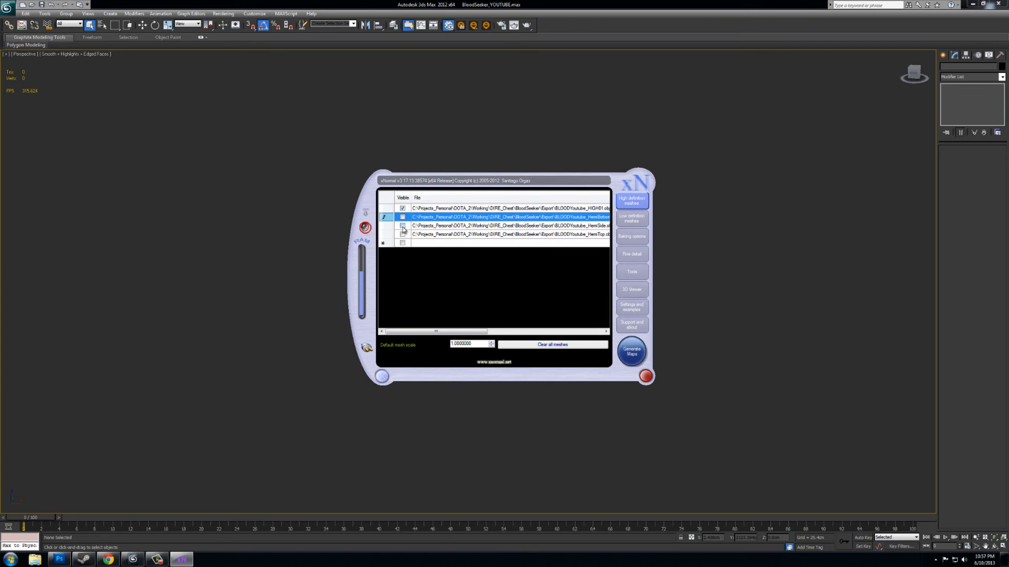
click(508, 226)
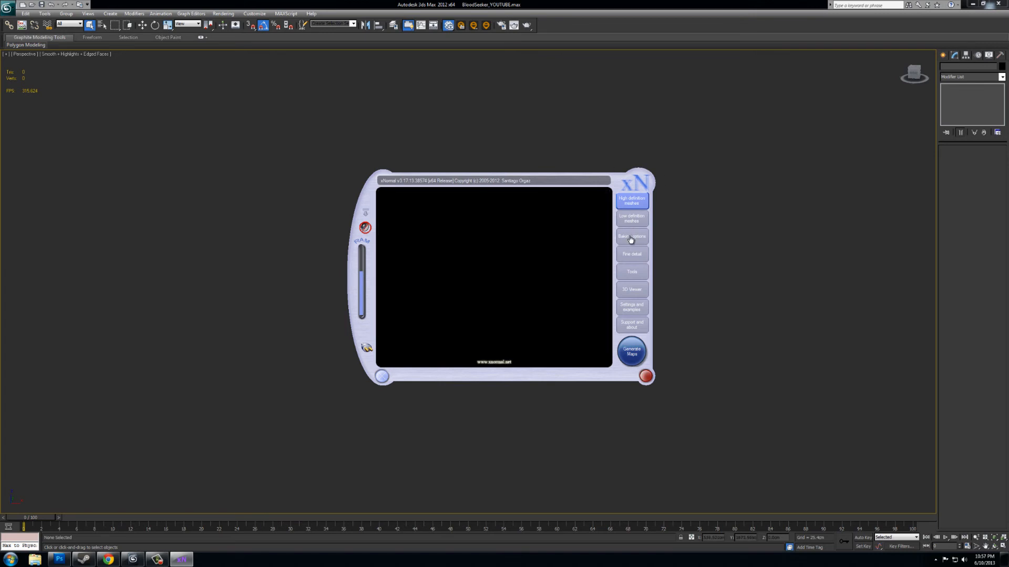
click(631, 236)
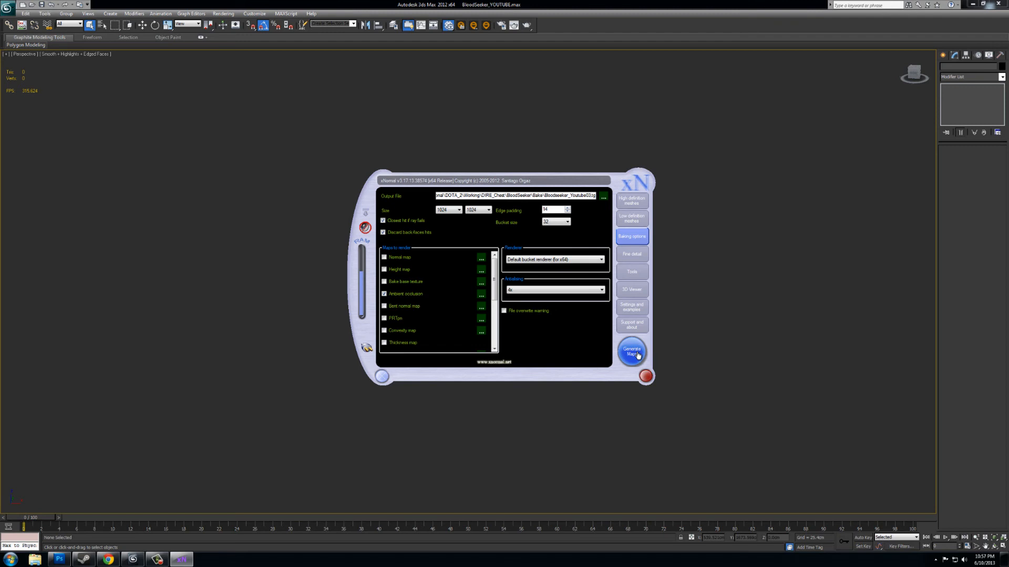
click(631, 352)
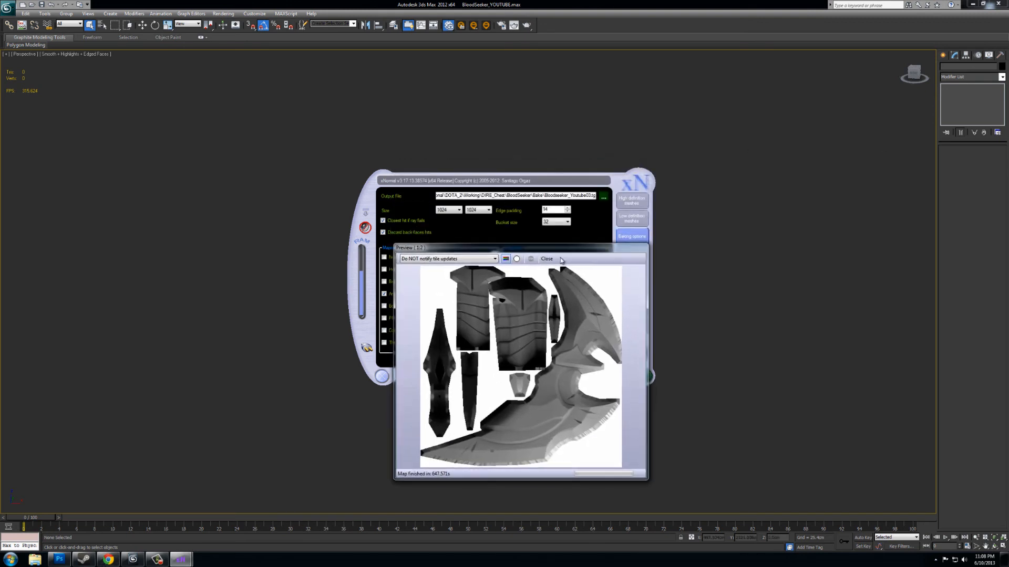
Bake the 04-suffixed occlusion map and close its finished preview
click(546, 259)
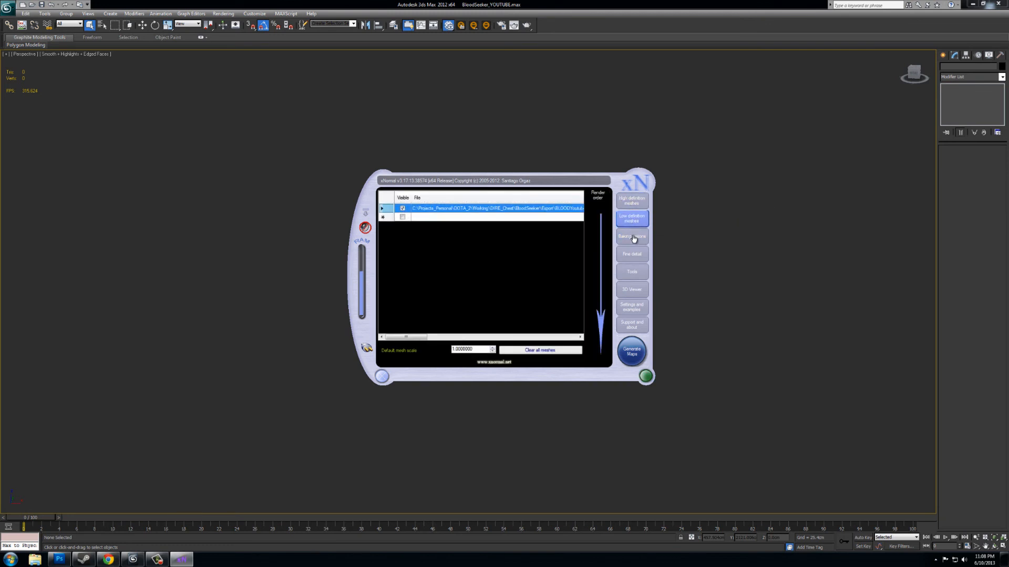
click(631, 236)
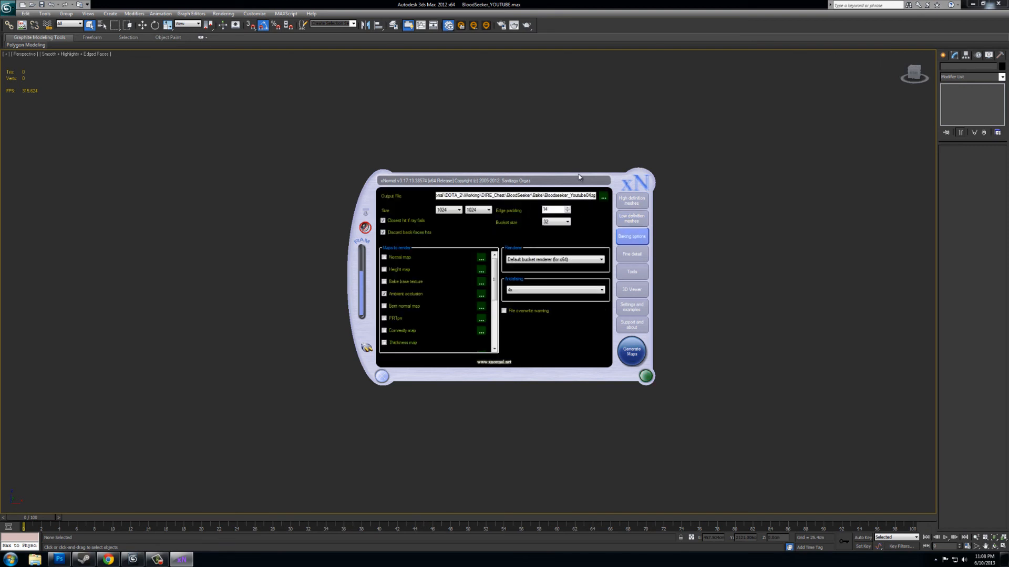
click(631, 352)
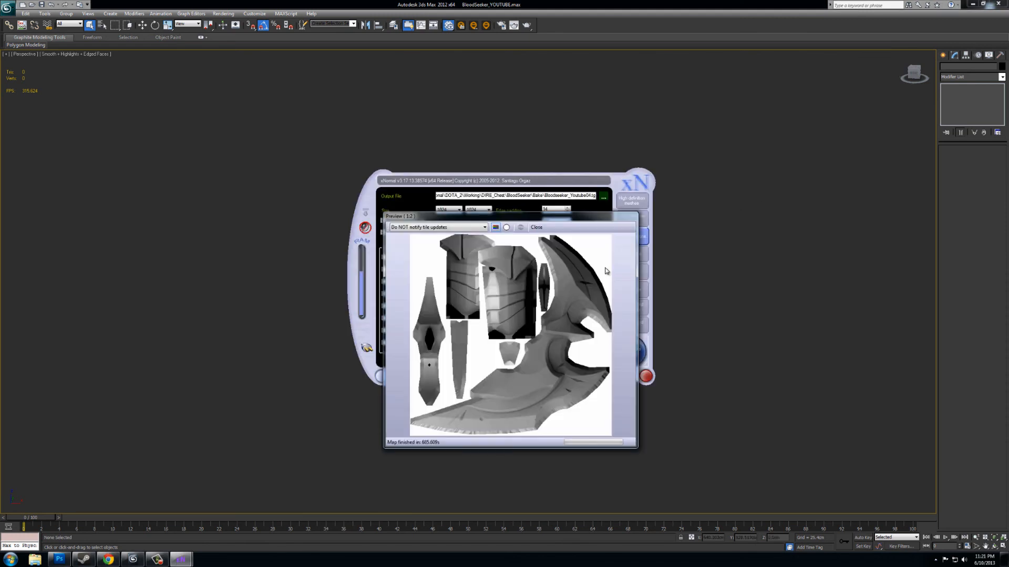
click(536, 227)
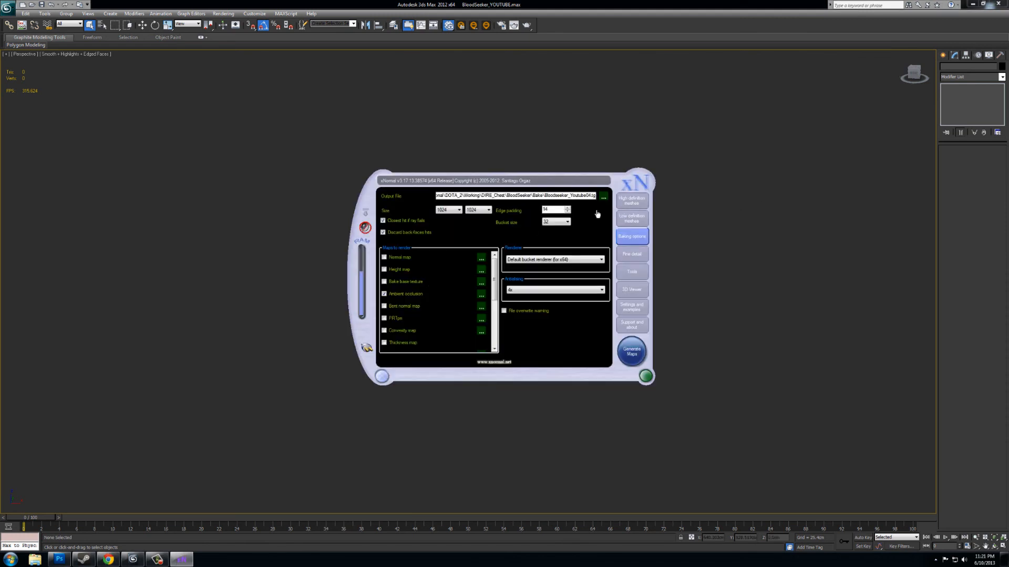
Confirm only the HIGH mesh is ticked Visible in the high-definition list
click(631, 200)
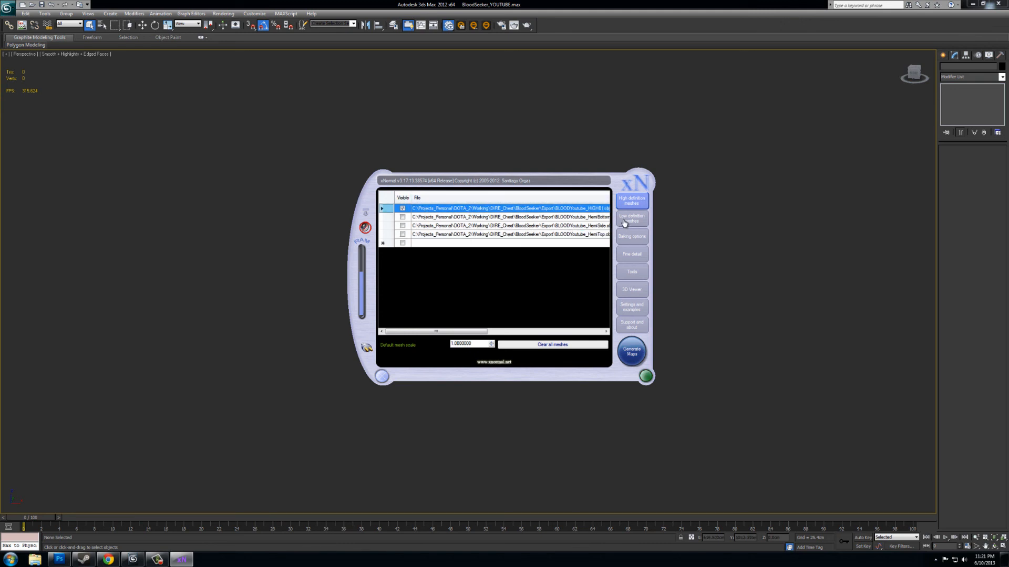
click(631, 352)
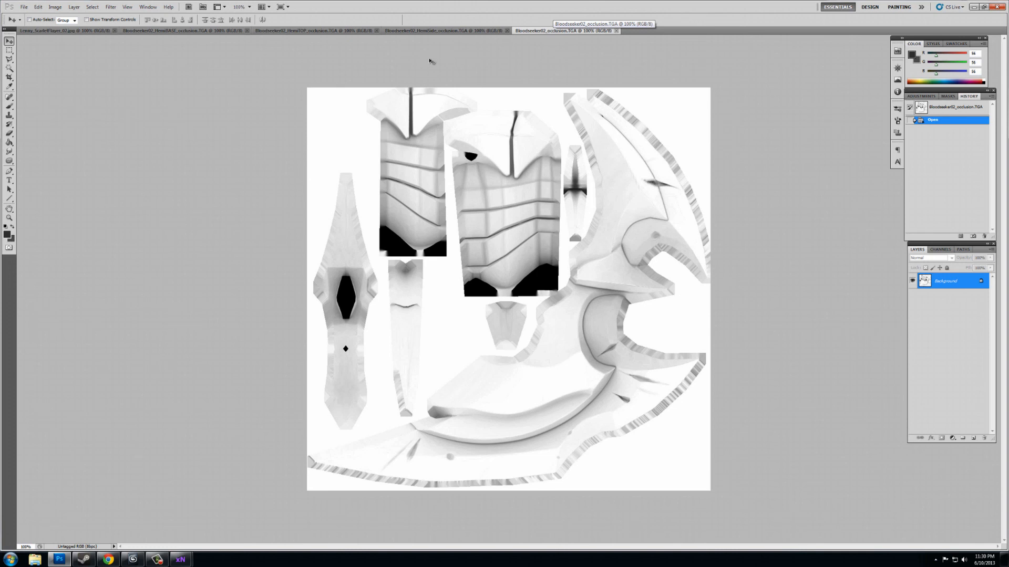
mouse_move(543, 32)
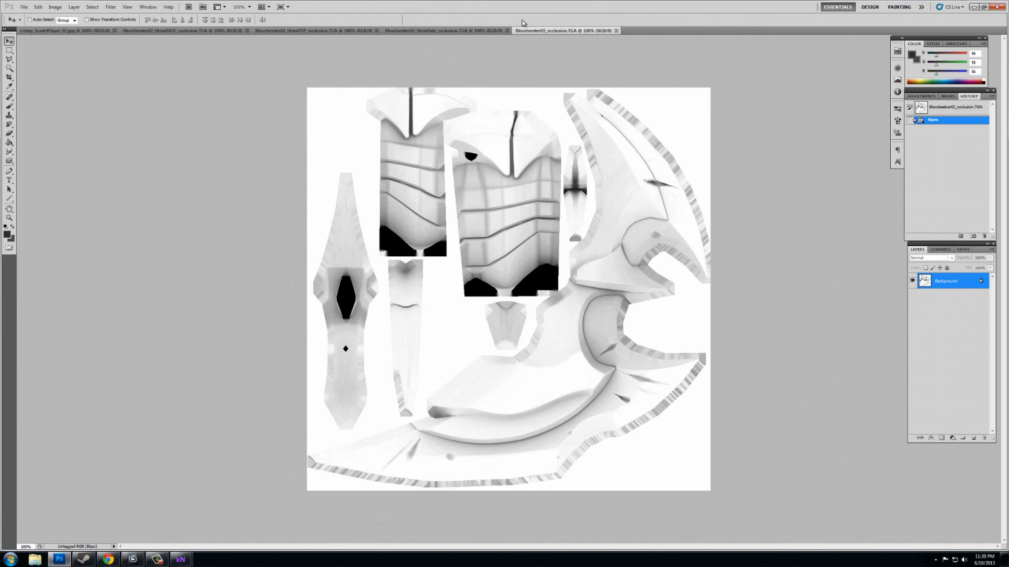
Paste the plain occlusion map into the HemiBASE document as Layer 1
click(438, 30)
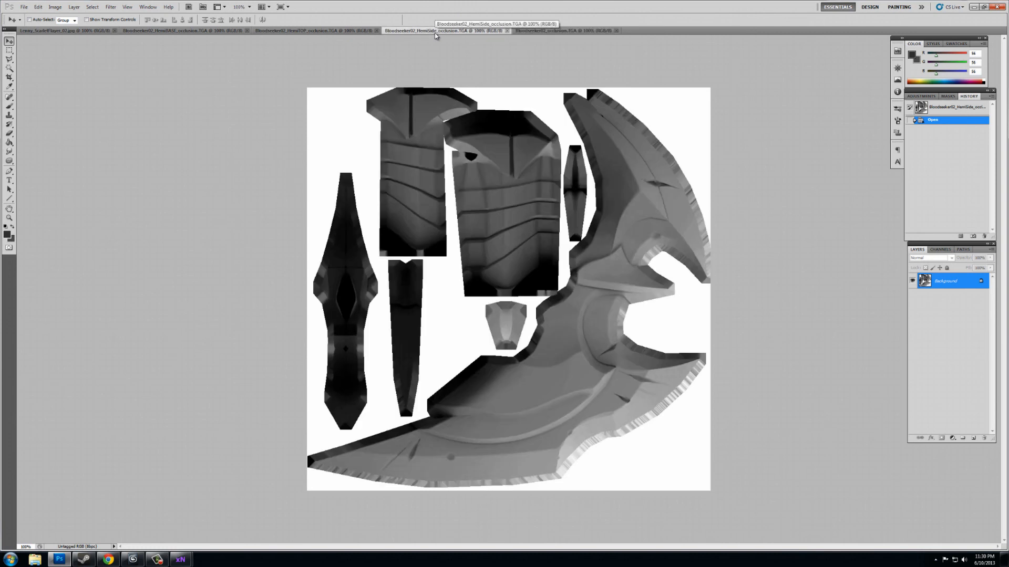
mouse_move(481, 120)
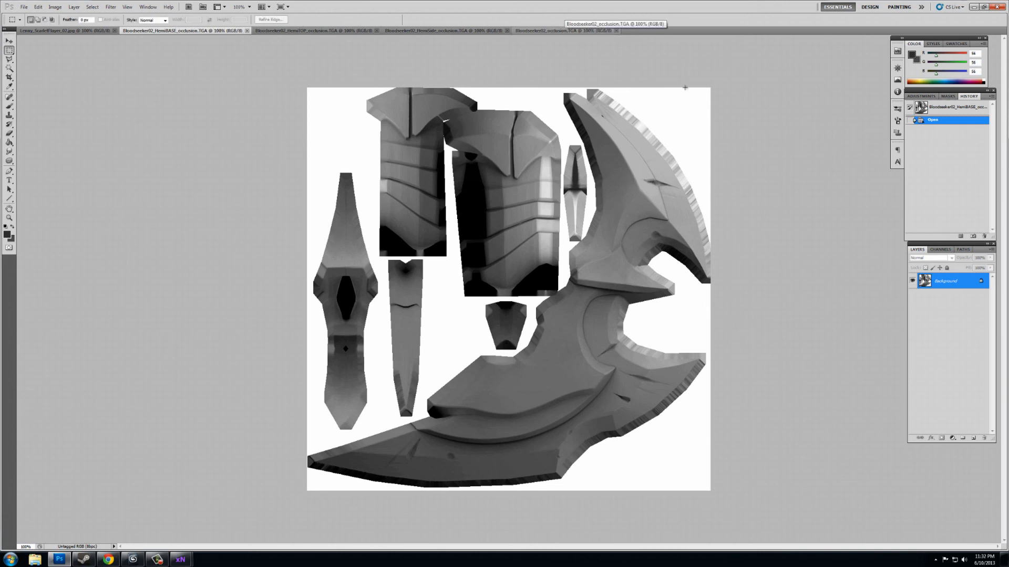
click(563, 30)
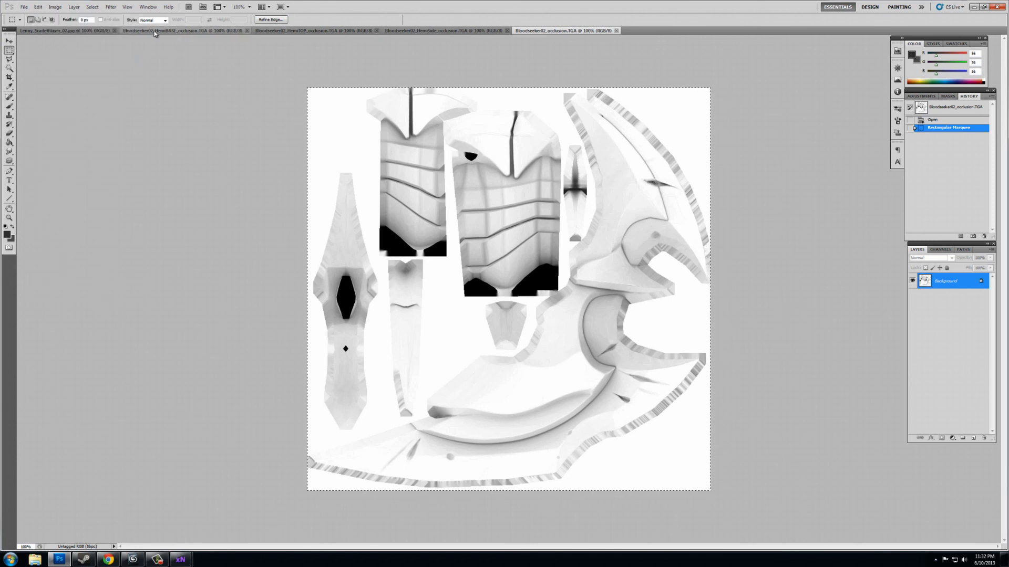
key(ctrl+v)
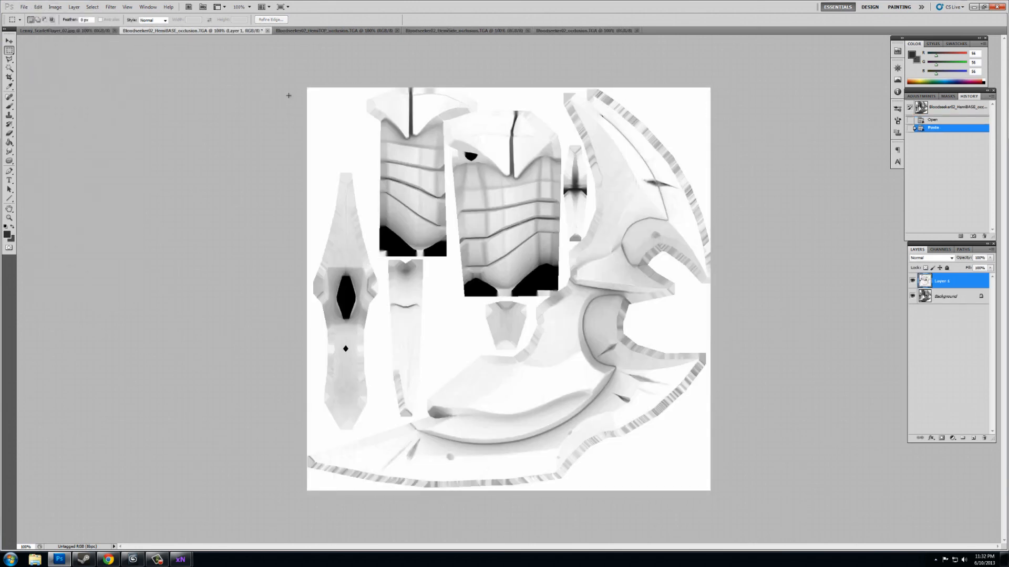